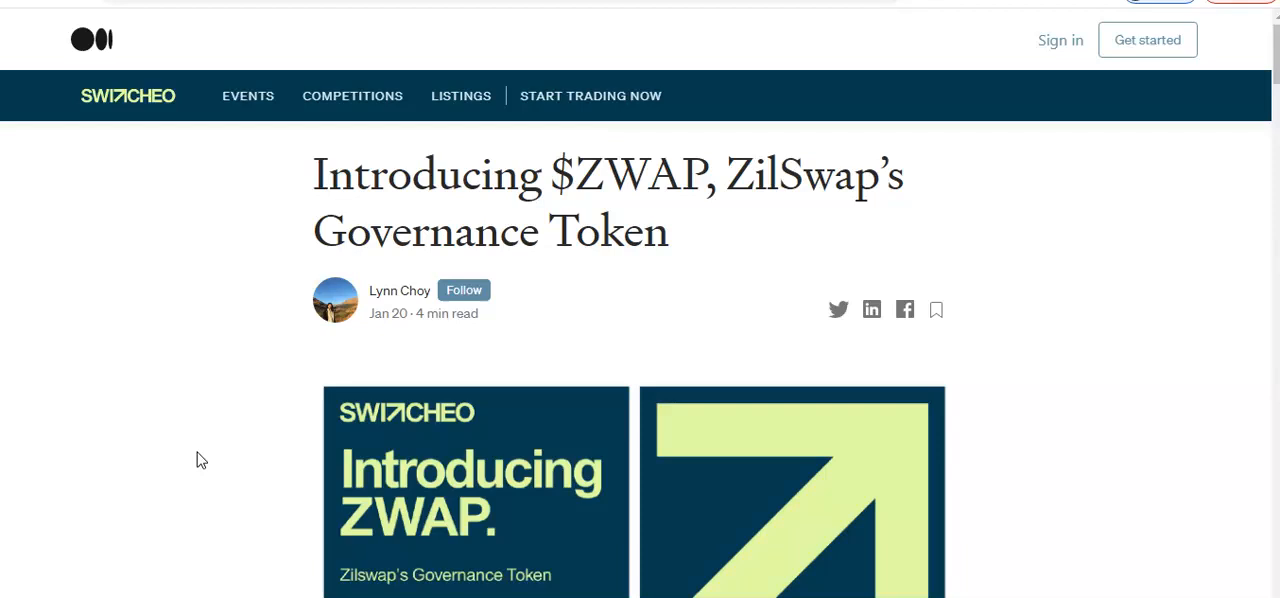
{"action": "mouse_move", "coordinate": [358, 302]}
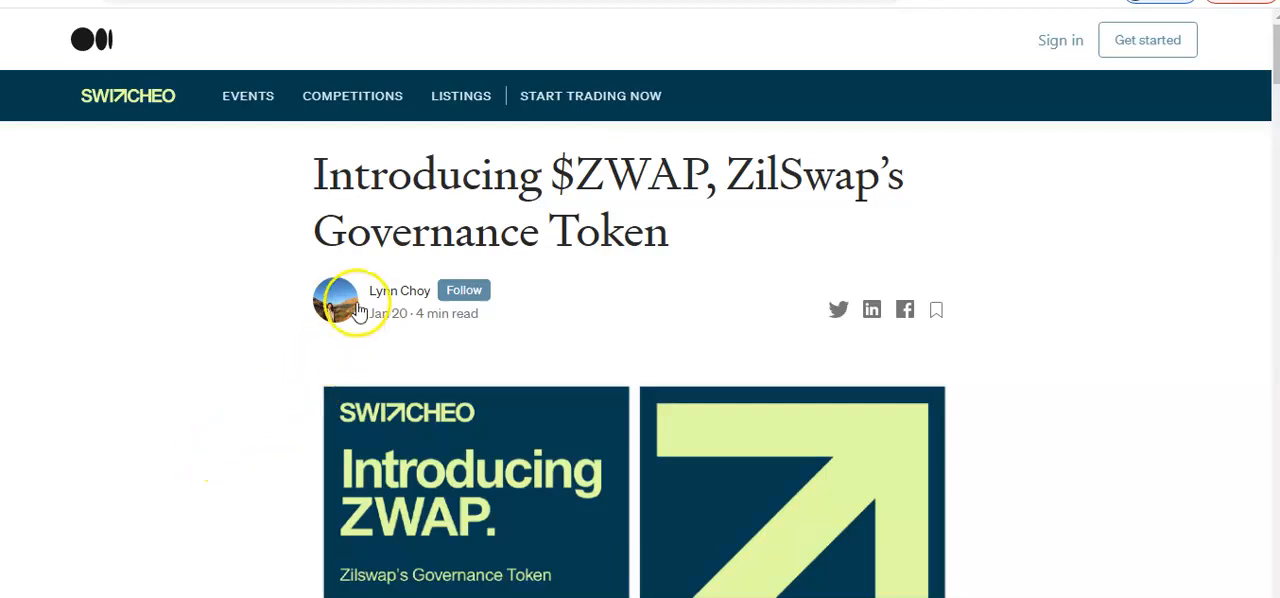
{"action": "mouse_move", "coordinate": [304, 292]}
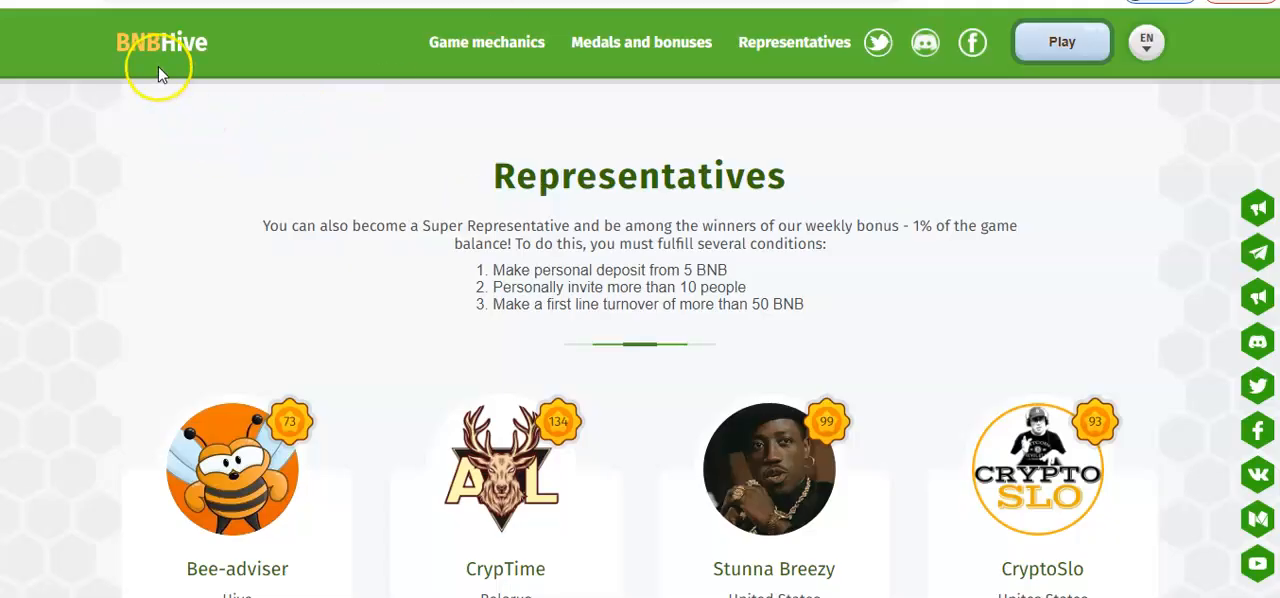
{"action": "mouse_move", "coordinate": [358, 108]}
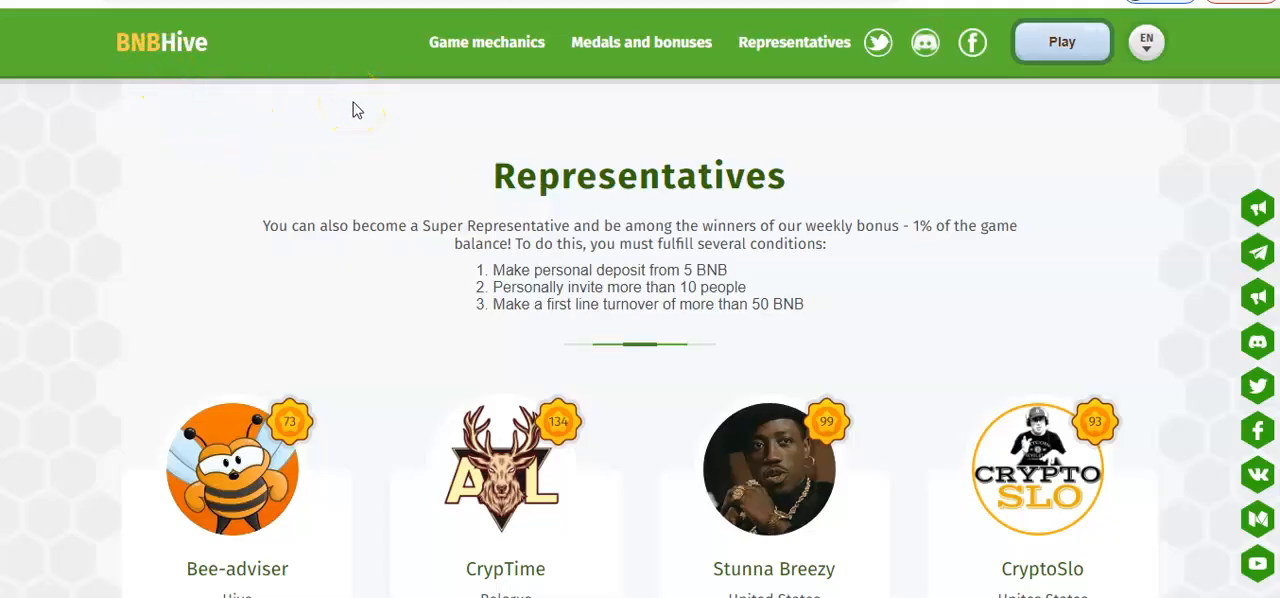
{"action": "mouse_move", "coordinate": [472, 152]}
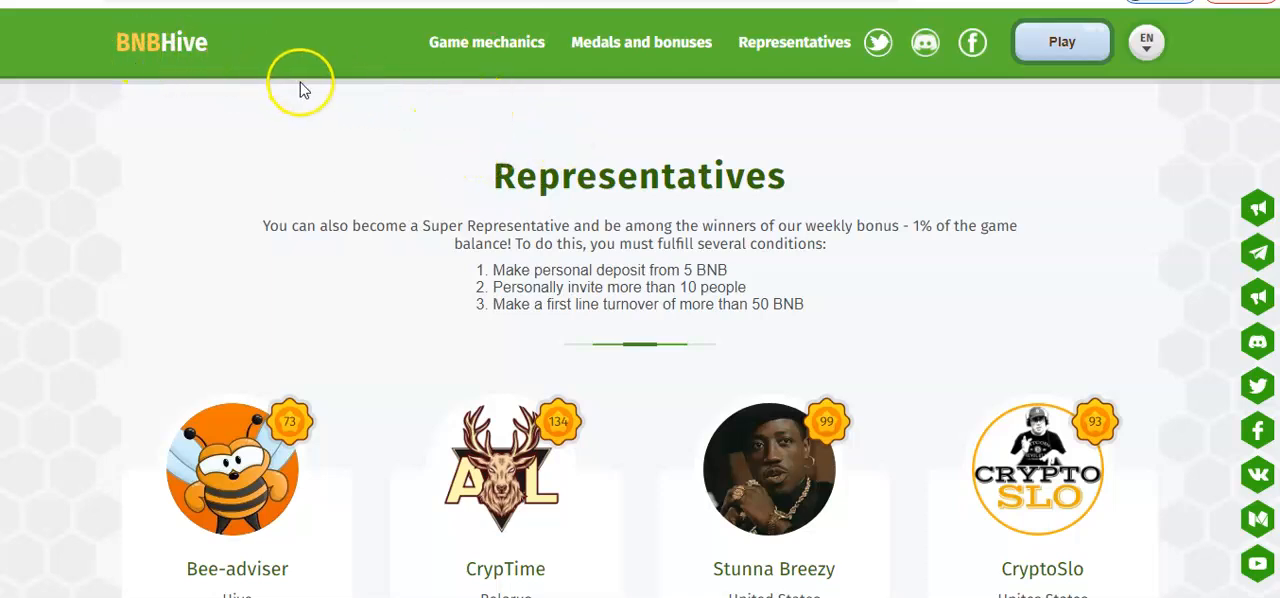
{"action": "mouse_move", "coordinate": [316, 88]}
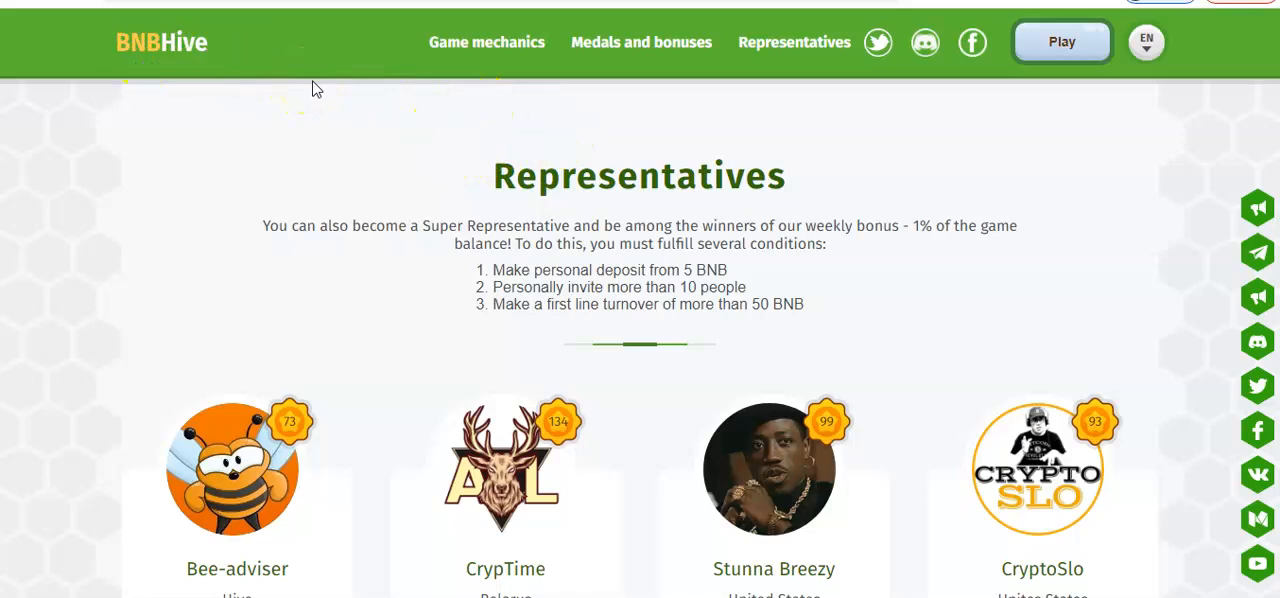
- Scroll through BNB Hive's Super Representative conditions and sponsor cards, including Stunna Breezy
{"action": "scroll", "scroll_direction": "down", "scroll_amount": 3}
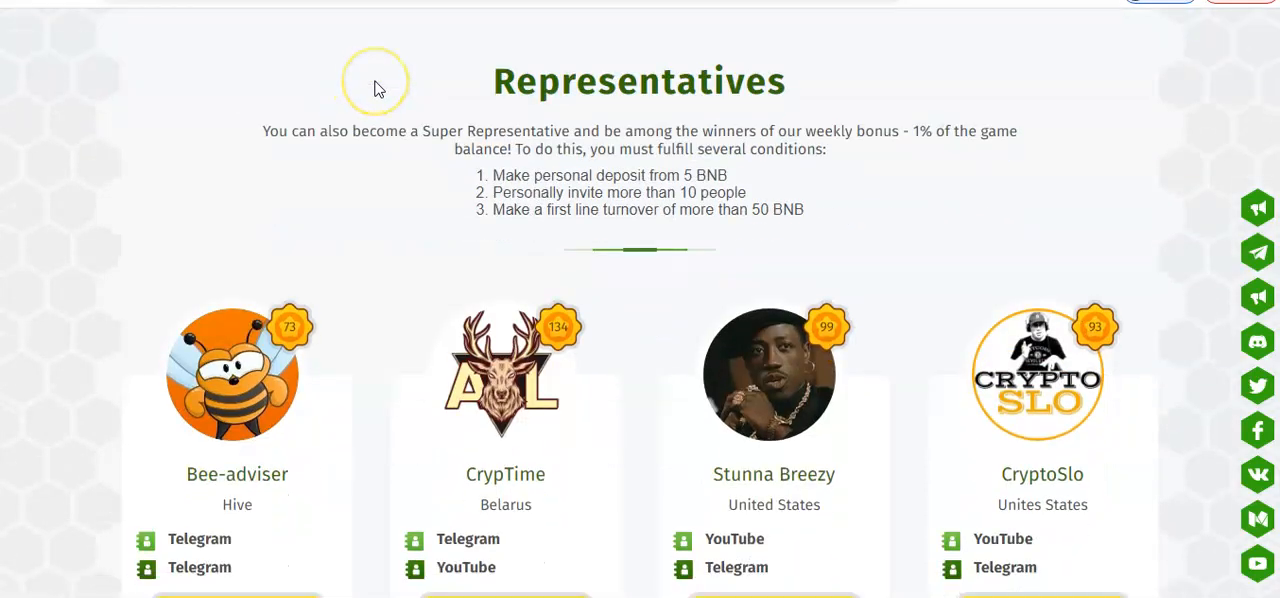
{"action": "scroll", "scroll_direction": "down", "scroll_amount": 3}
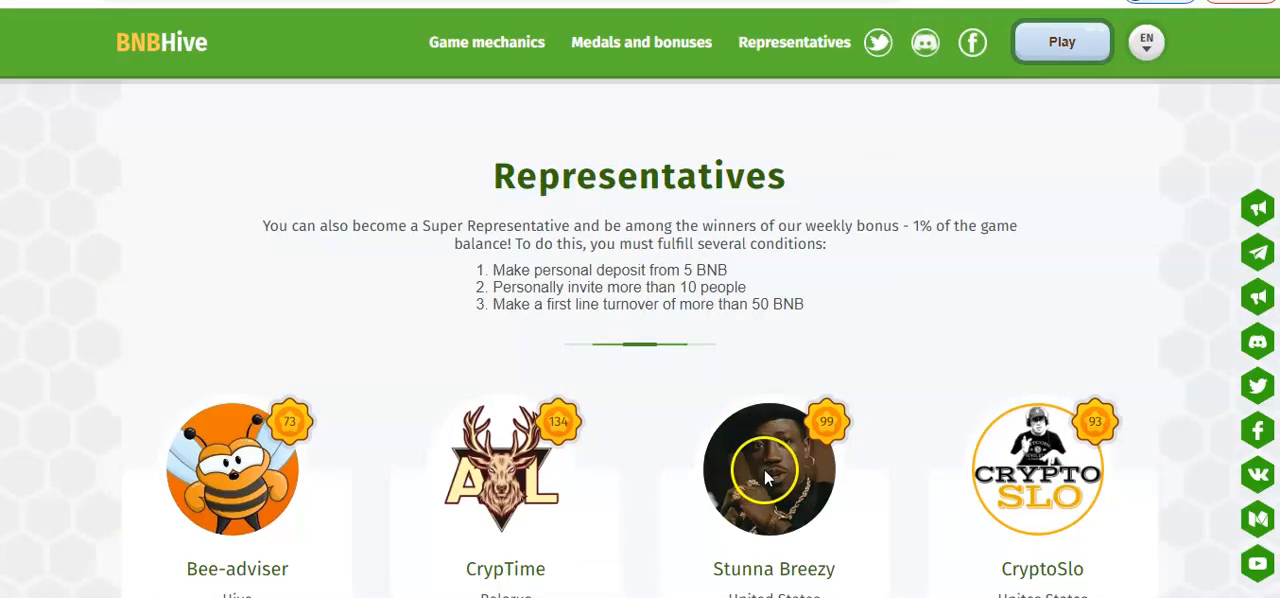
{"action": "scroll", "scroll_direction": "down", "scroll_amount": 3}
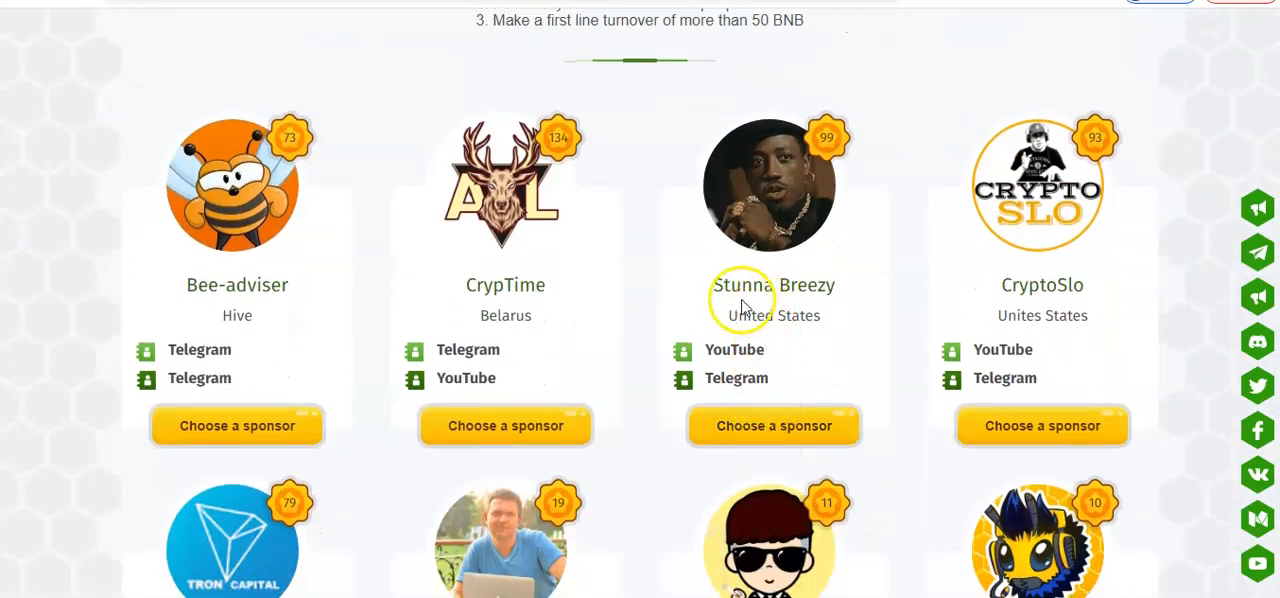
{"action": "mouse_move", "coordinate": [704, 342]}
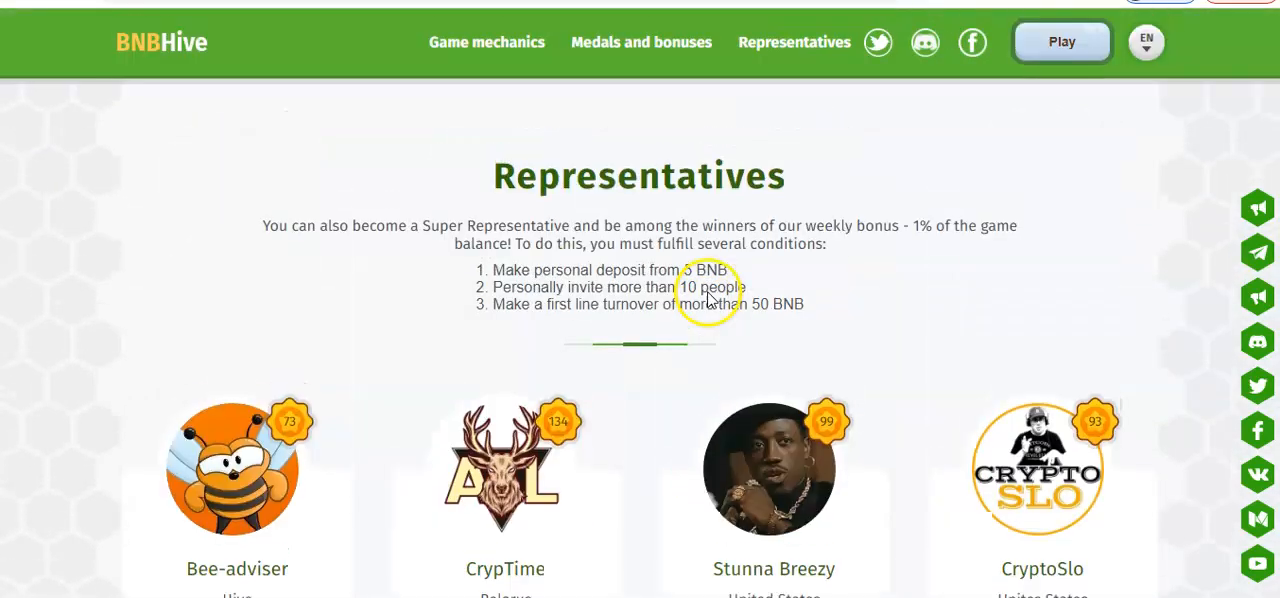
{"action": "scroll", "scroll_direction": "down", "scroll_amount": 3}
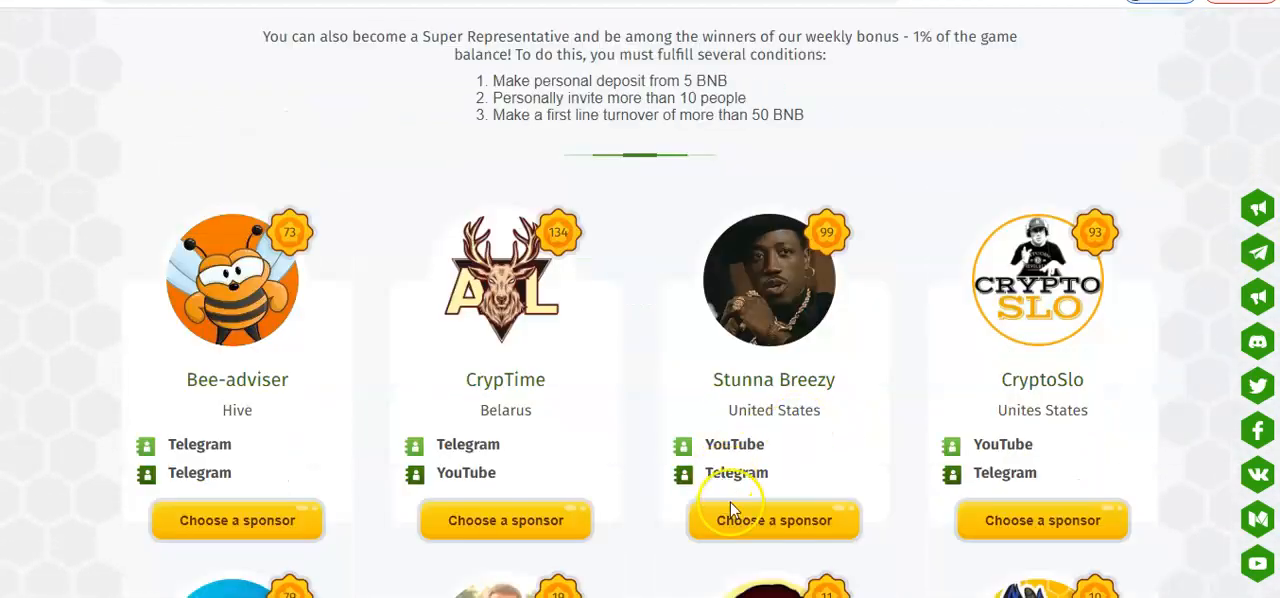
{"action": "scroll", "scroll_direction": "down", "scroll_amount": 3}
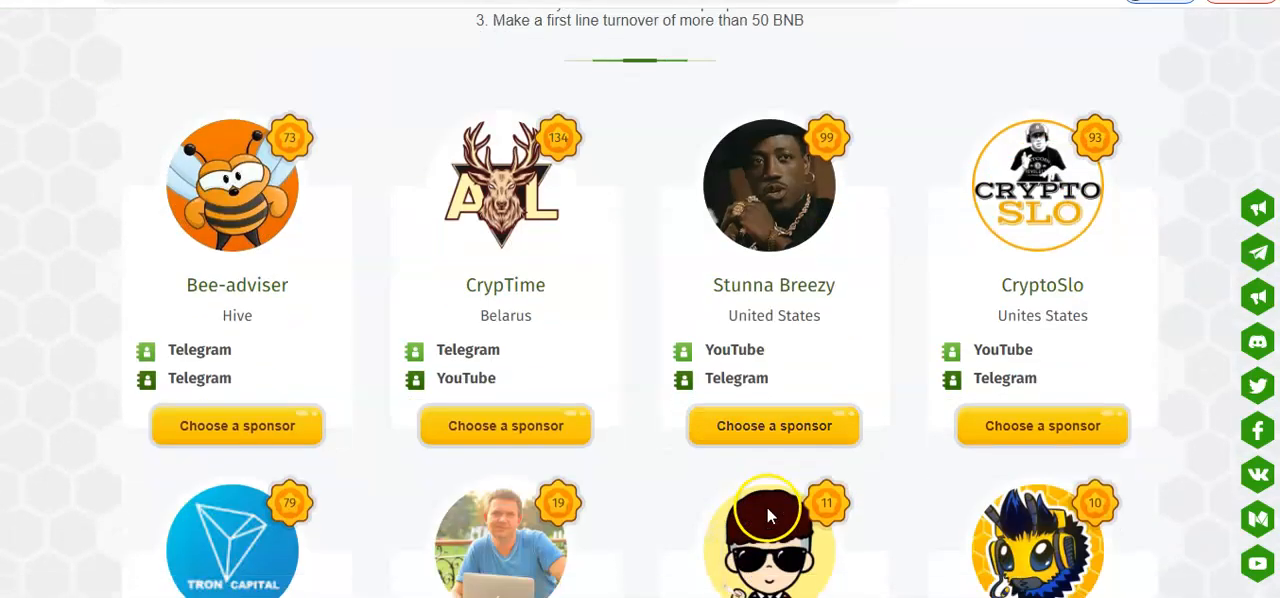
{"action": "mouse_move", "coordinate": [1040, 164]}
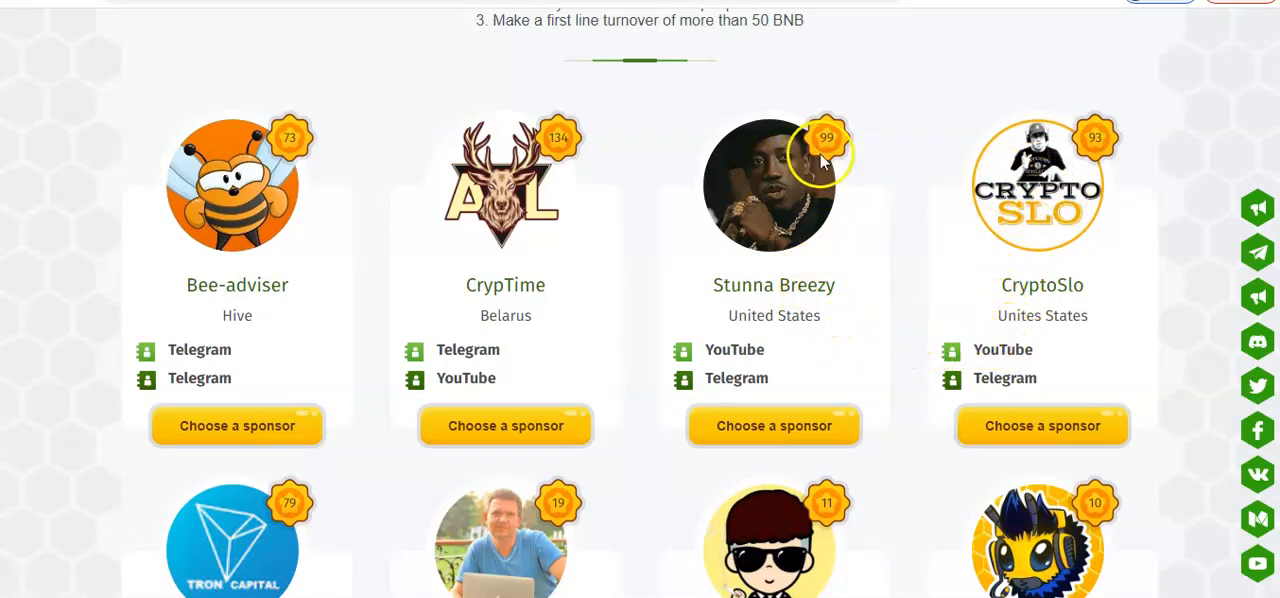
{"action": "mouse_move", "coordinate": [844, 156]}
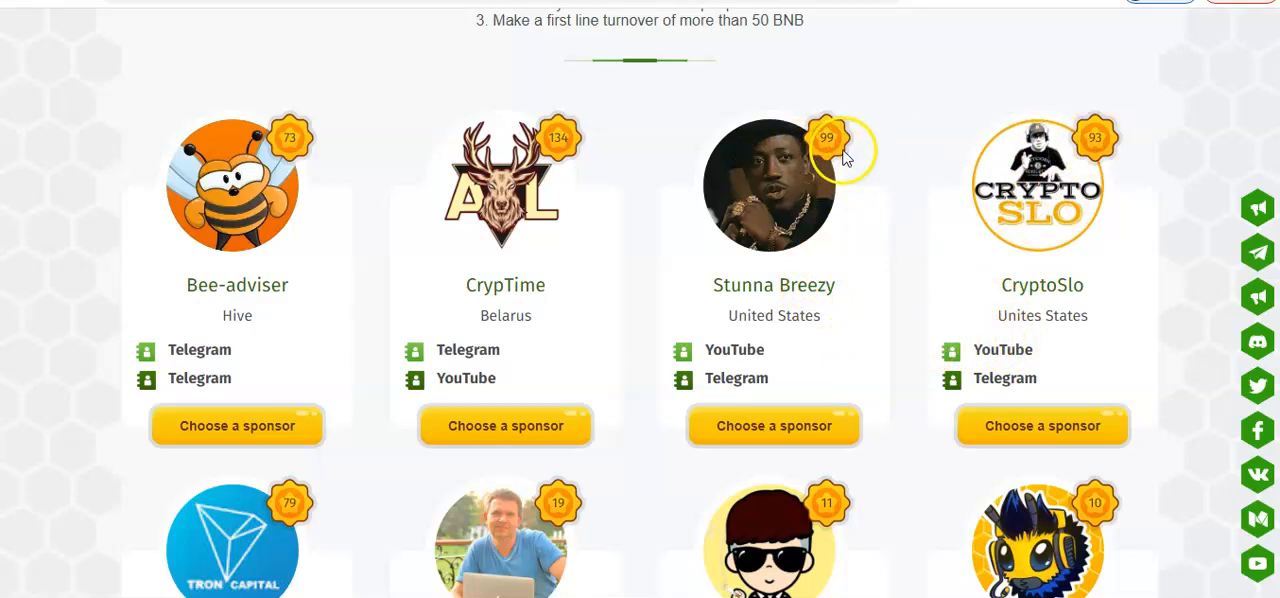
{"action": "mouse_move", "coordinate": [824, 502]}
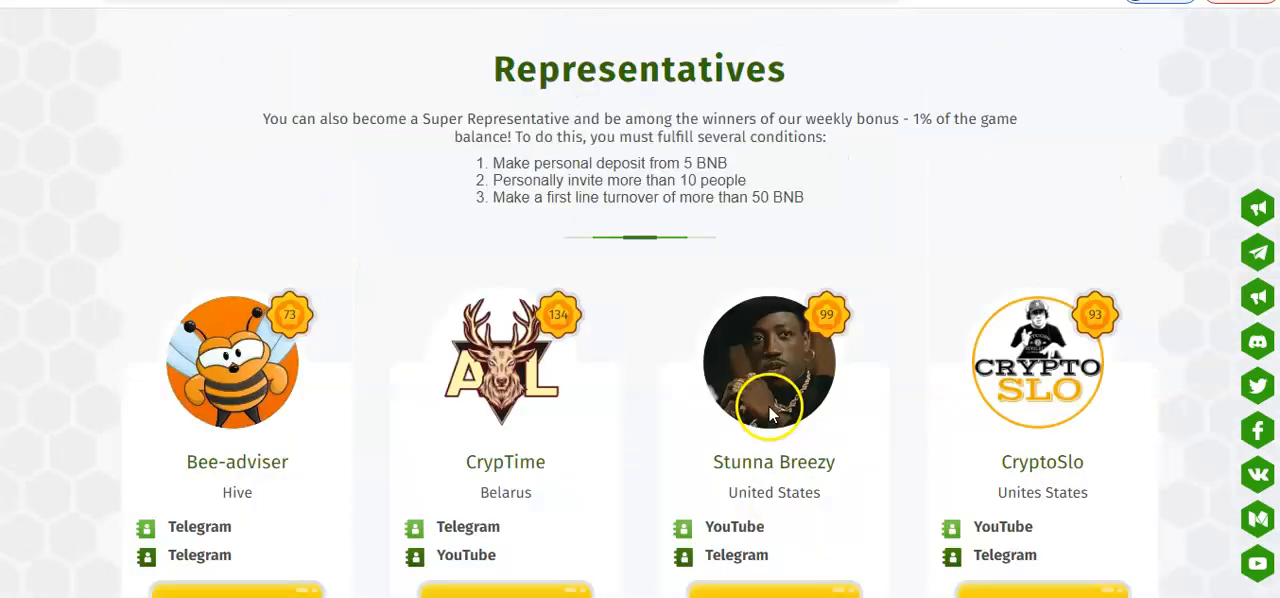
{"action": "scroll", "scroll_direction": "down", "scroll_amount": 3}
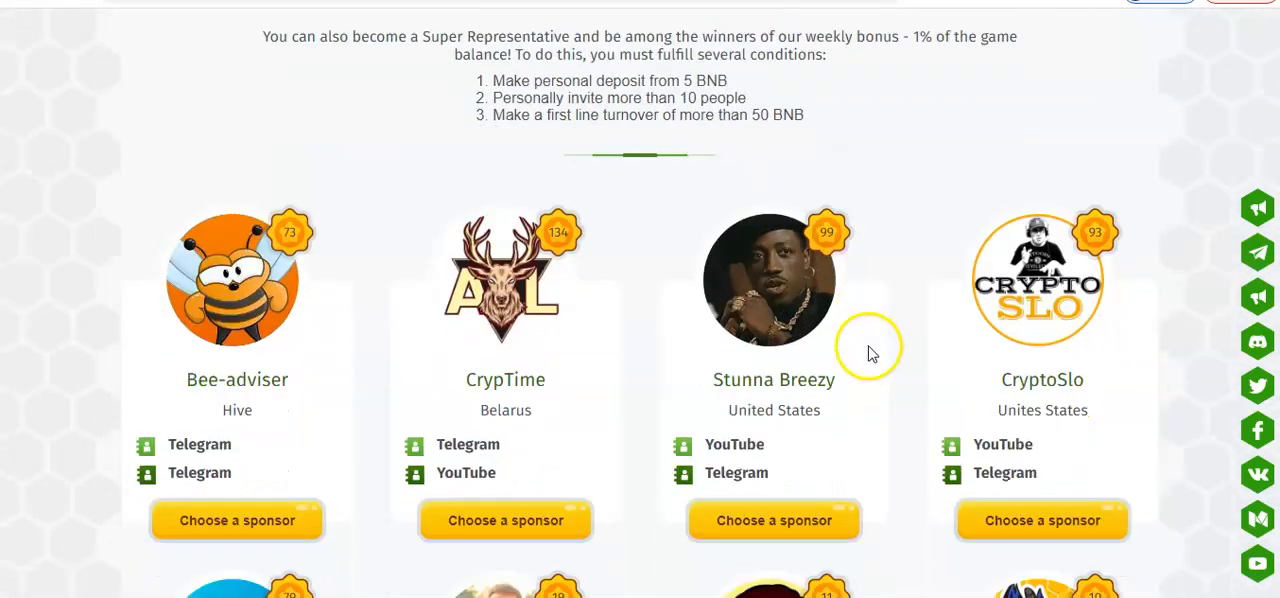
{"action": "scroll", "scroll_direction": "down", "scroll_amount": 3}
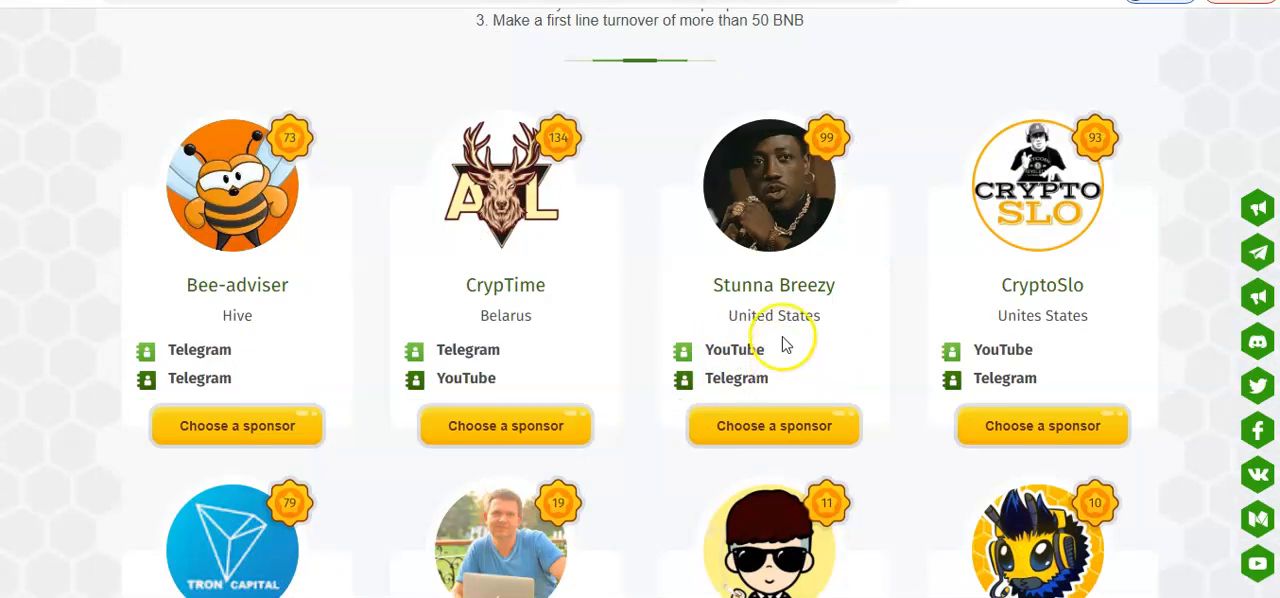
{"action": "mouse_move", "coordinate": [760, 276]}
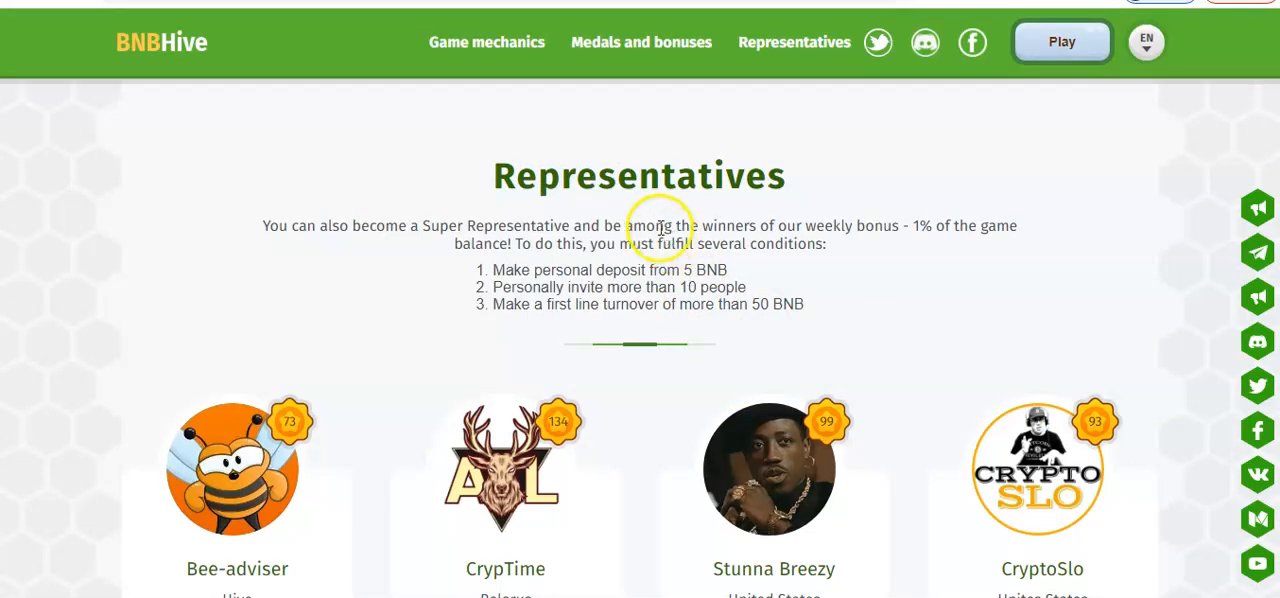
{"action": "mouse_move", "coordinate": [420, 56]}
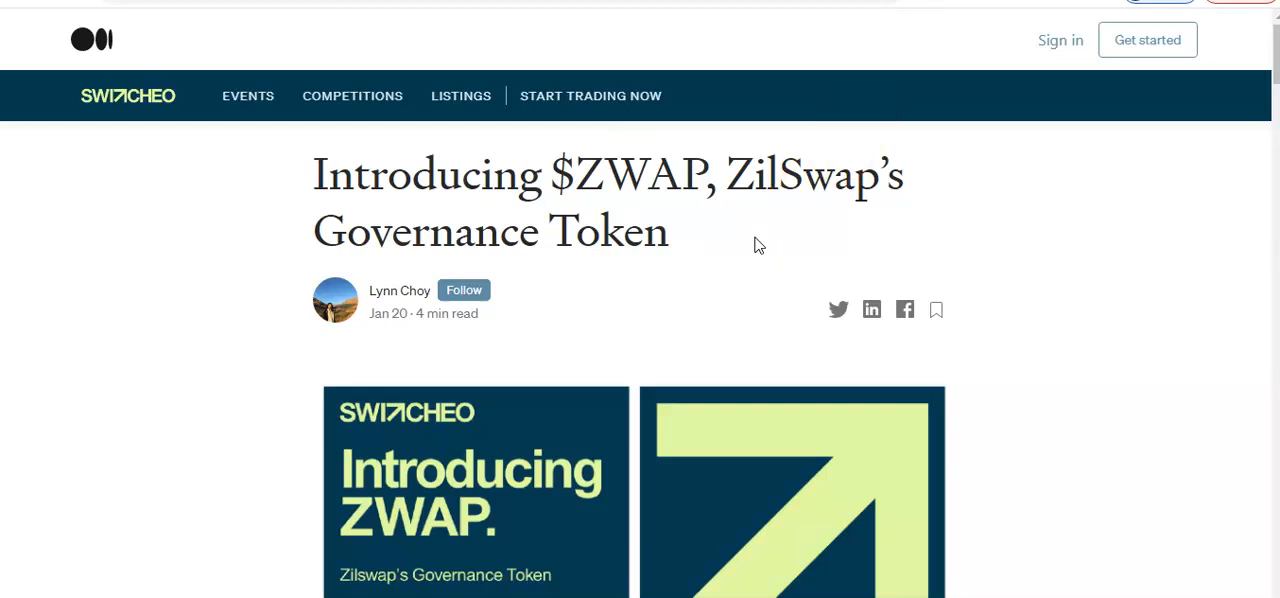
- Scroll the $ZWAP article past 'What exactly is $ZWAP?' down to 'Distribution of $ZWAP'
{"action": "scroll", "scroll_direction": "down", "scroll_amount": 3}
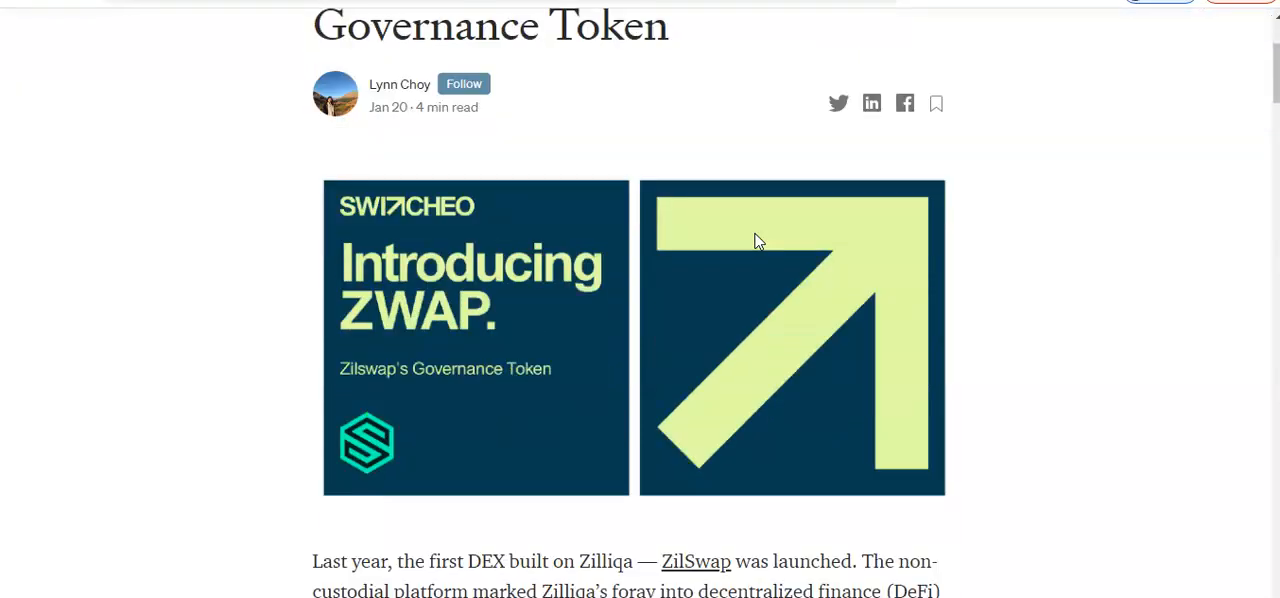
{"action": "scroll", "scroll_direction": "down", "scroll_amount": 3}
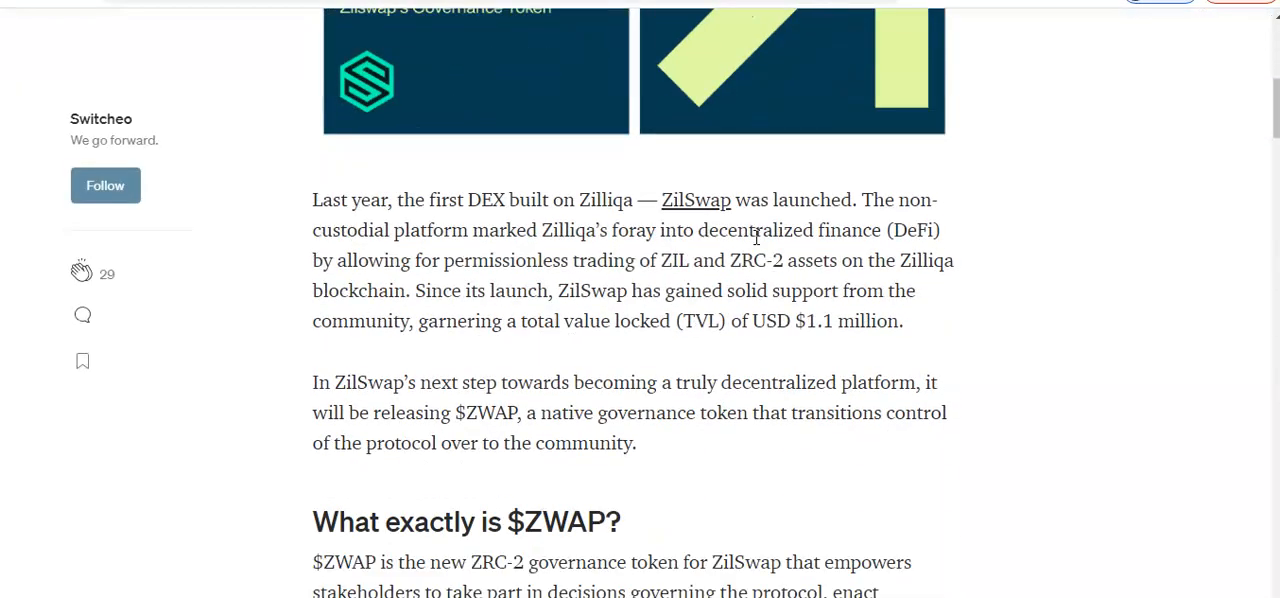
{"action": "scroll", "scroll_direction": "down", "scroll_amount": 3}
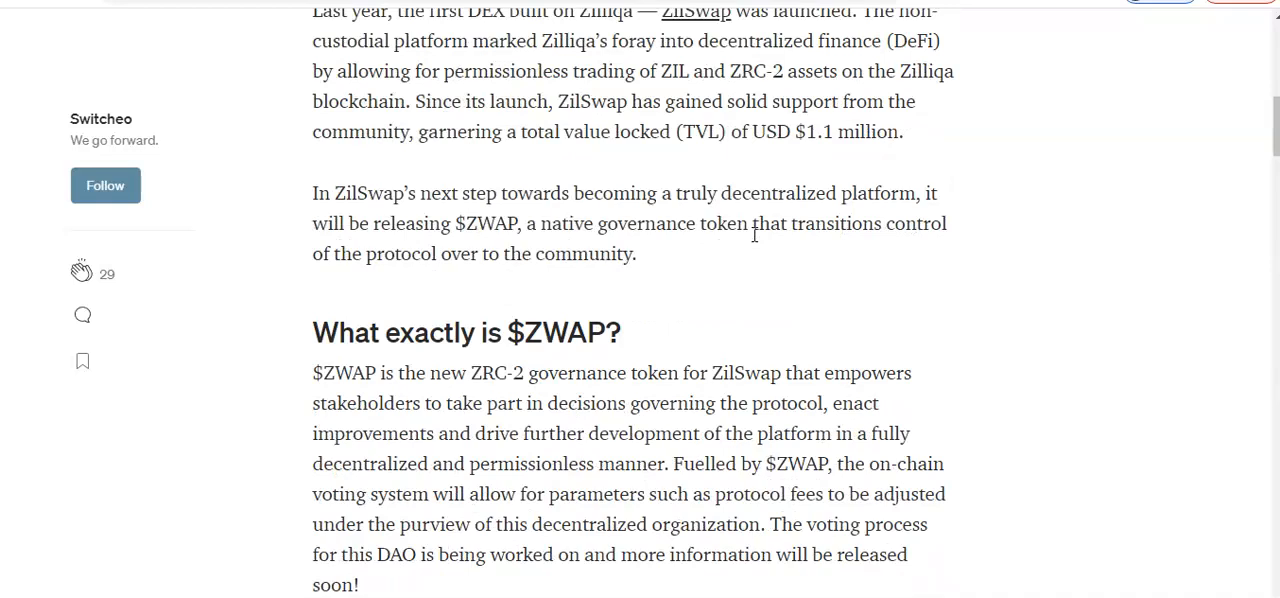
{"action": "scroll", "scroll_direction": "down", "scroll_amount": 3}
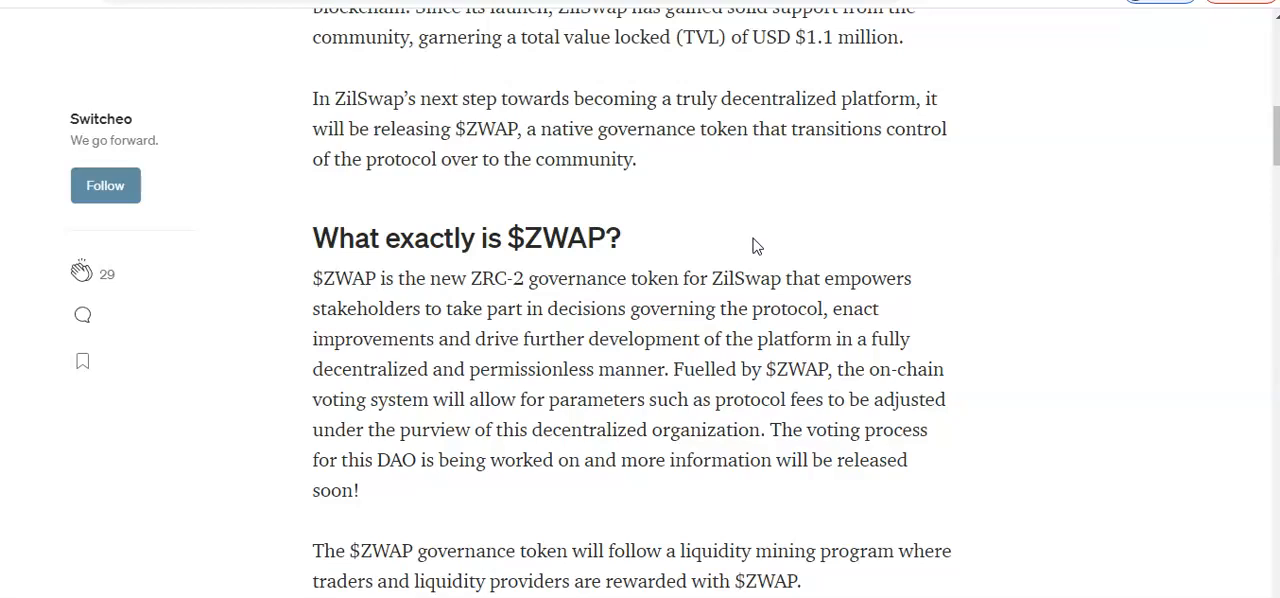
{"action": "scroll", "scroll_direction": "down", "scroll_amount": 3}
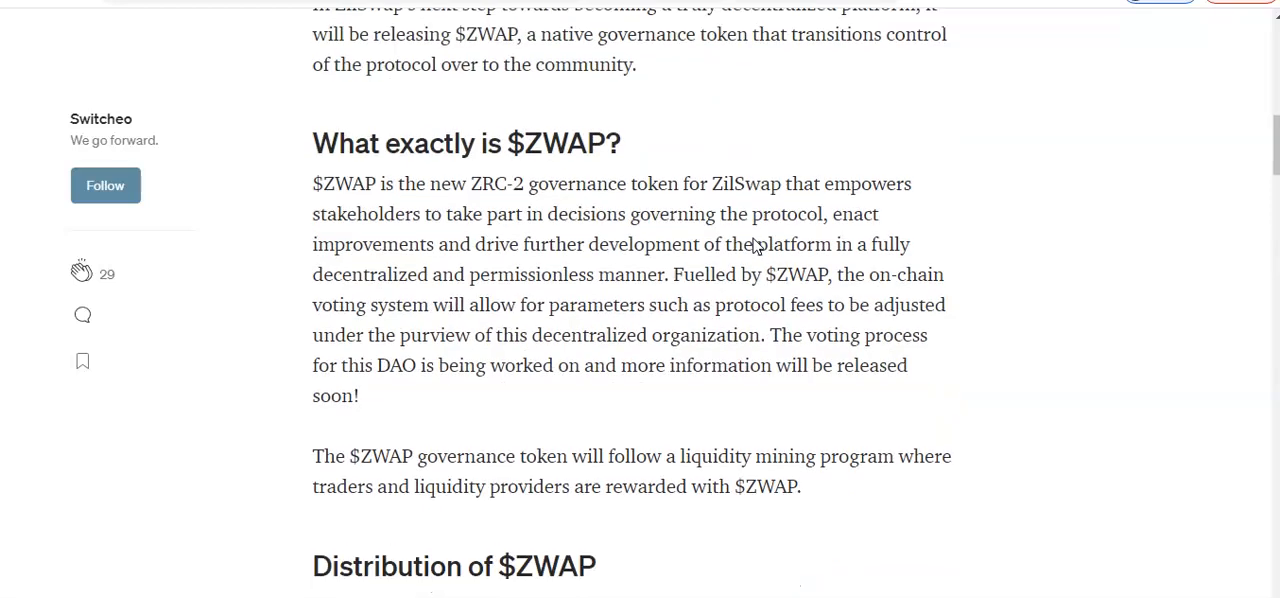
{"action": "scroll", "scroll_direction": "down", "scroll_amount": 3}
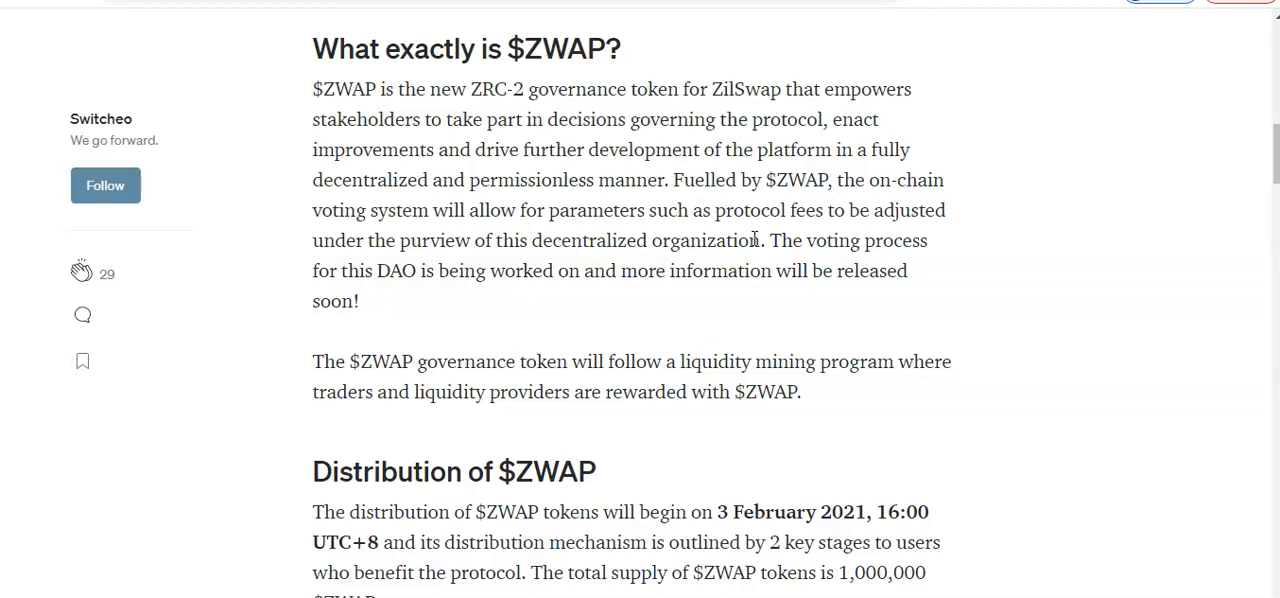
{"action": "scroll", "scroll_direction": "down", "scroll_amount": 3}
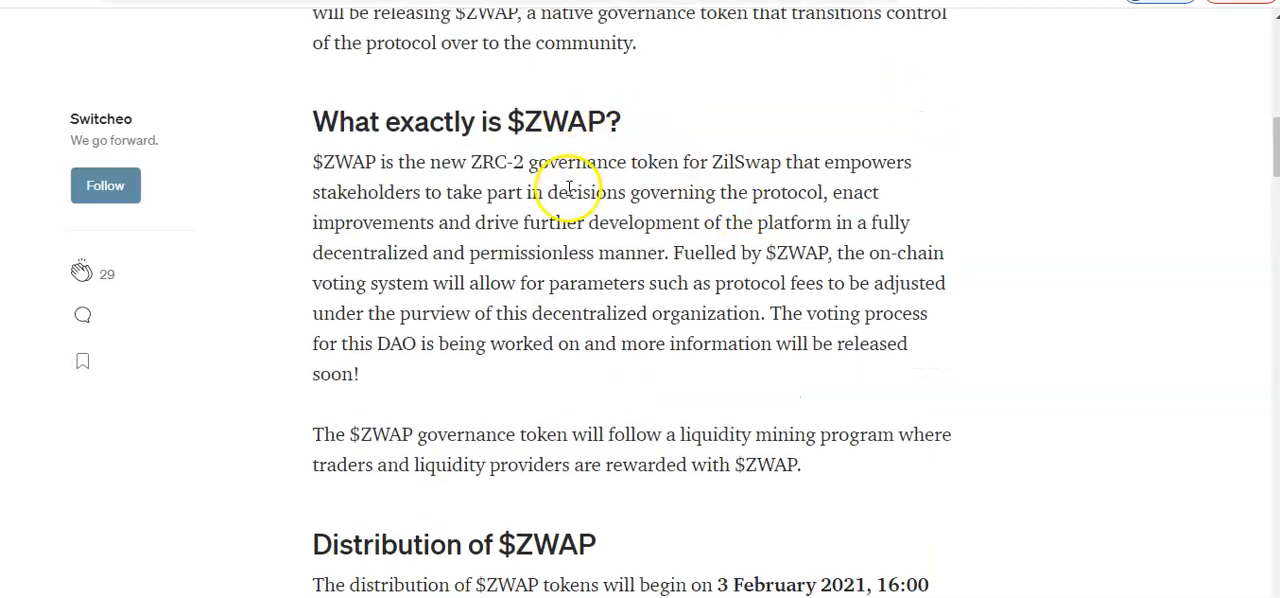
{"action": "scroll", "scroll_direction": "down", "scroll_amount": 3}
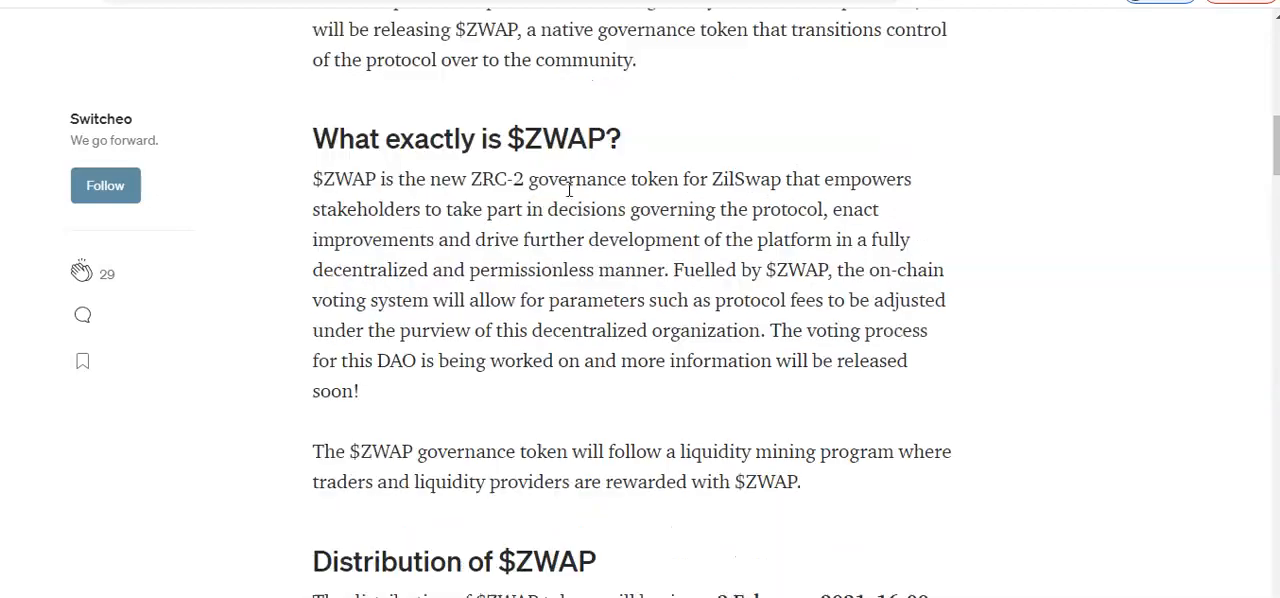
{"action": "scroll", "scroll_direction": "down", "scroll_amount": 3}
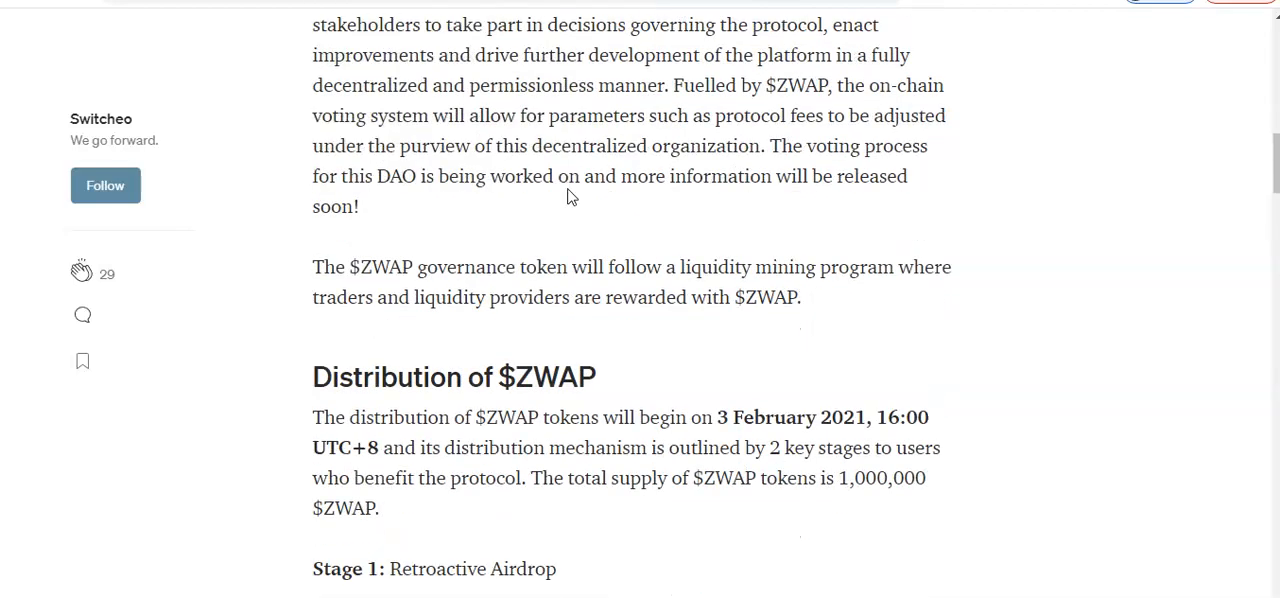
{"action": "scroll", "scroll_direction": "down", "scroll_amount": 3}
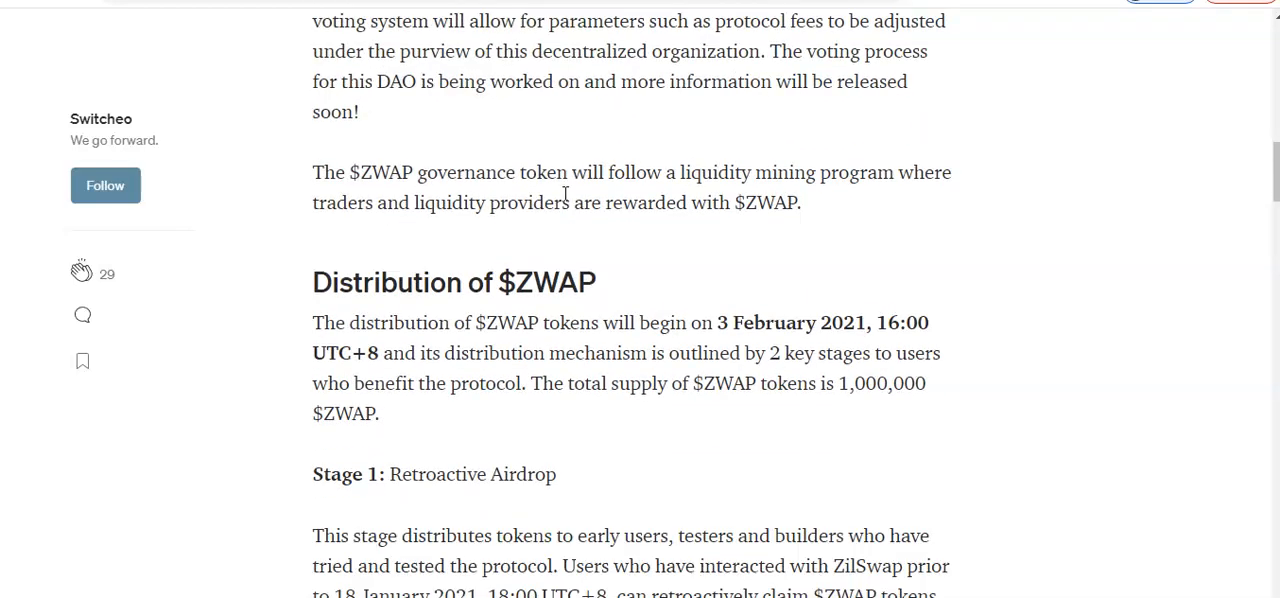
{"action": "scroll", "scroll_direction": "down", "scroll_amount": 3}
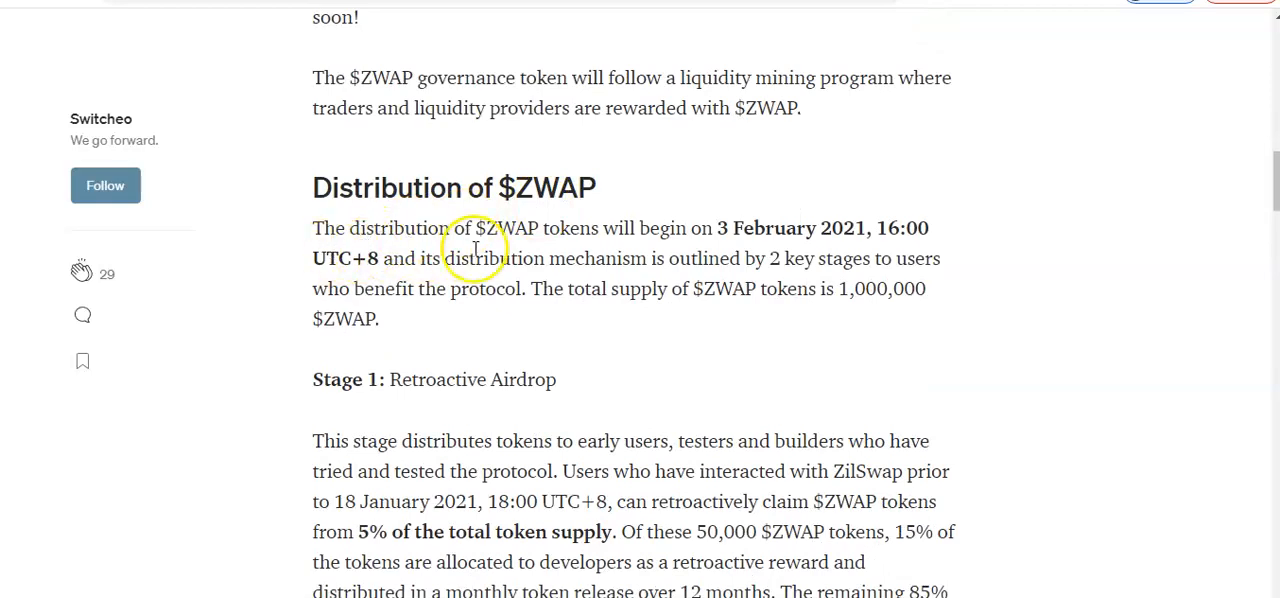
{"action": "mouse_move", "coordinate": [736, 248]}
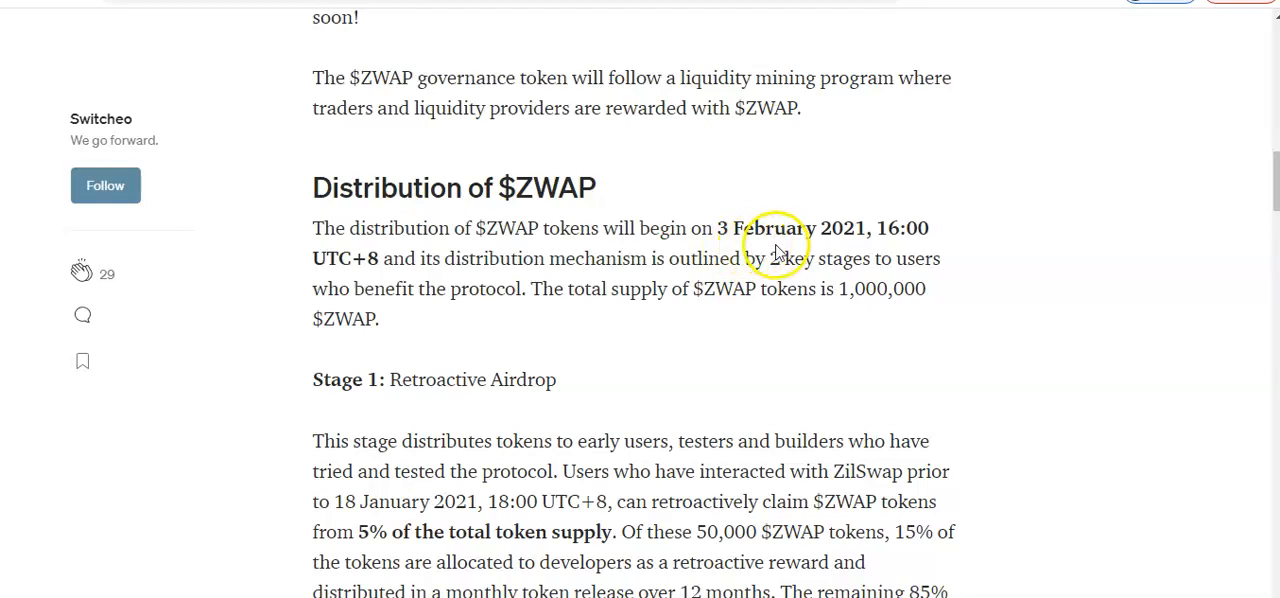
{"action": "mouse_move", "coordinate": [420, 280]}
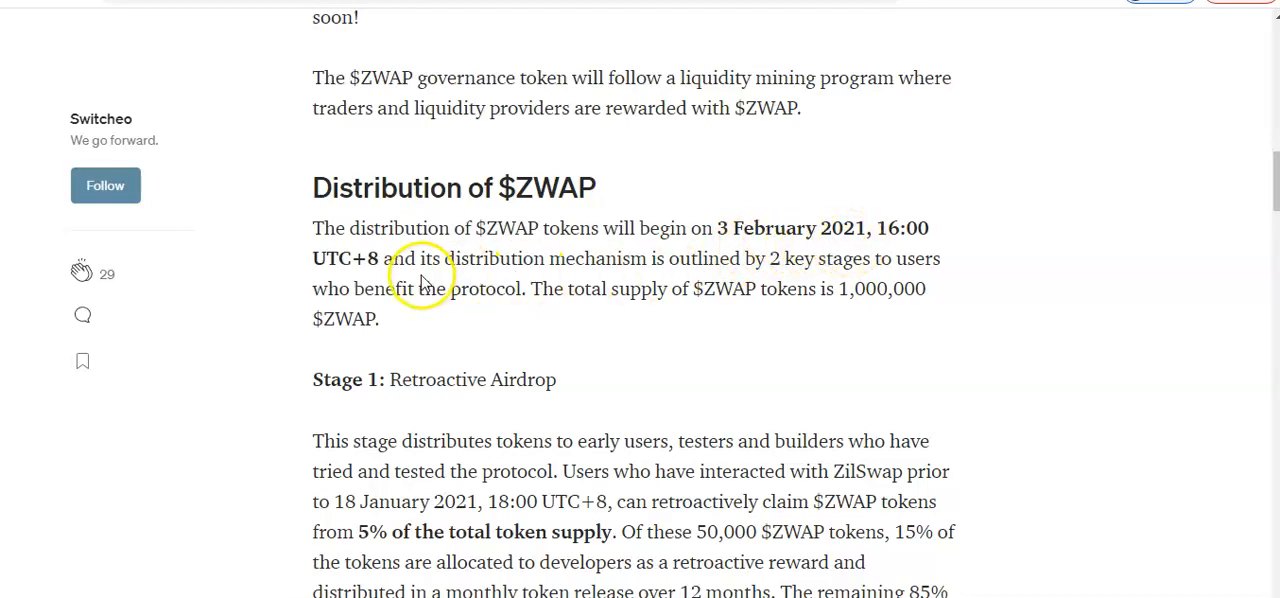
{"action": "mouse_move", "coordinate": [764, 278]}
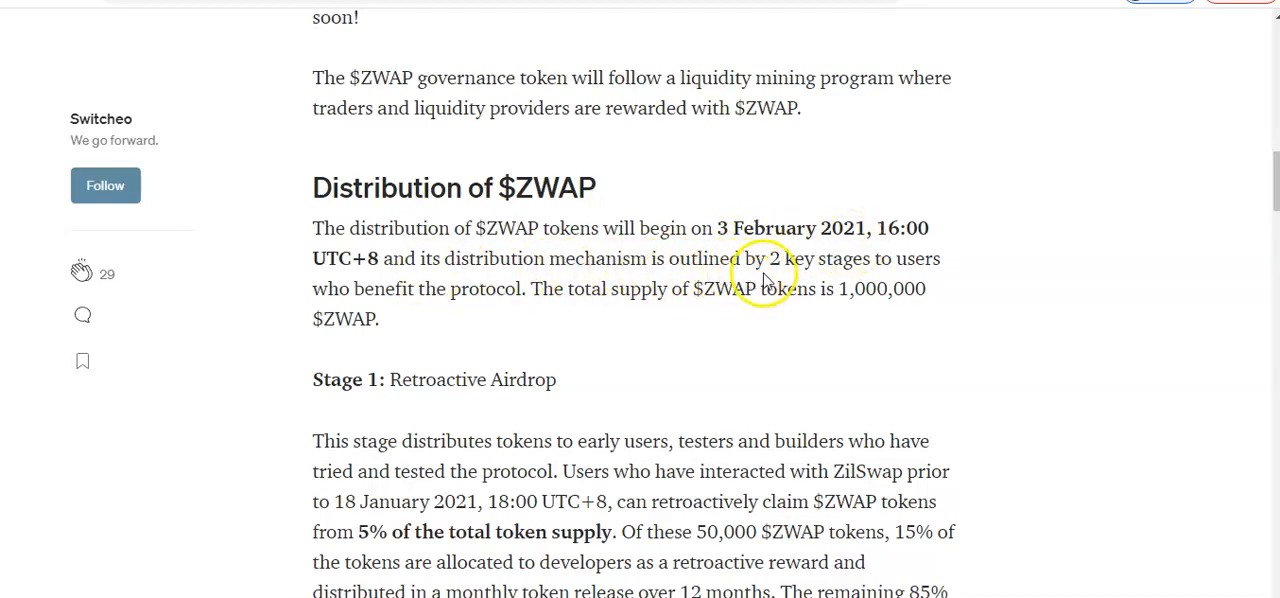
{"action": "mouse_move", "coordinate": [890, 278]}
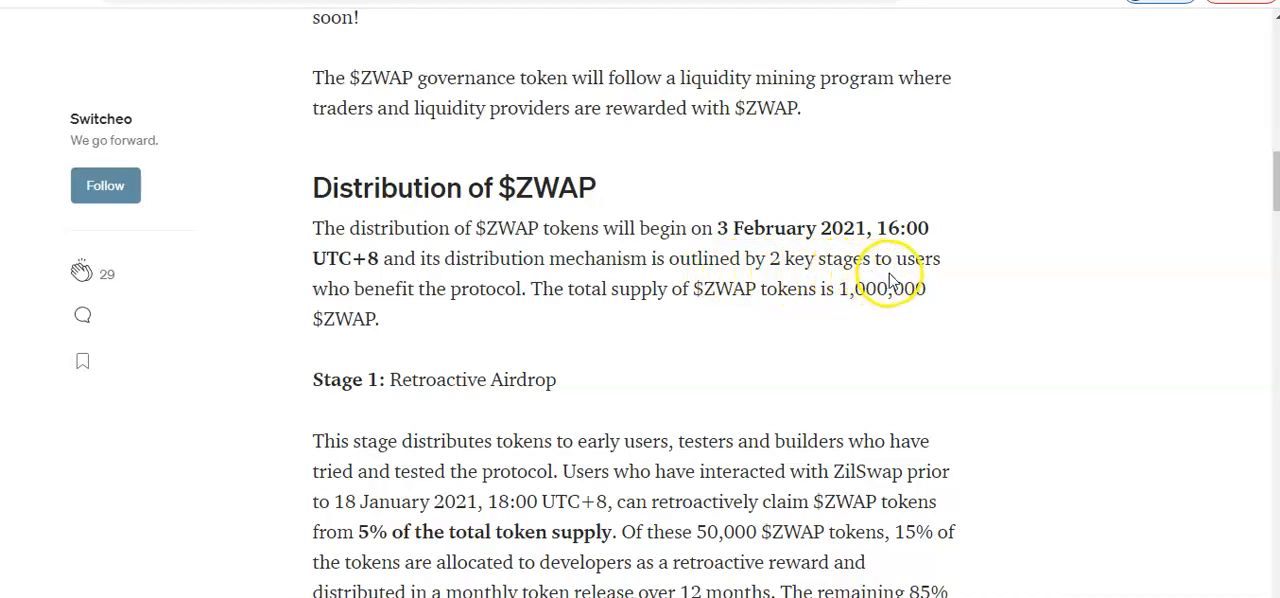
{"action": "mouse_move", "coordinate": [464, 308]}
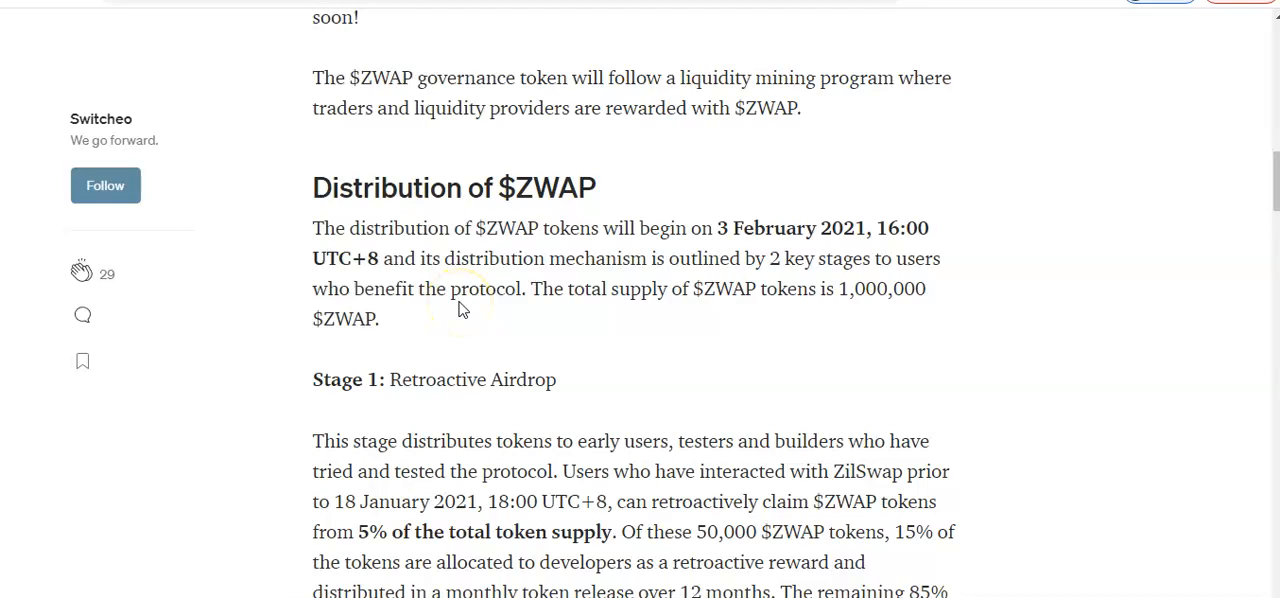
{"action": "mouse_move", "coordinate": [718, 298]}
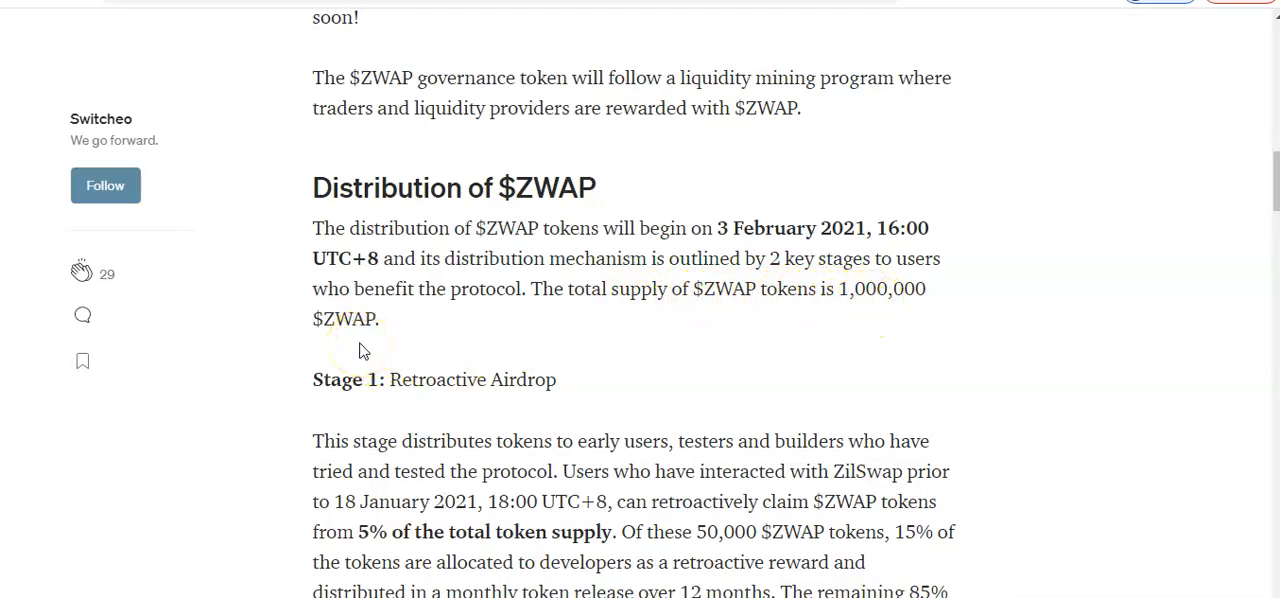
{"action": "mouse_move", "coordinate": [630, 302]}
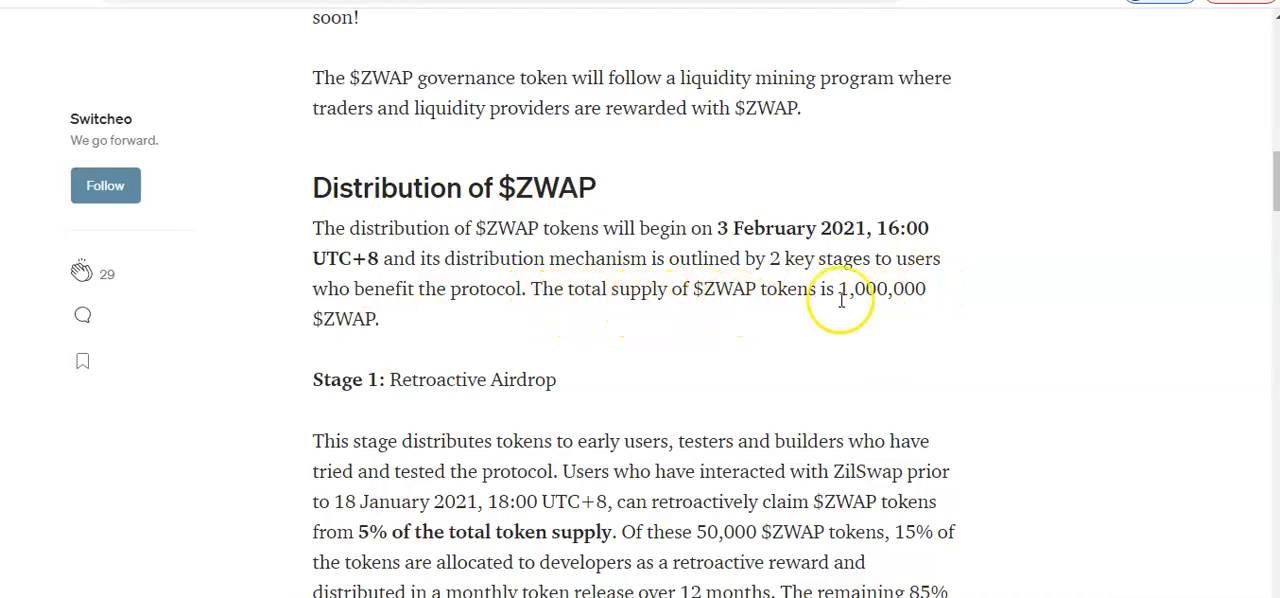
{"action": "mouse_move", "coordinate": [360, 340]}
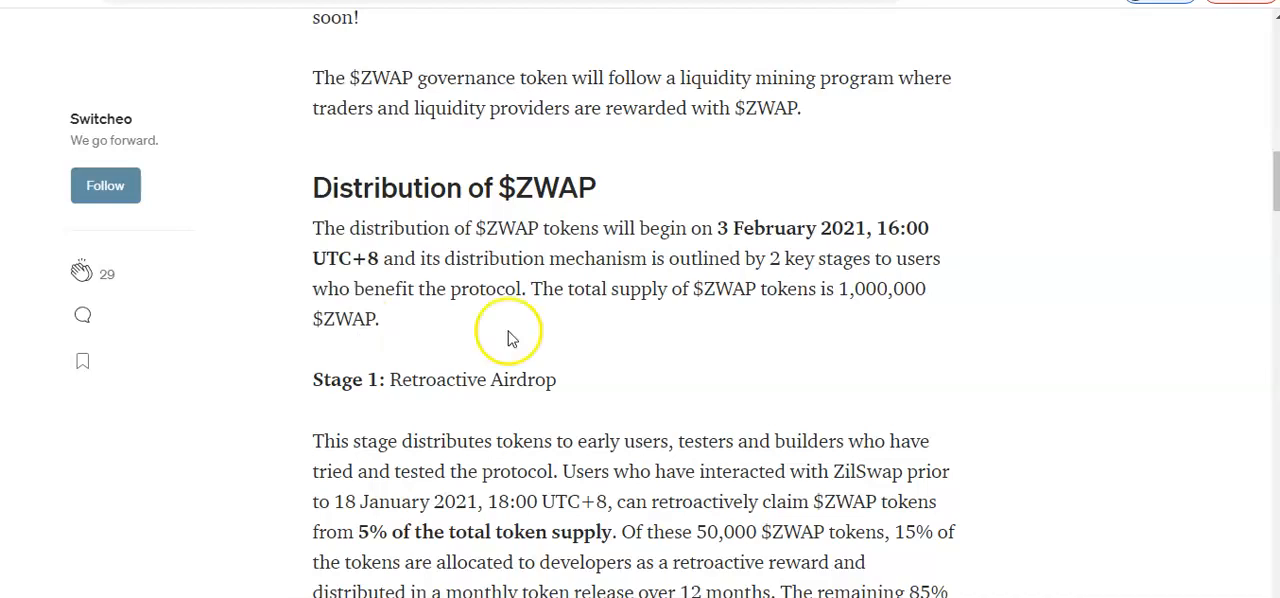
{"action": "mouse_move", "coordinate": [710, 312]}
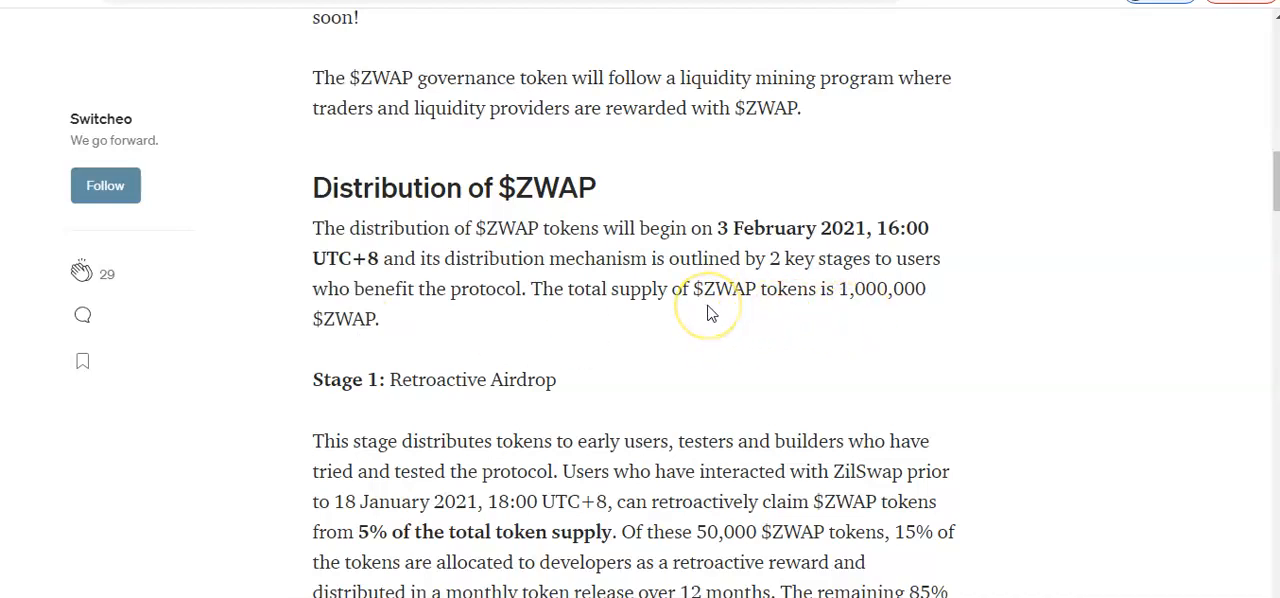
- Scroll past Stage 1 to Stage 2 Liquidity Mining and the initial reward pools list
{"action": "scroll", "scroll_direction": "down", "scroll_amount": 3}
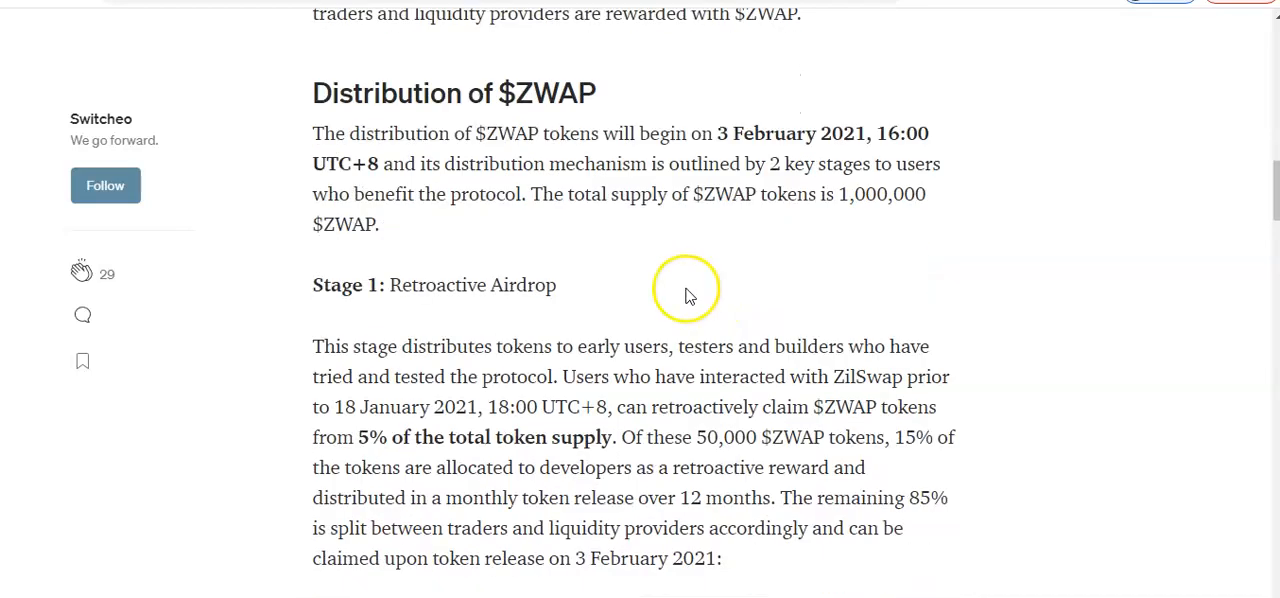
{"action": "scroll", "scroll_direction": "down", "scroll_amount": 3}
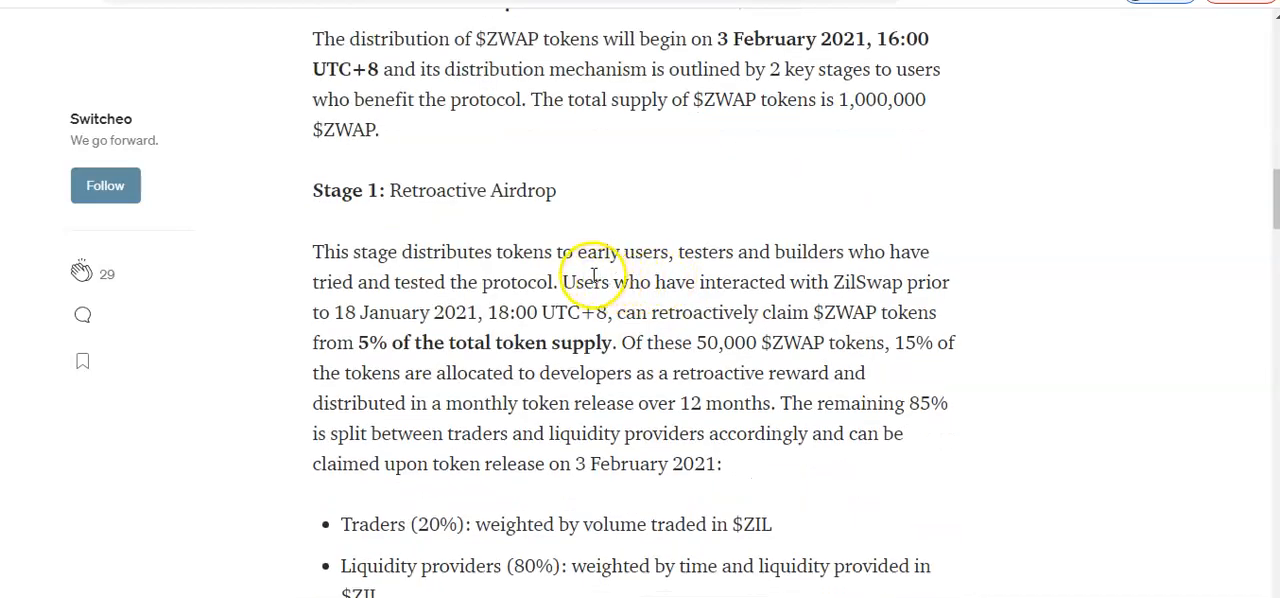
{"action": "scroll", "scroll_direction": "down", "scroll_amount": 3}
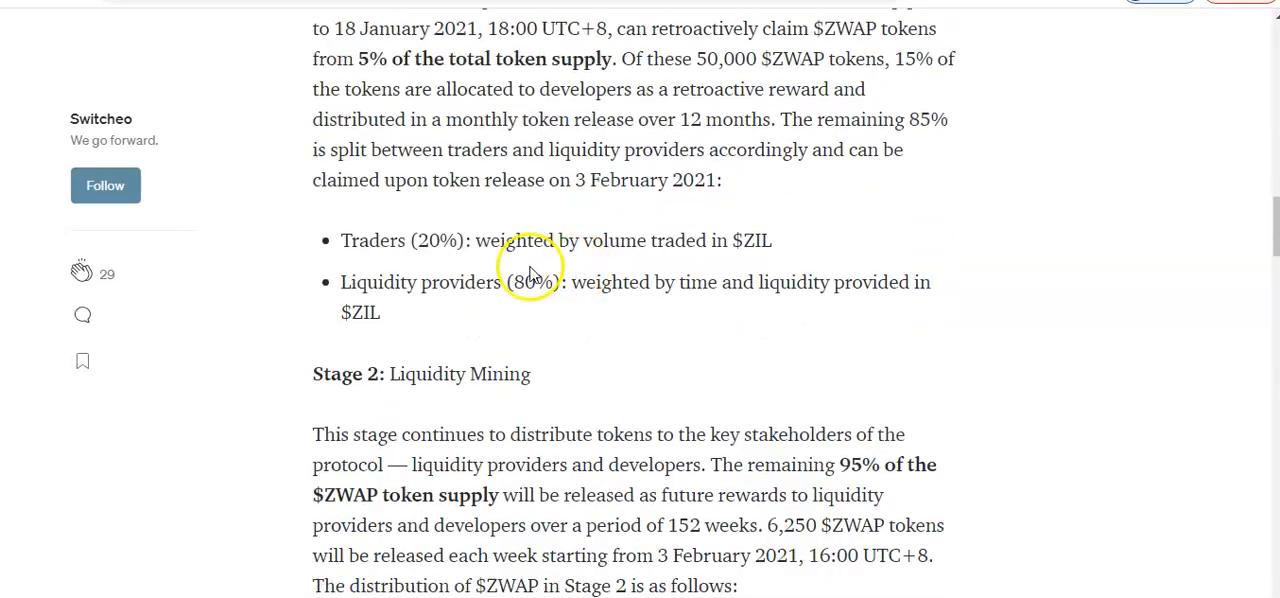
{"action": "scroll", "scroll_direction": "down", "scroll_amount": 3}
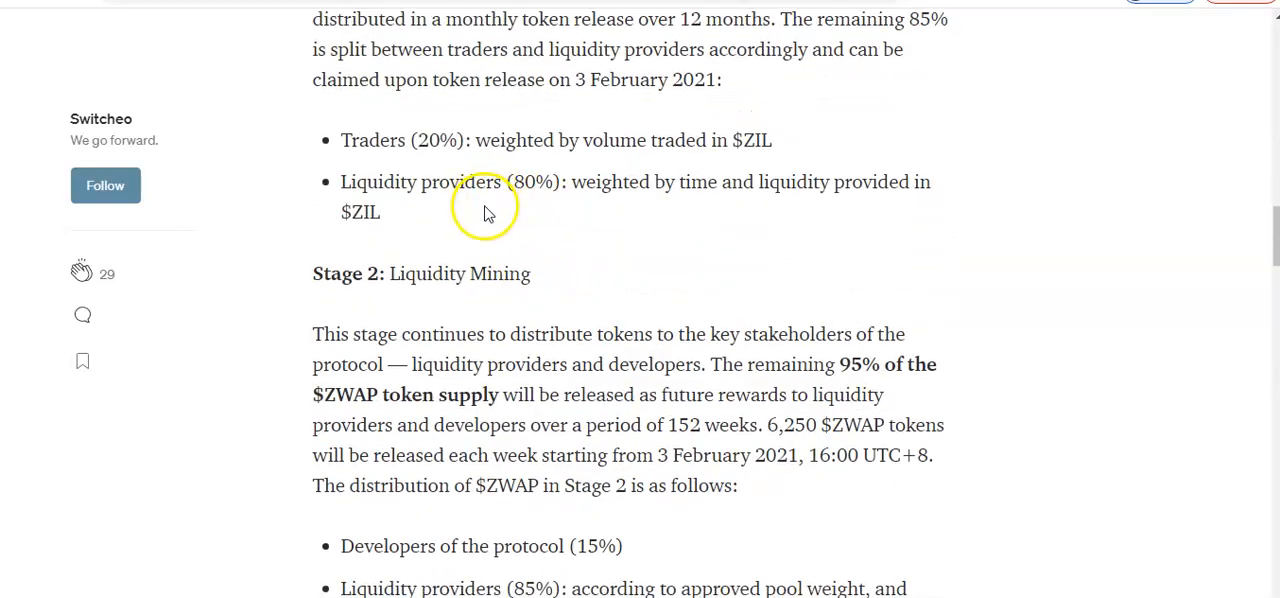
{"action": "scroll", "scroll_direction": "down", "scroll_amount": 3}
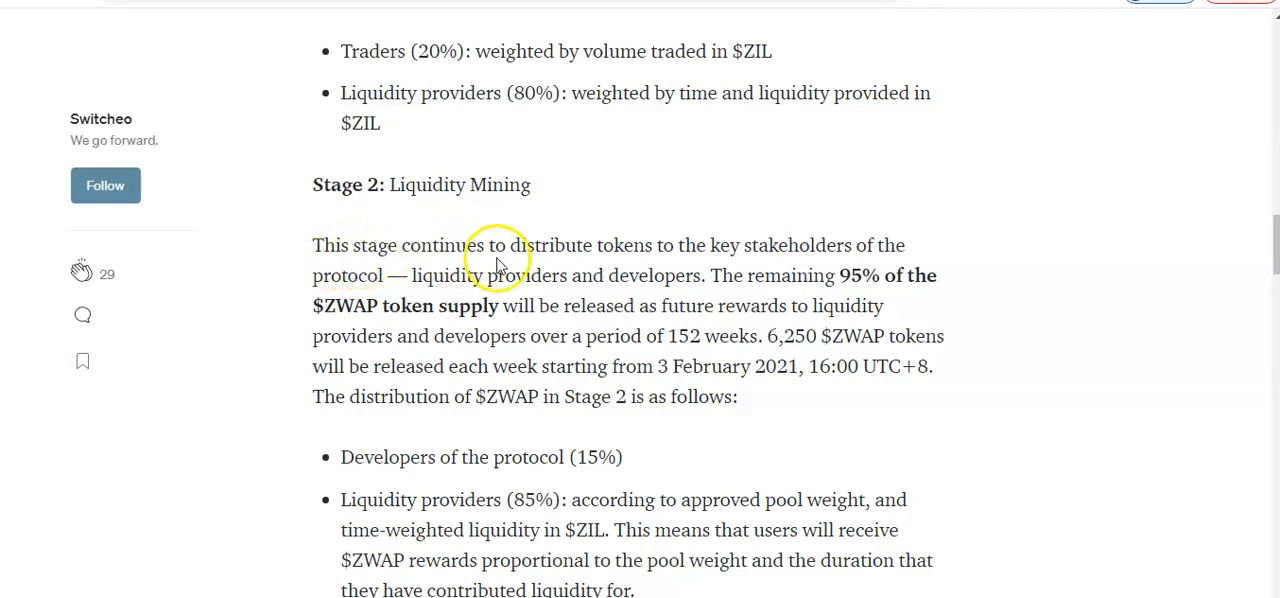
{"action": "mouse_move", "coordinate": [792, 268]}
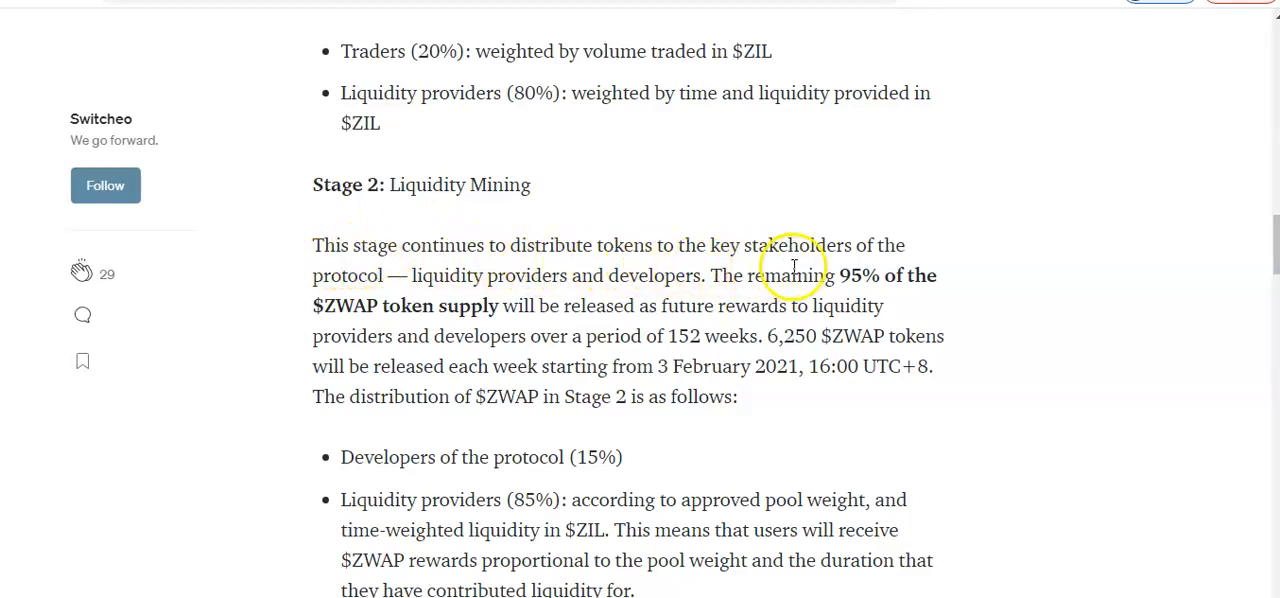
{"action": "mouse_move", "coordinate": [770, 264]}
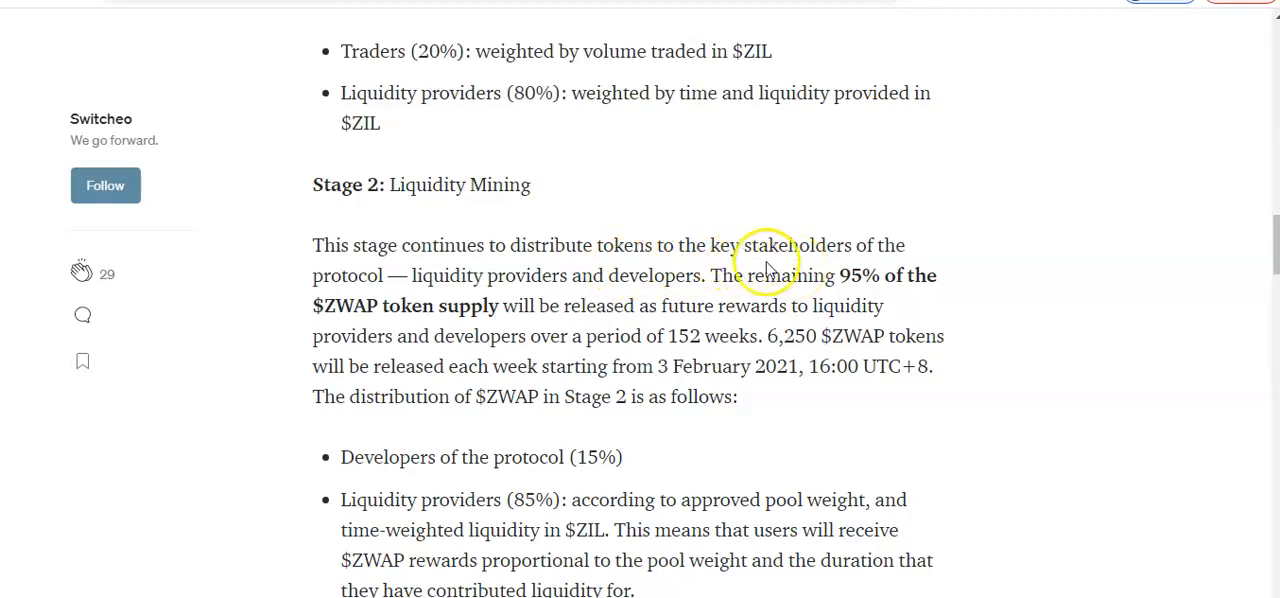
{"action": "mouse_move", "coordinate": [450, 296]}
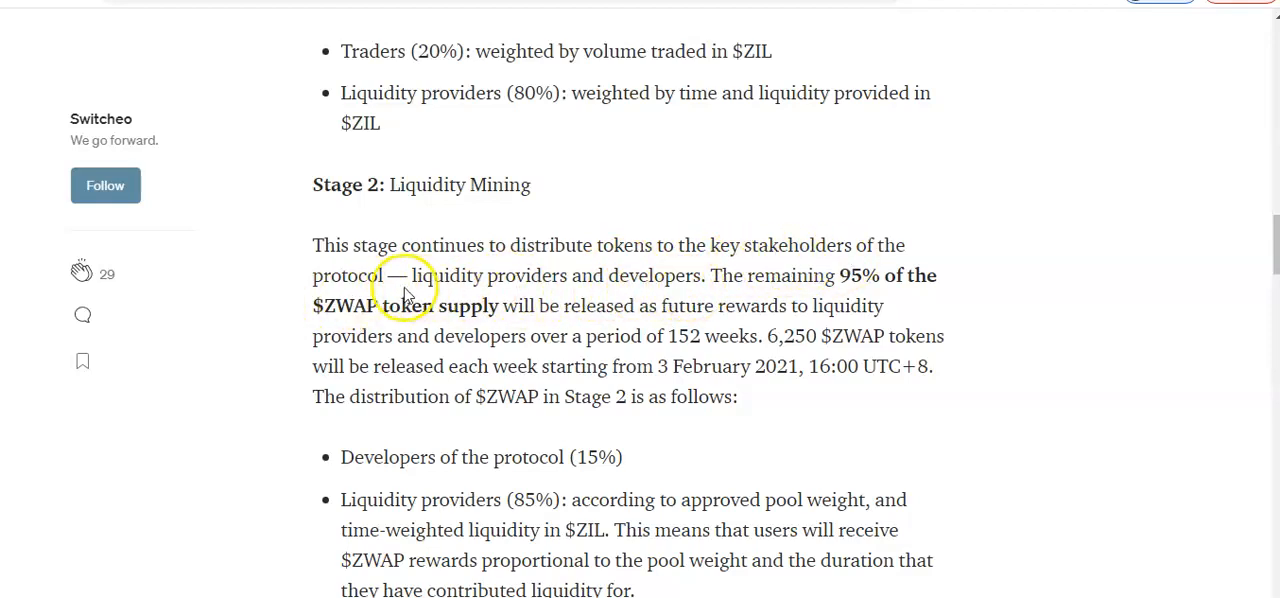
{"action": "mouse_move", "coordinate": [628, 298]}
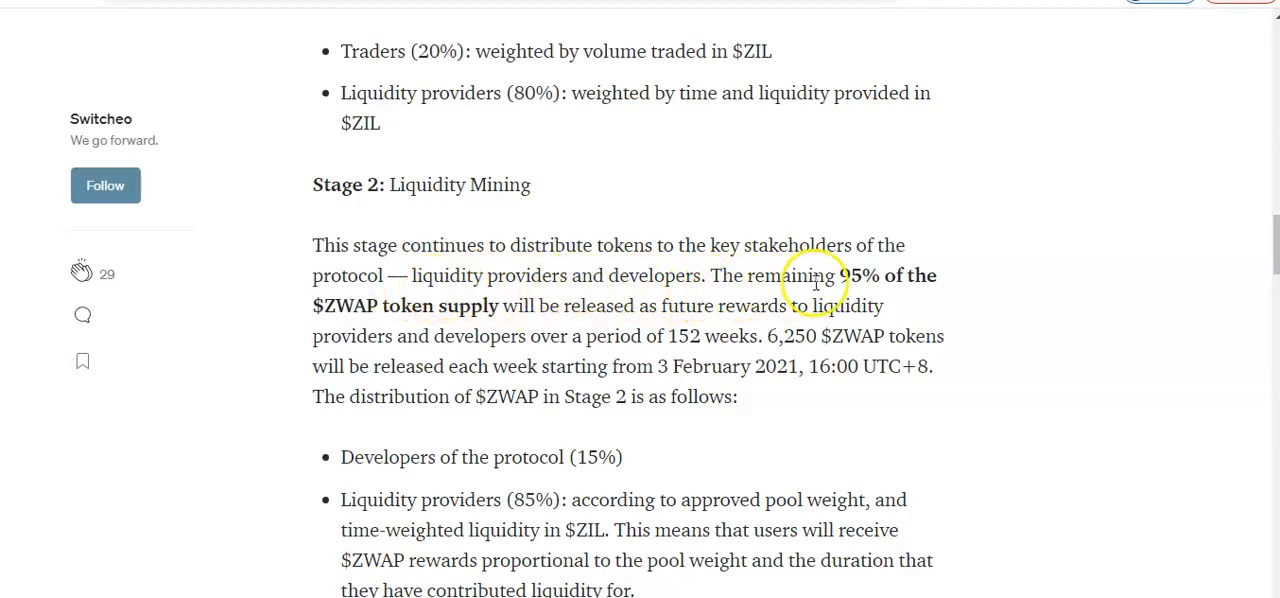
{"action": "mouse_move", "coordinate": [420, 324]}
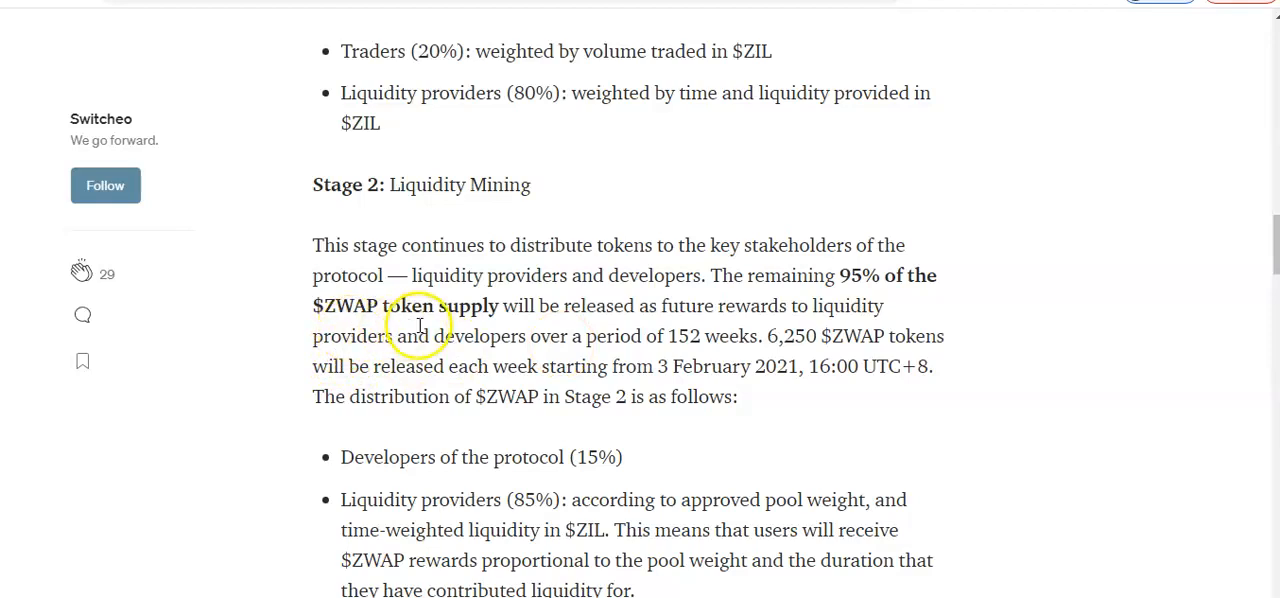
{"action": "mouse_move", "coordinate": [640, 324]}
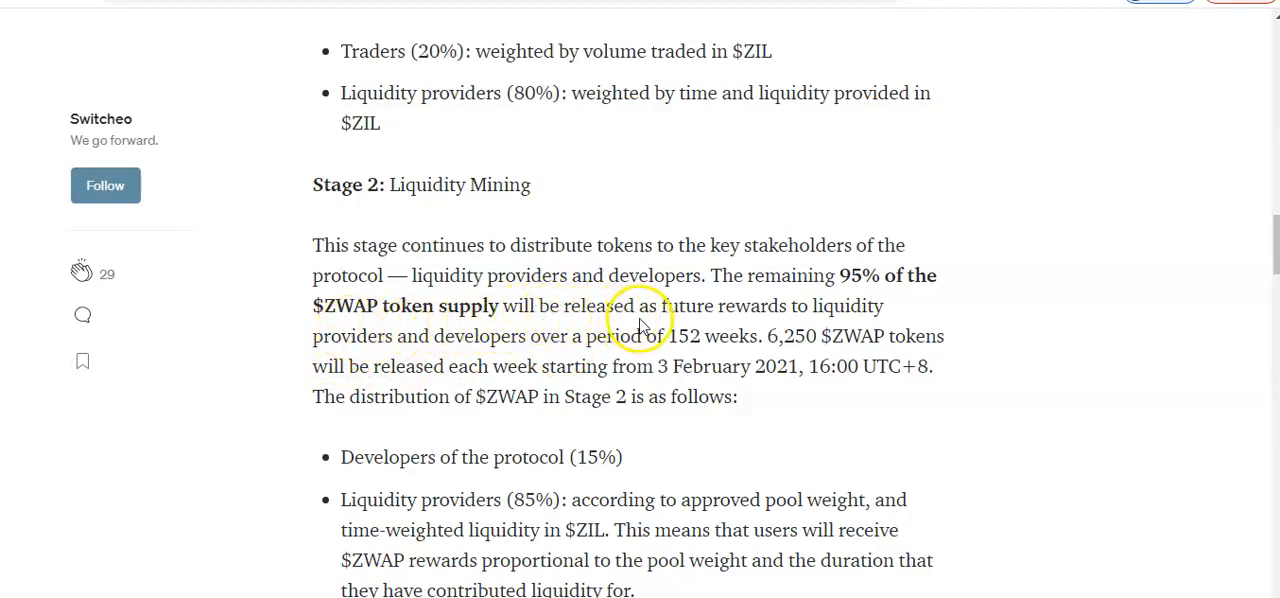
{"action": "mouse_move", "coordinate": [396, 386]}
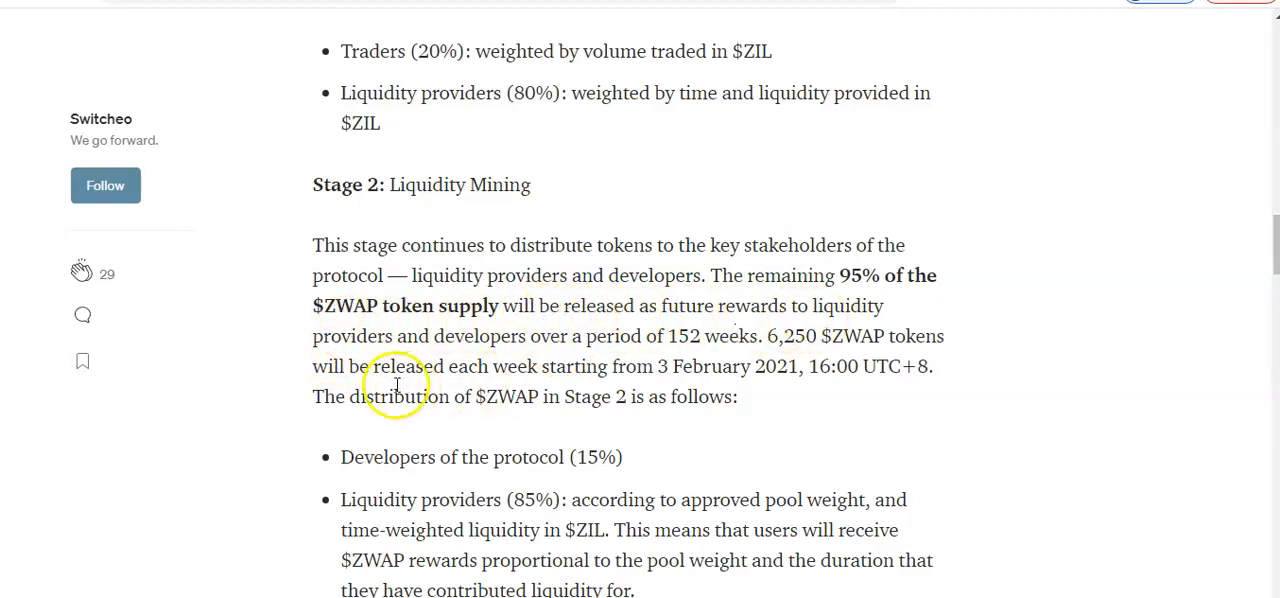
{"action": "mouse_move", "coordinate": [540, 360]}
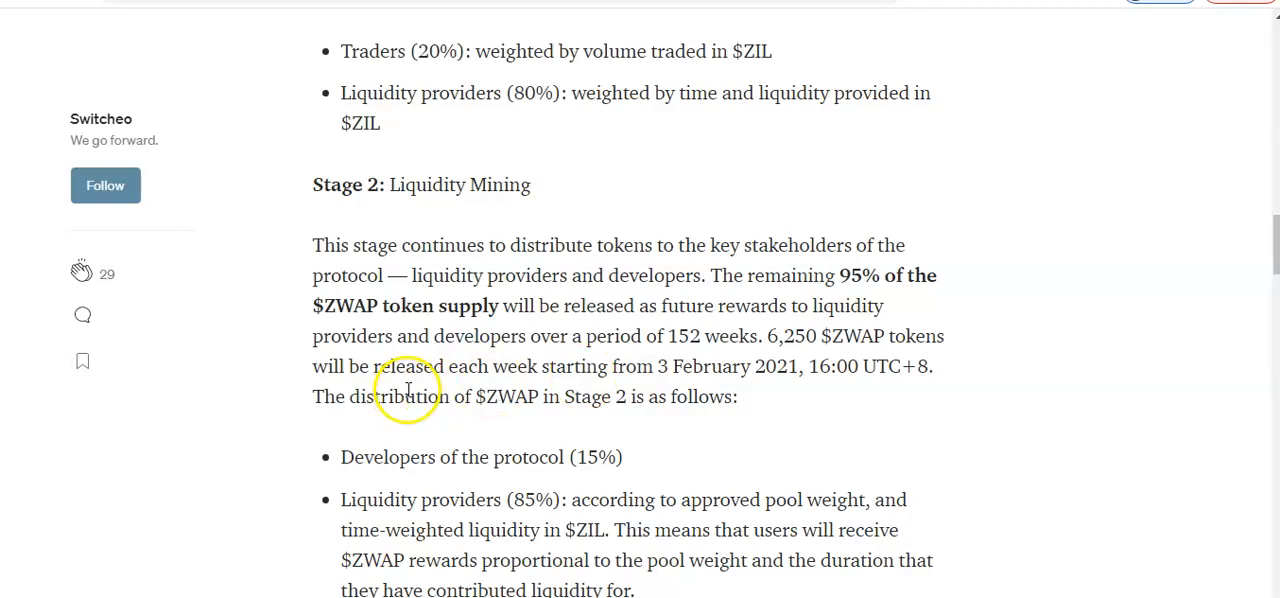
{"action": "mouse_move", "coordinate": [584, 388]}
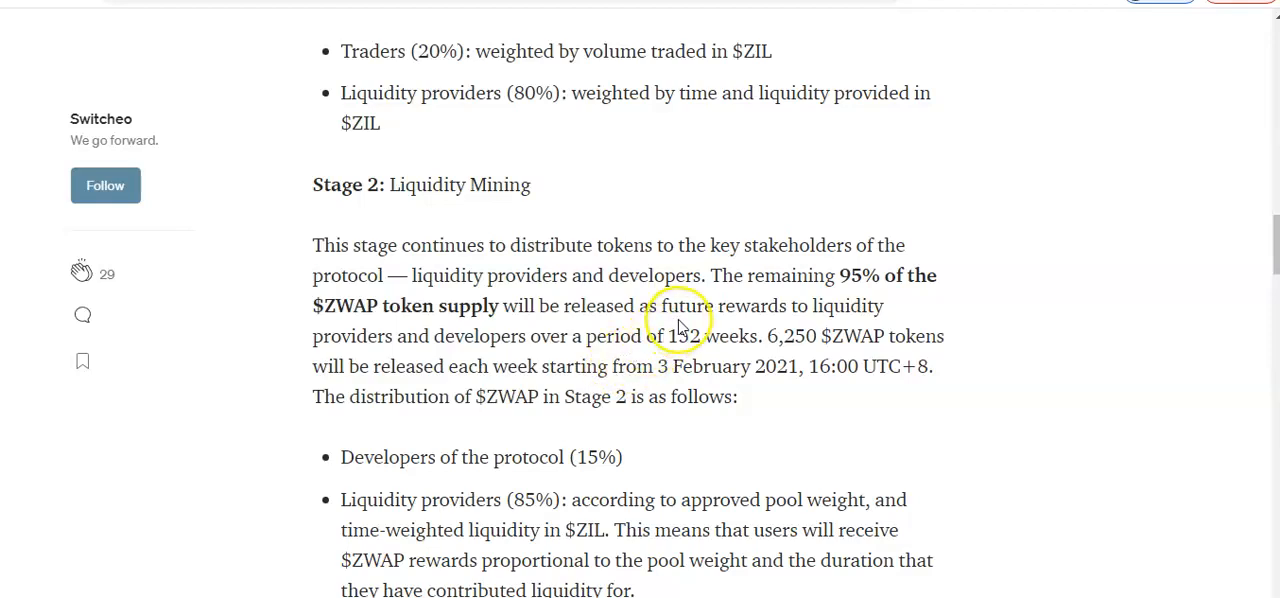
{"action": "scroll", "scroll_direction": "down", "scroll_amount": 3}
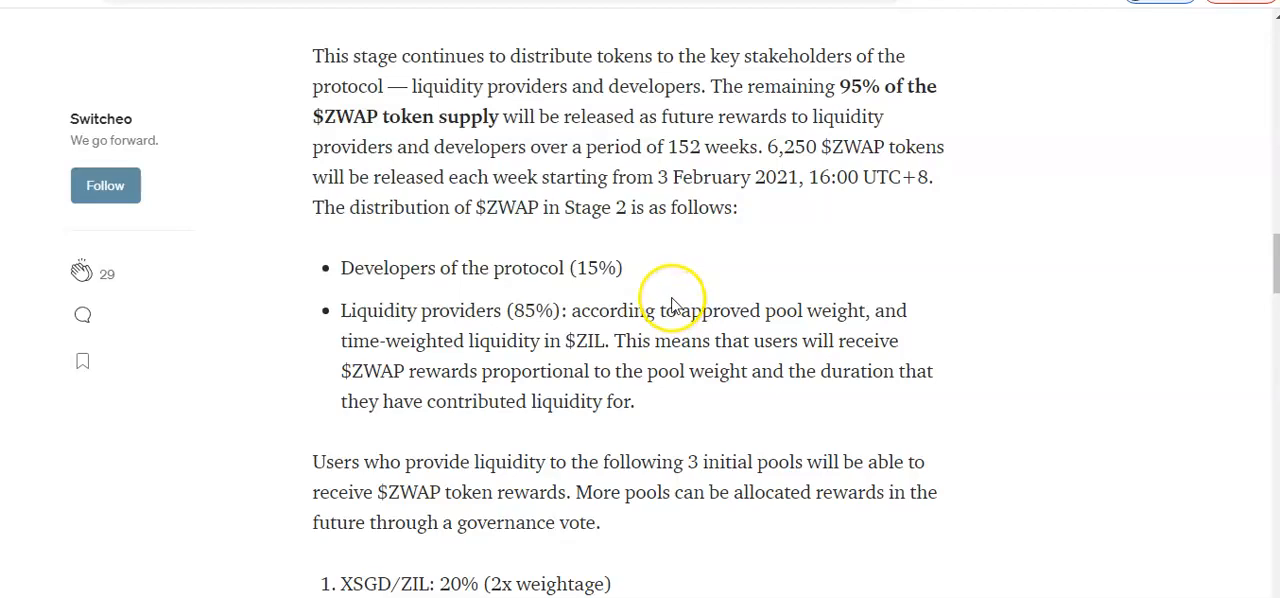
{"action": "mouse_move", "coordinate": [644, 170]}
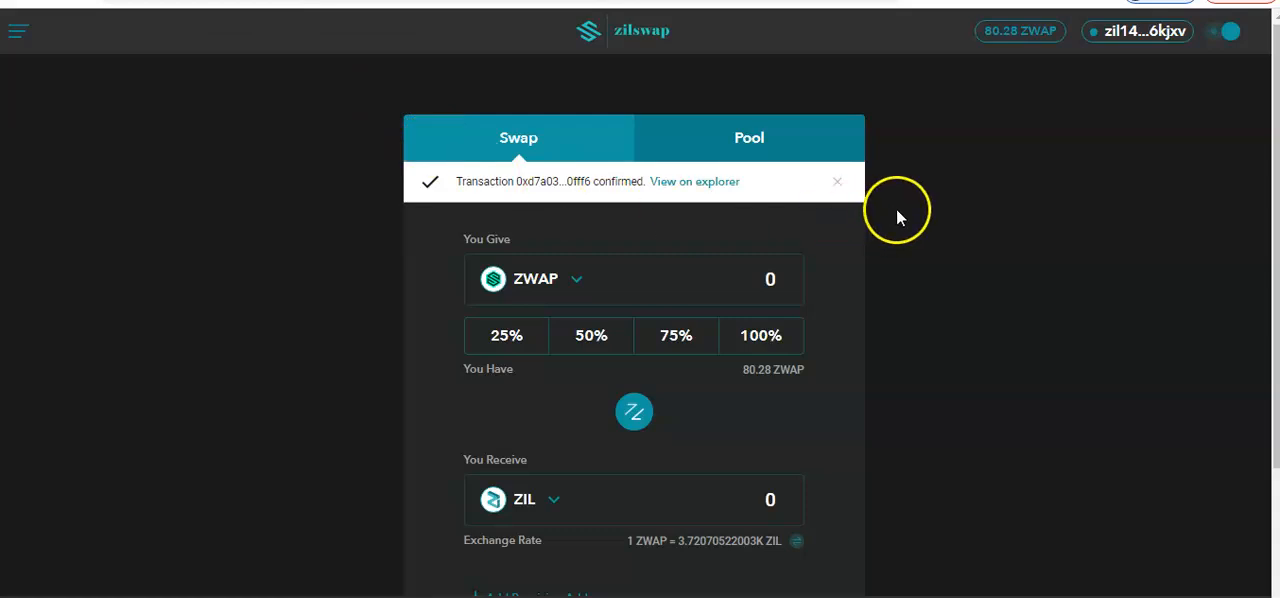
- Enter 54 ZWAP in the You Give field, quoting about 200,538 ZIL to receive
{"action": "scroll", "scroll_direction": "down", "scroll_amount": 3}
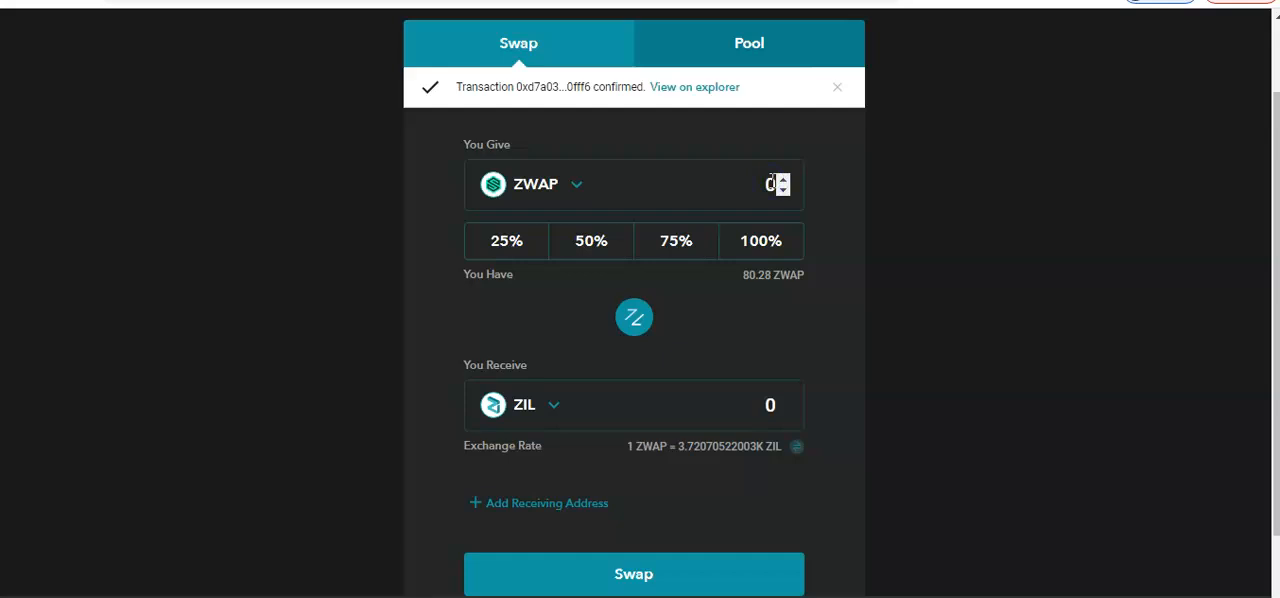
{"action": "type", "text": "0.00"}
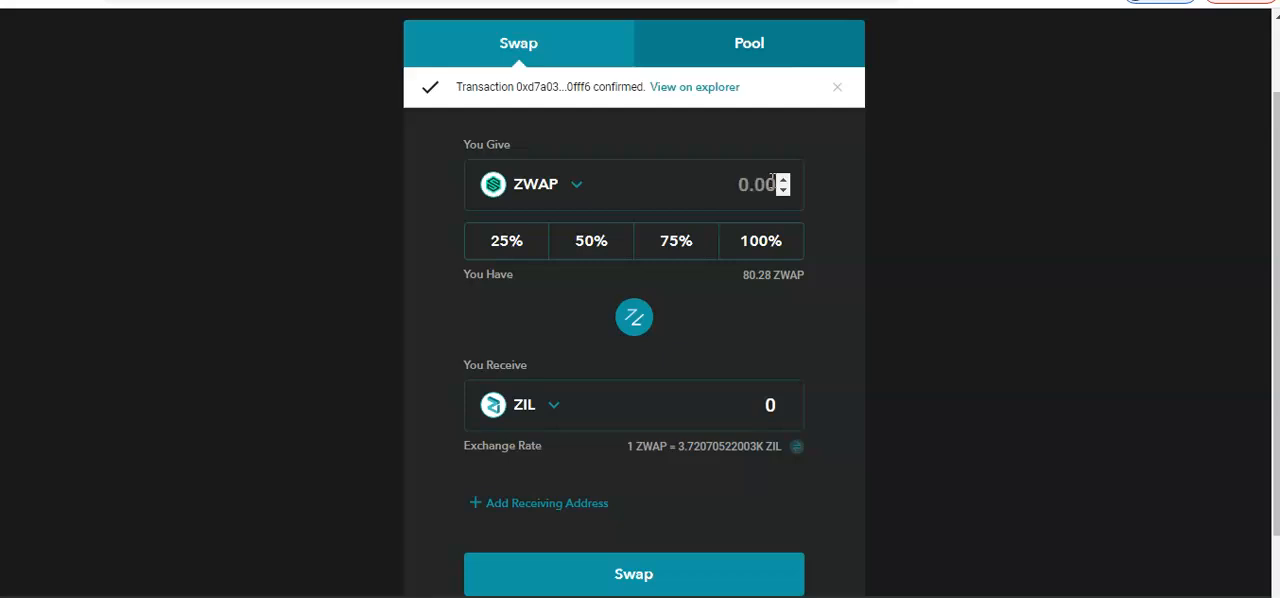
{"action": "type", "text": "54"}
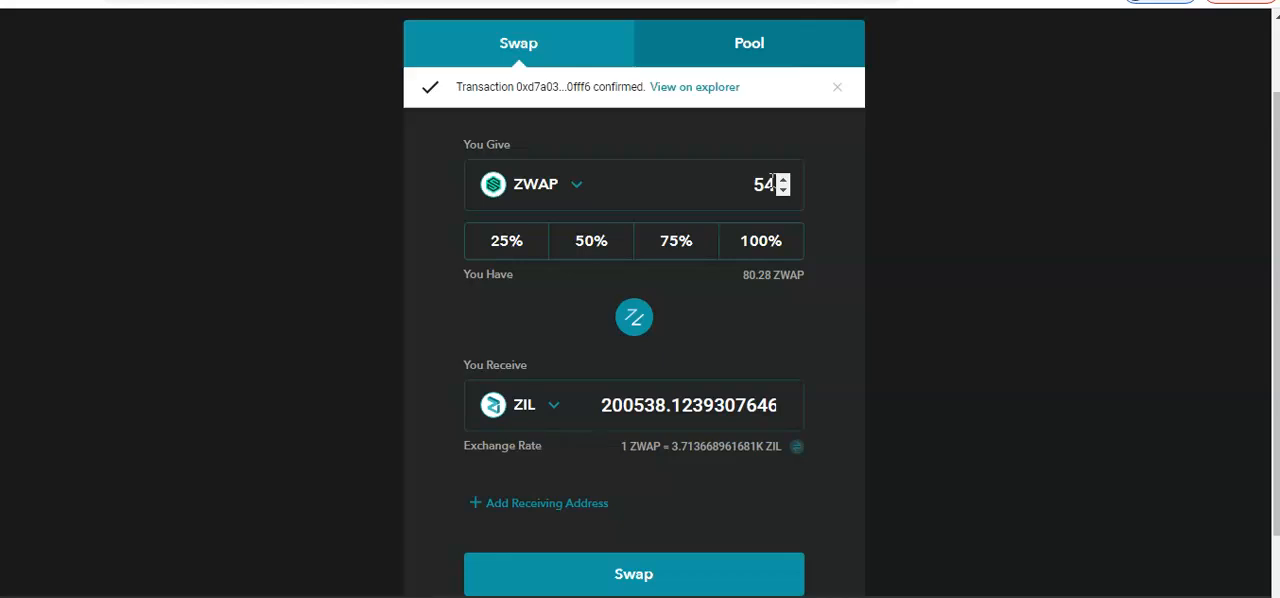
{"action": "mouse_move", "coordinate": [918, 200]}
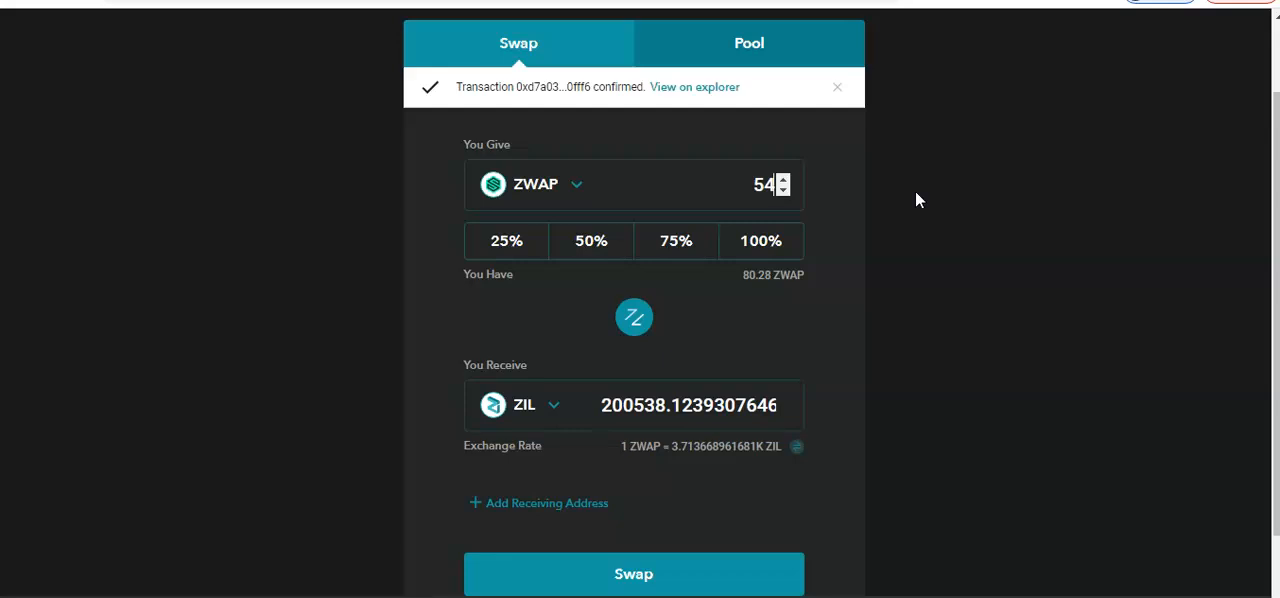
{"action": "mouse_move", "coordinate": [904, 196]}
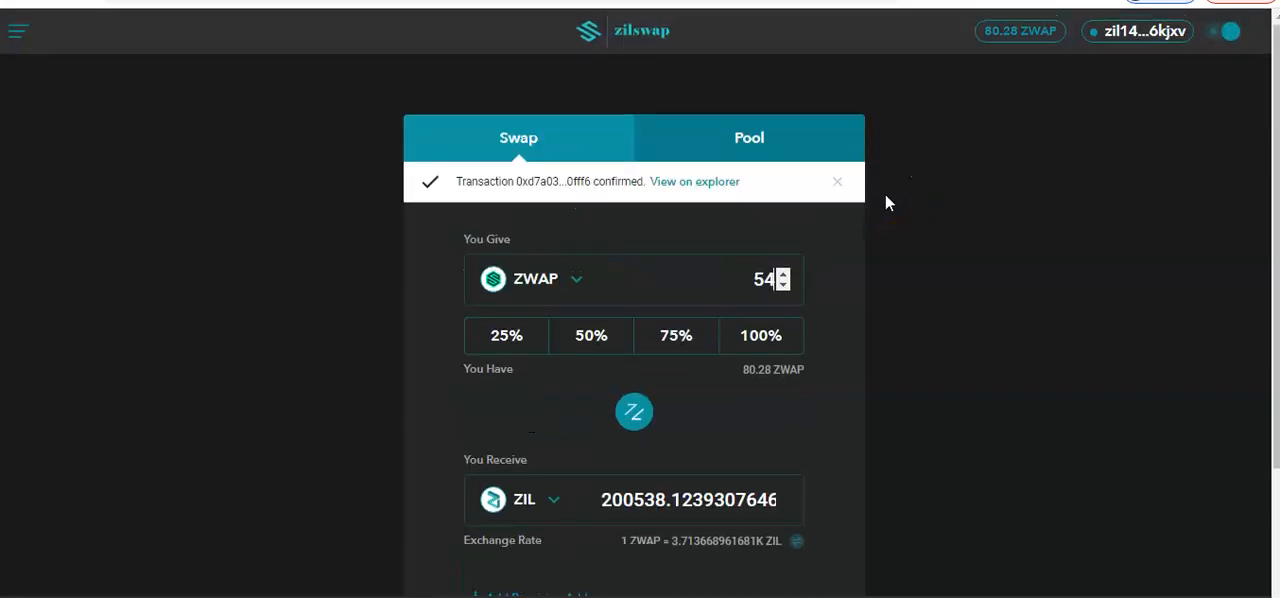
{"action": "mouse_move", "coordinate": [938, 128]}
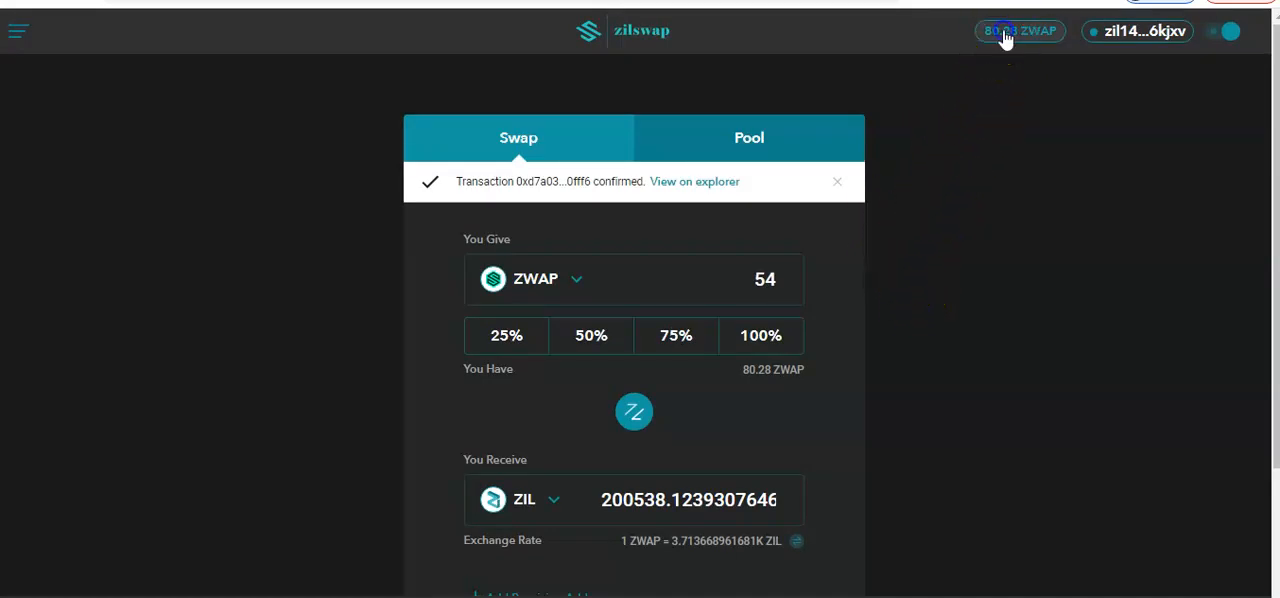
- Check the ZWAP balance and rewards, then expand the ZWAP-ZIL pool showing 0.73% daily ROI and 0.141% share
{"action": "left_click", "coordinate": [1020, 30]}
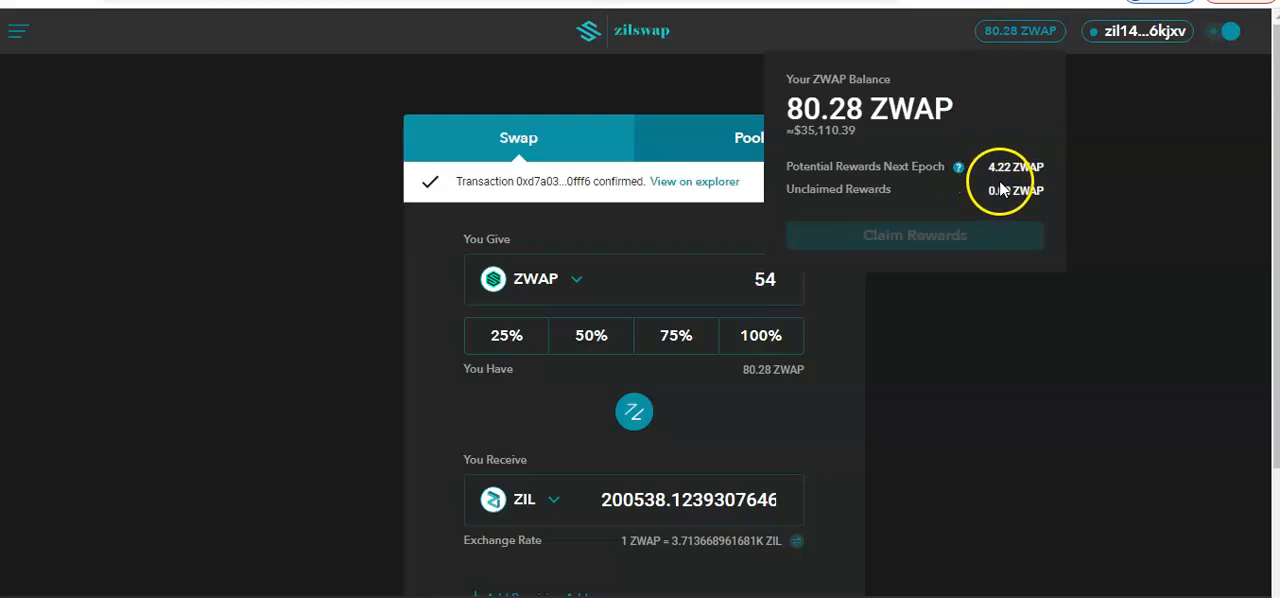
{"action": "mouse_move", "coordinate": [1004, 184]}
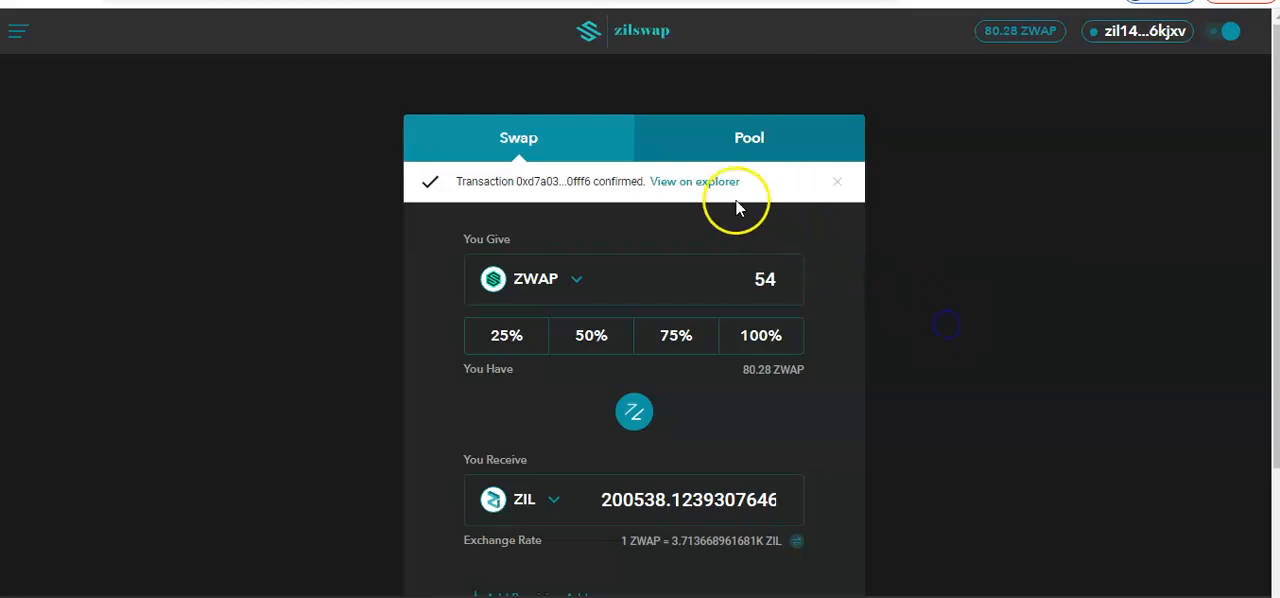
{"action": "left_click", "coordinate": [748, 136]}
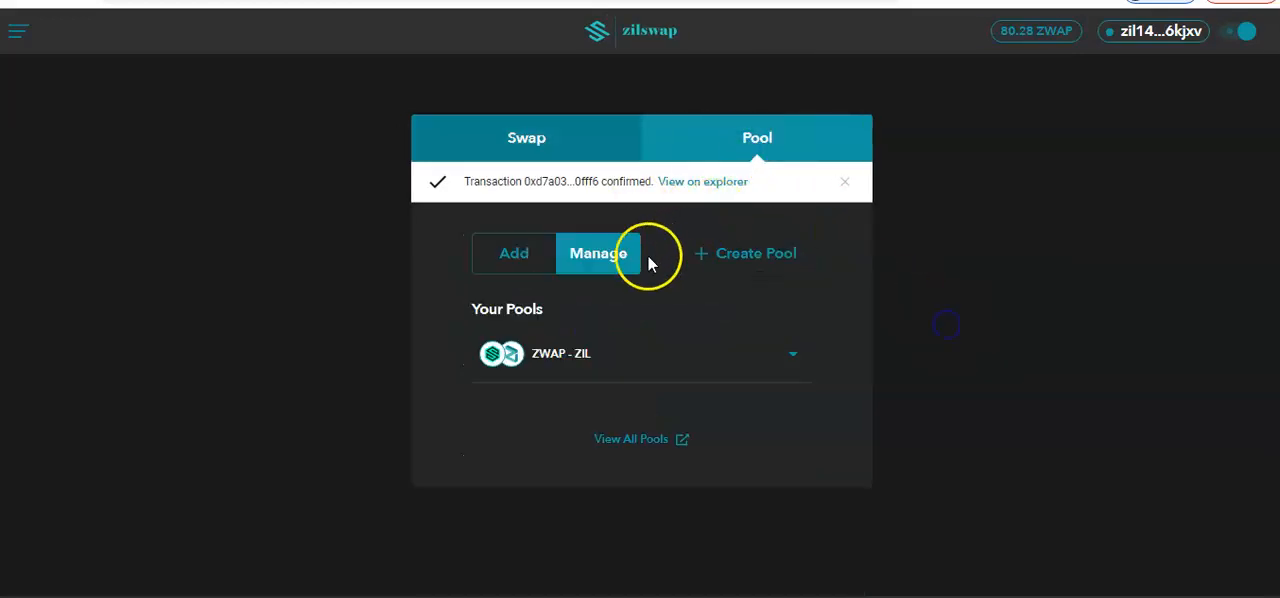
{"action": "left_click", "coordinate": [792, 354]}
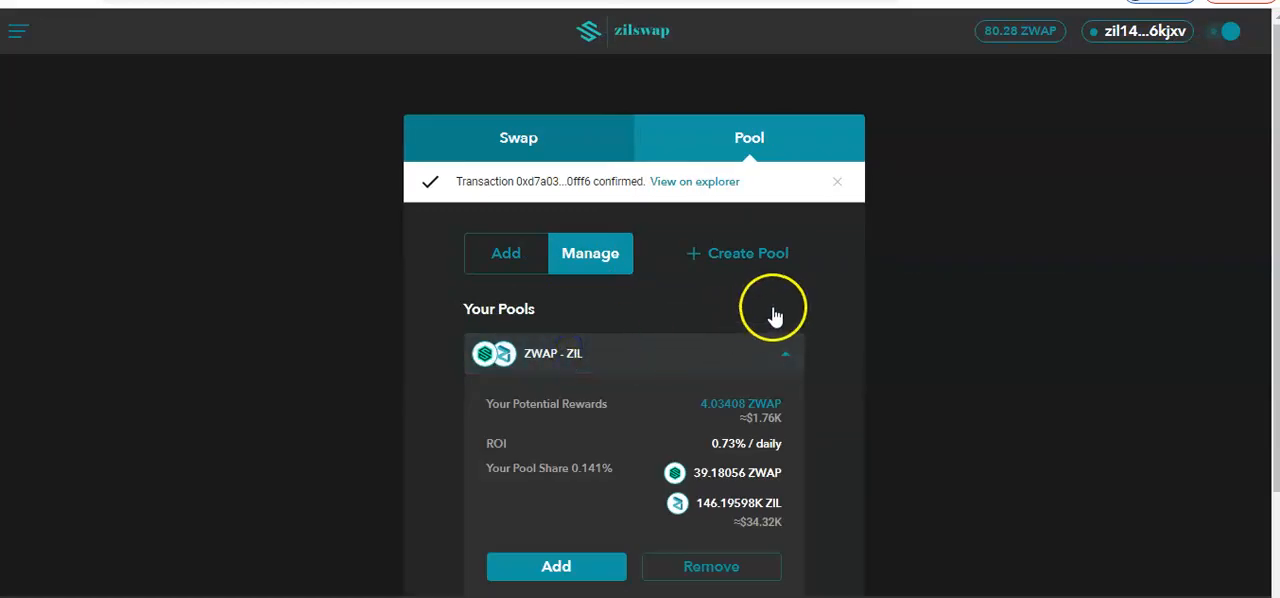
{"action": "scroll", "scroll_direction": "down", "scroll_amount": 3}
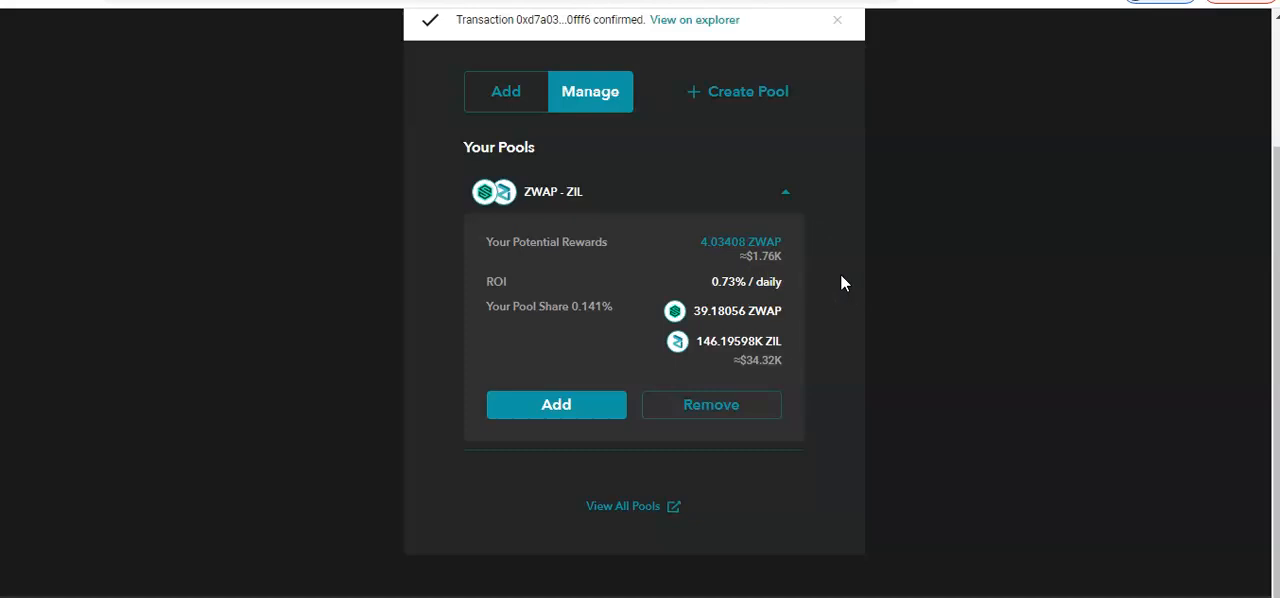
{"action": "mouse_move", "coordinate": [696, 340]}
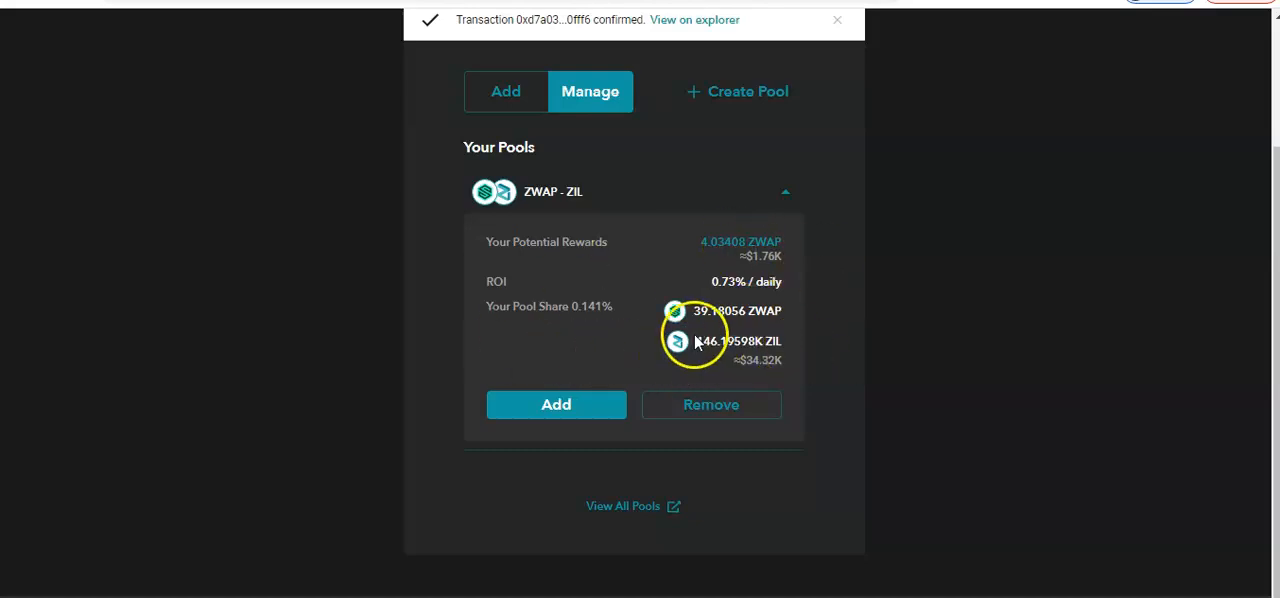
{"action": "mouse_move", "coordinate": [710, 336]}
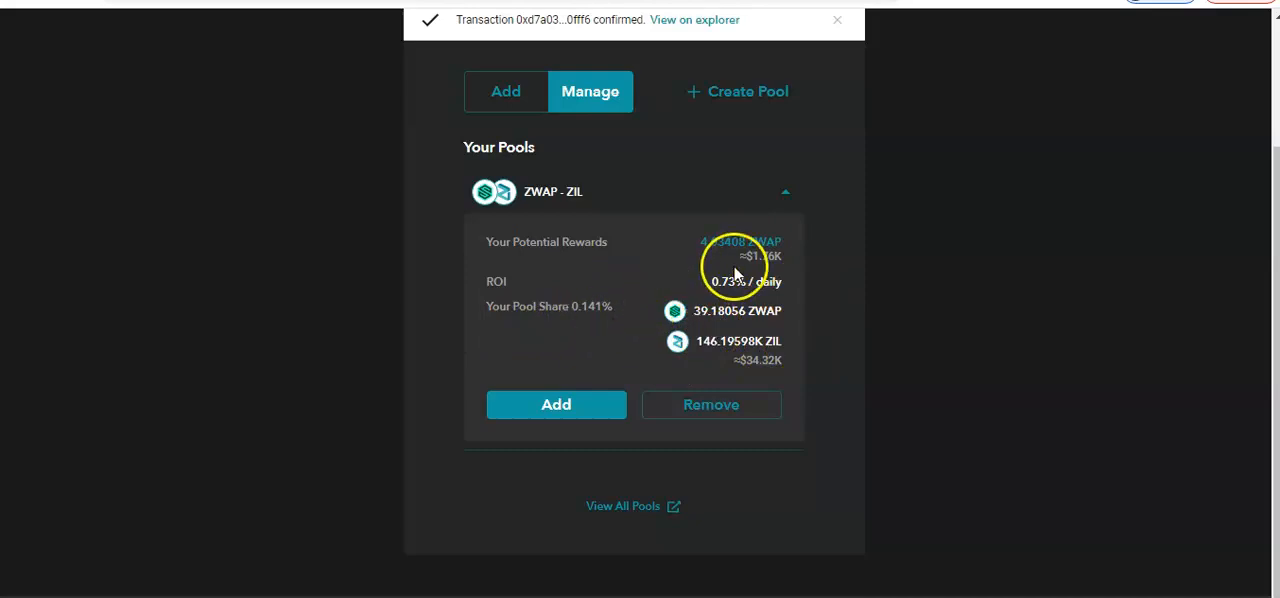
{"action": "mouse_move", "coordinate": [710, 258]}
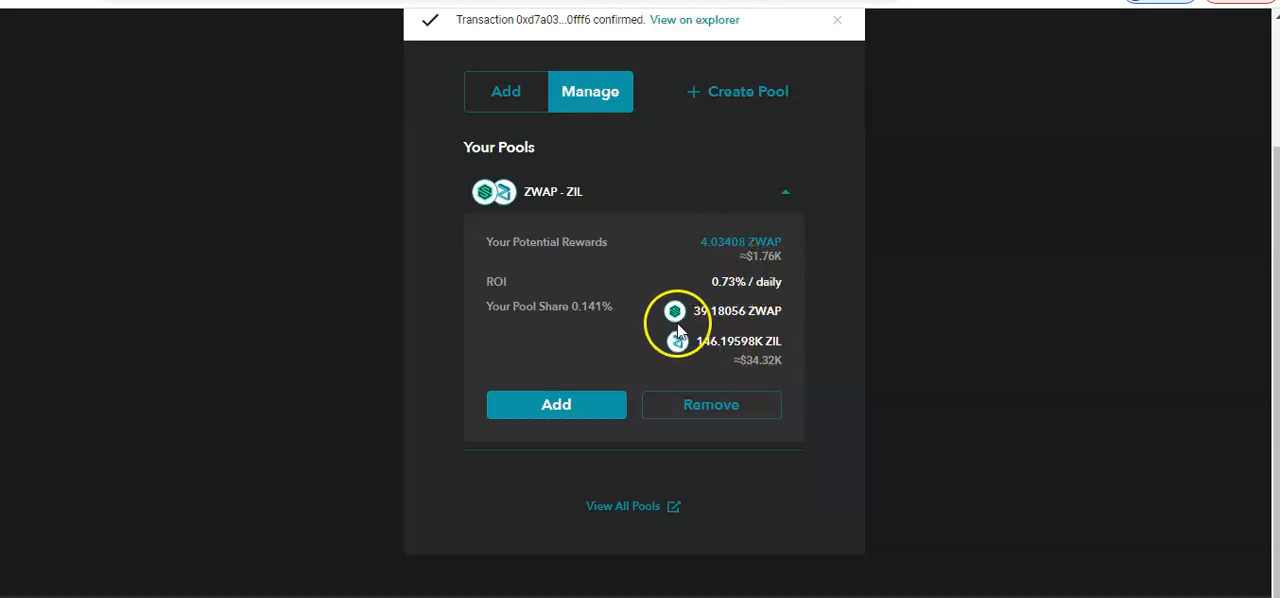
{"action": "mouse_move", "coordinate": [690, 328]}
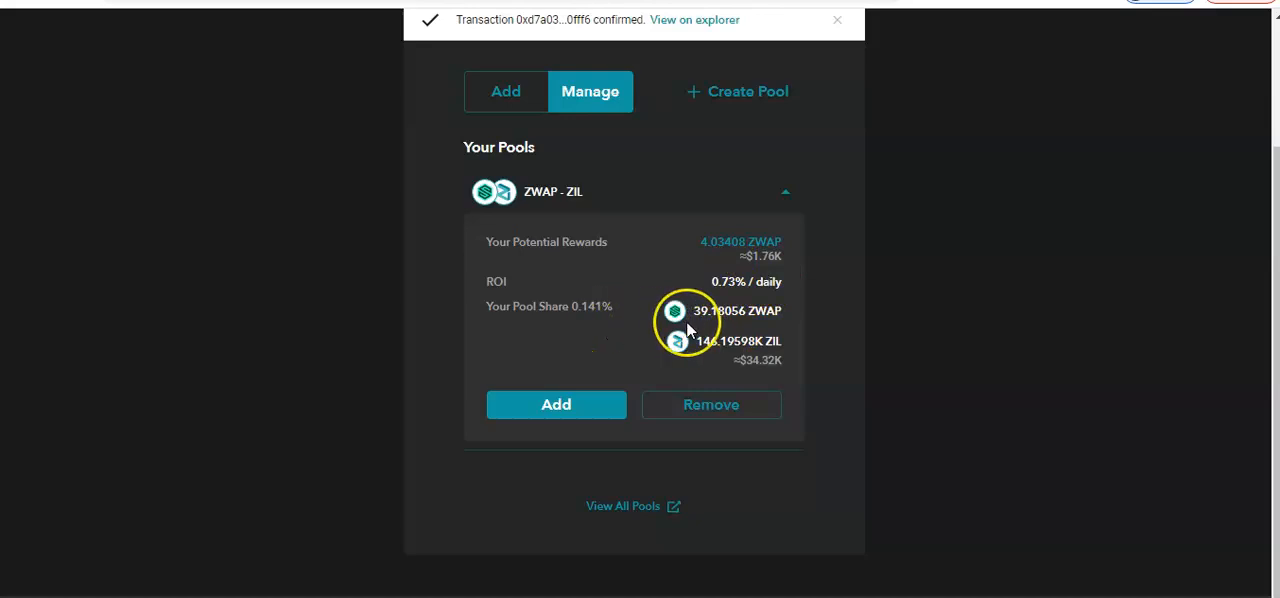
{"action": "mouse_move", "coordinate": [644, 280]}
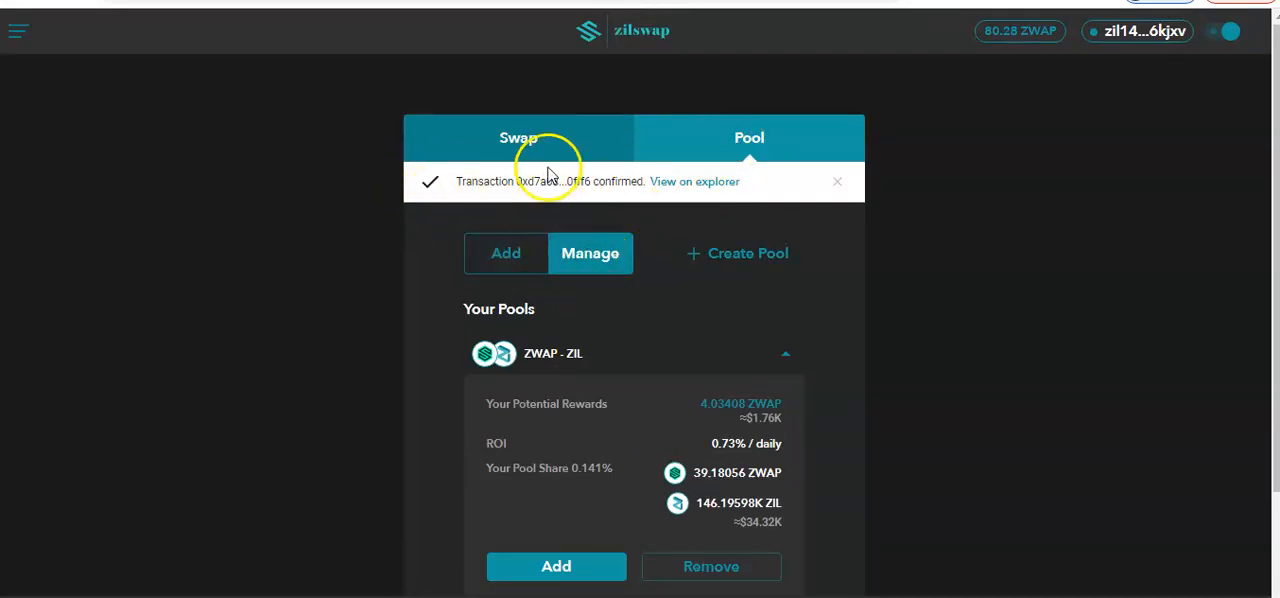
- Return via Swap to the Pool section and open the Add liquidity form for ZWAP and ZIL
{"action": "left_click", "coordinate": [784, 354]}
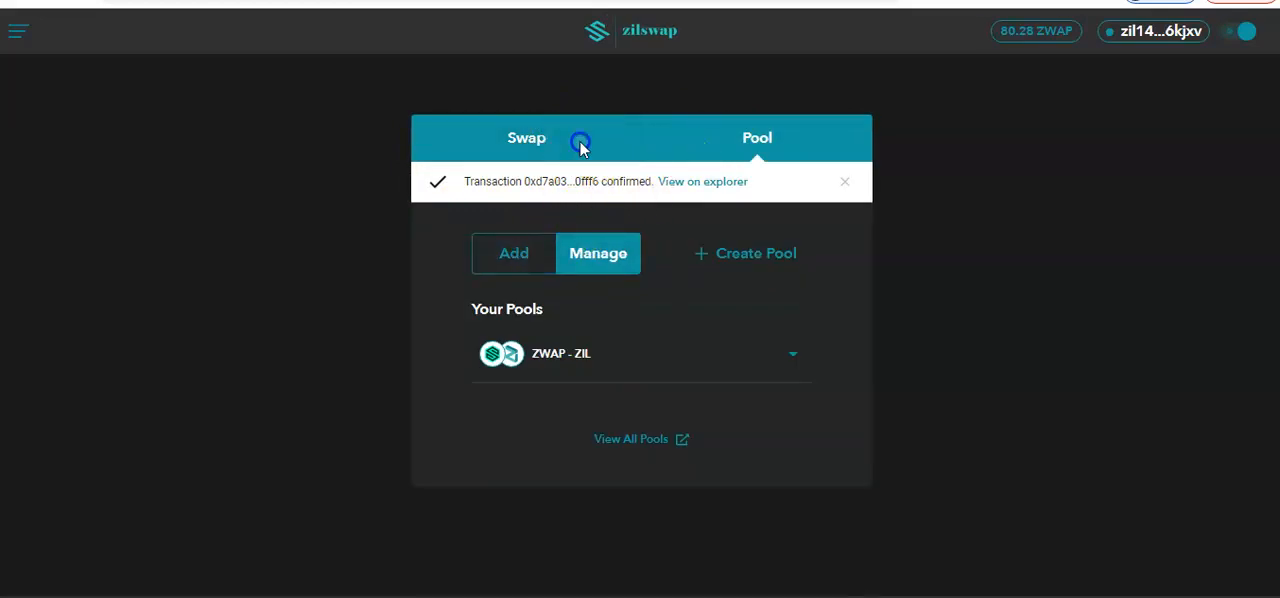
{"action": "left_click", "coordinate": [520, 138]}
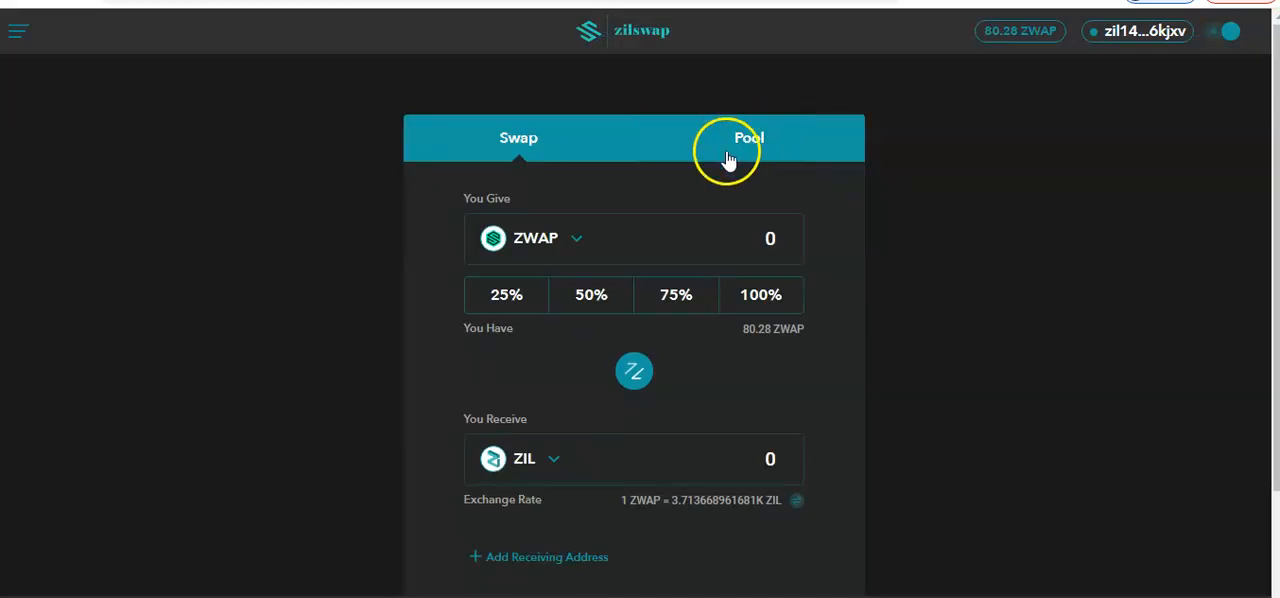
{"action": "left_click", "coordinate": [748, 136]}
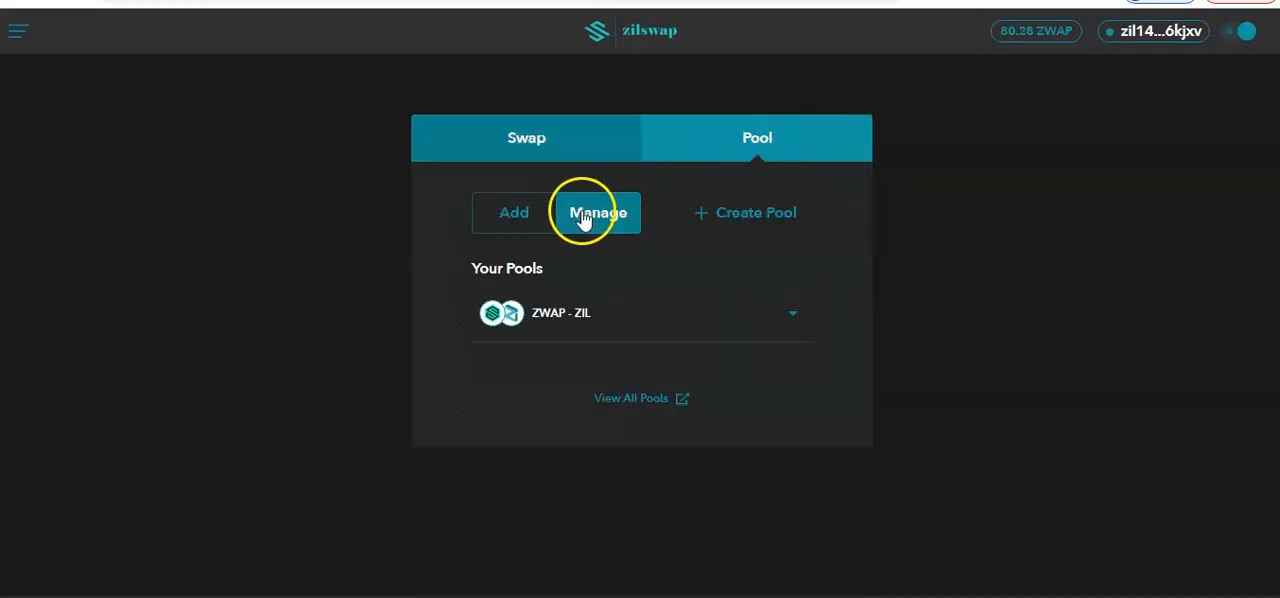
{"action": "left_click", "coordinate": [512, 212]}
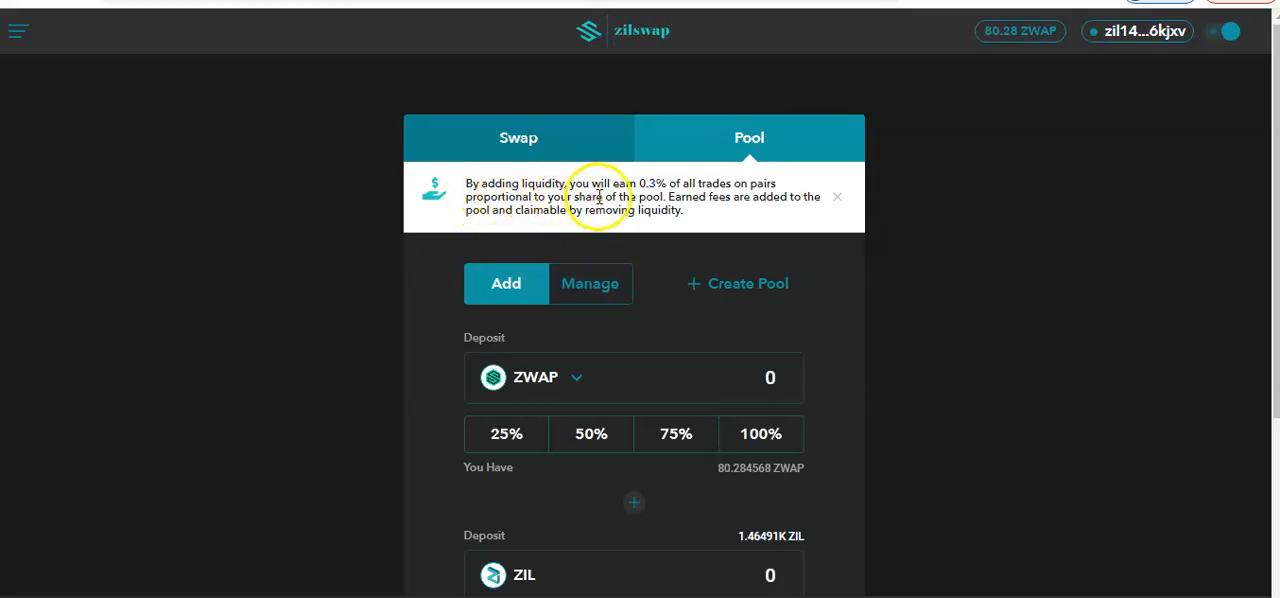
{"action": "mouse_move", "coordinate": [650, 196]}
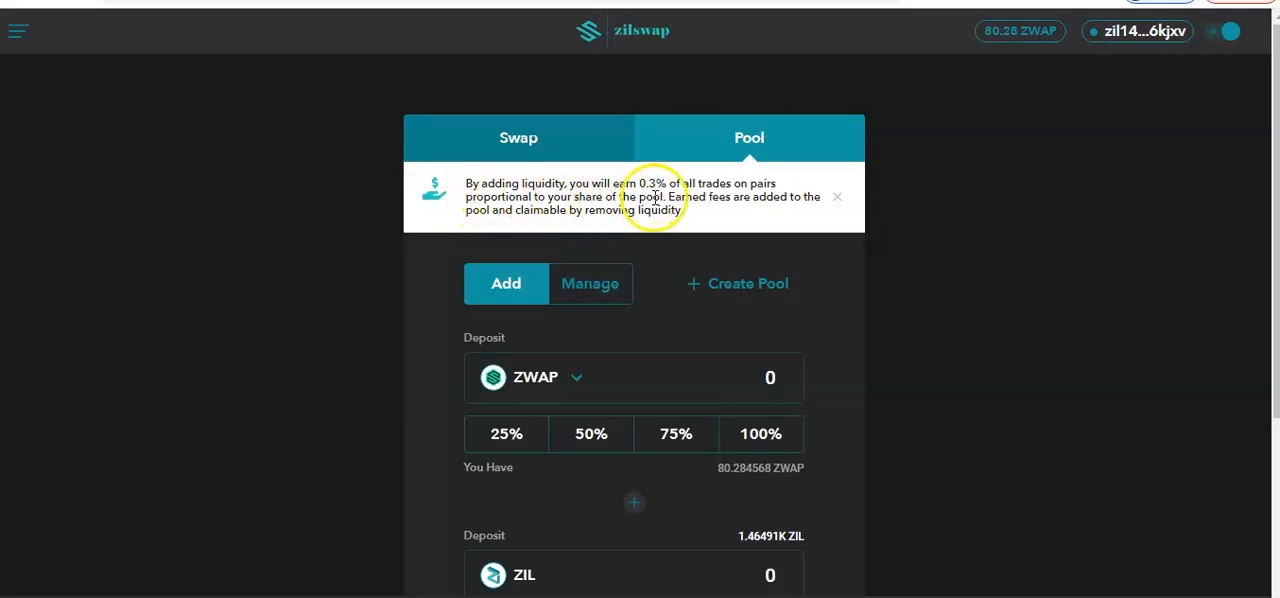
{"action": "mouse_move", "coordinate": [748, 200]}
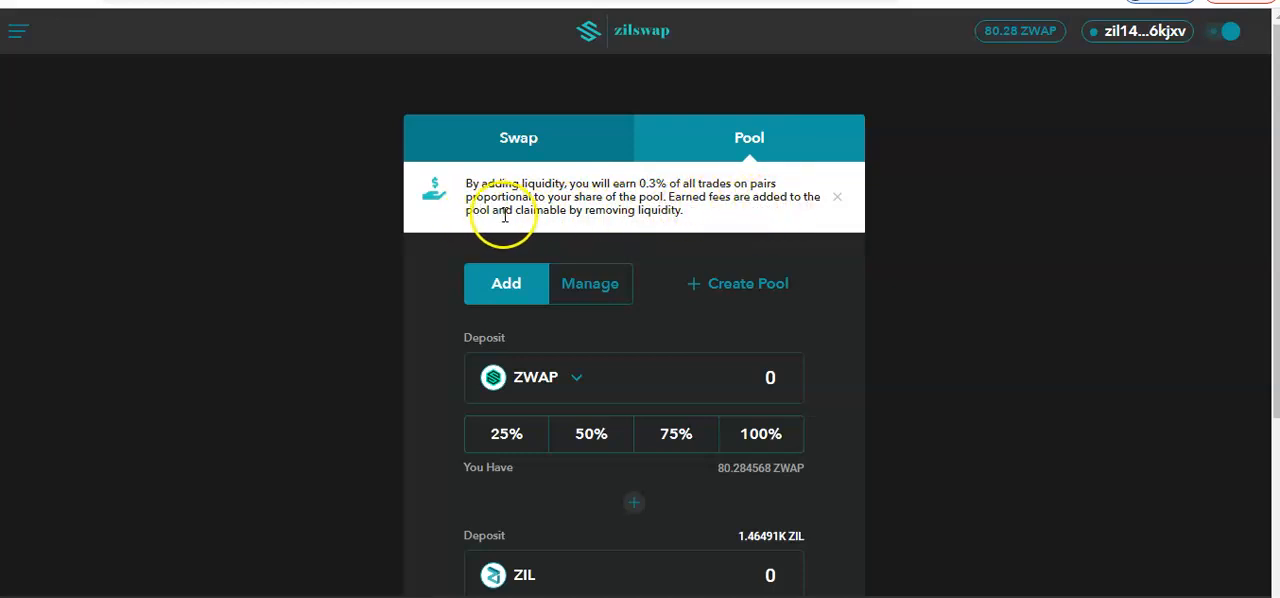
{"action": "mouse_move", "coordinate": [668, 222]}
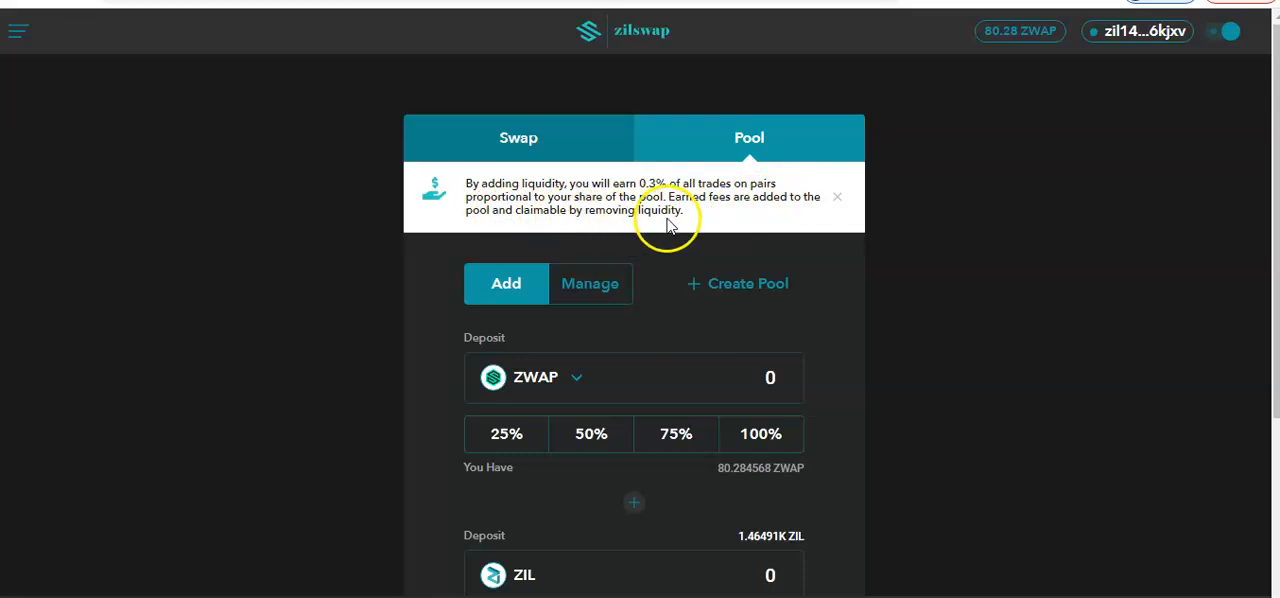
- Review the deposit form's exchange rate, pool share and current pool statistics
{"action": "scroll", "scroll_direction": "down", "scroll_amount": 3}
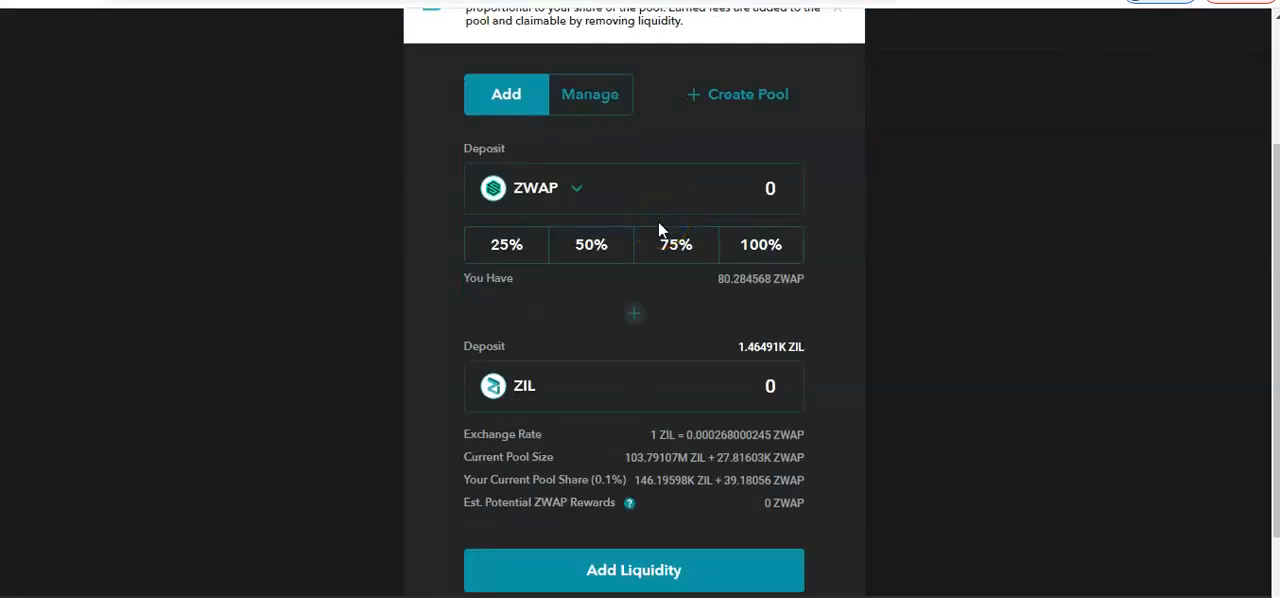
{"action": "scroll", "scroll_direction": "down", "scroll_amount": 3}
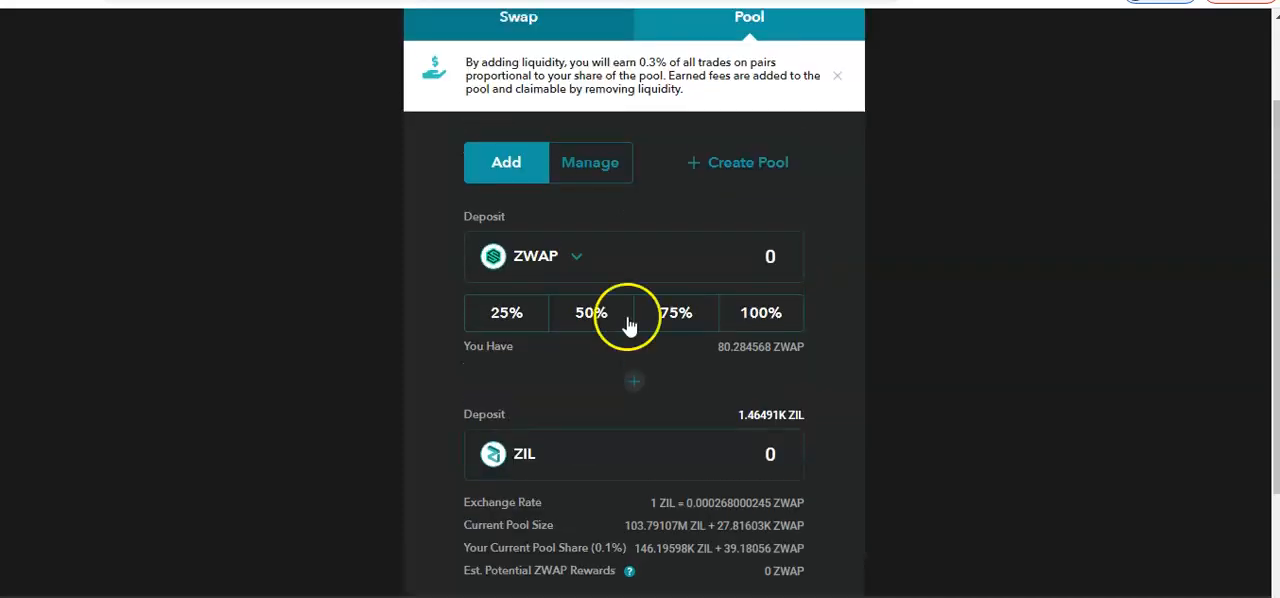
{"action": "scroll", "scroll_direction": "down", "scroll_amount": 3}
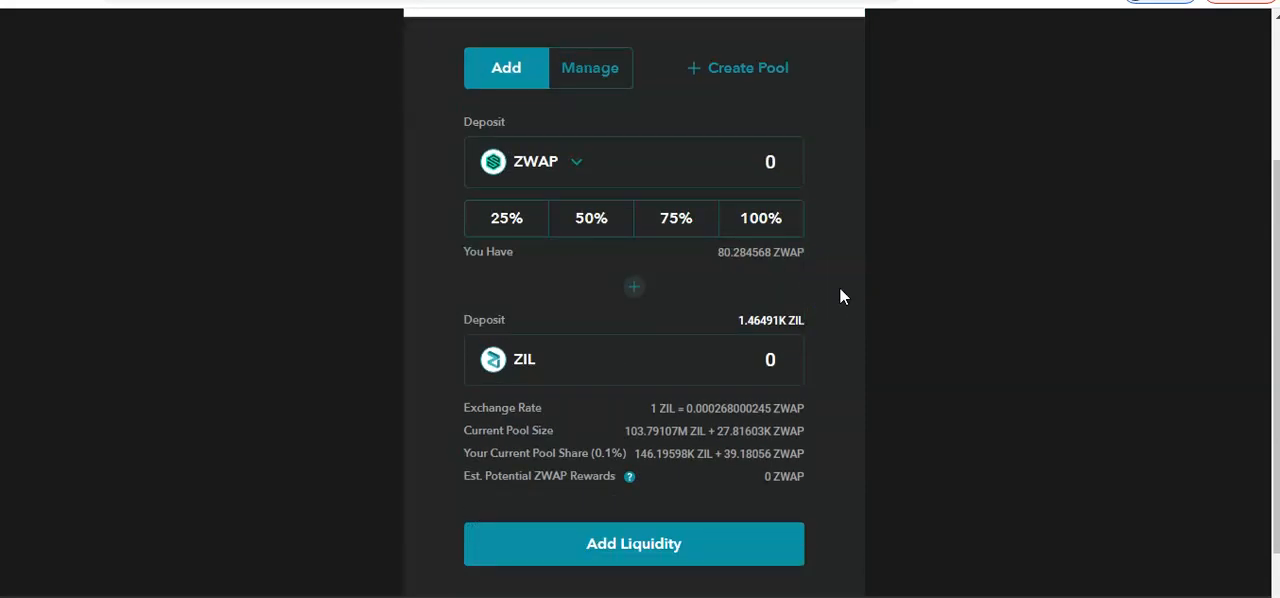
{"action": "scroll", "scroll_direction": "down", "scroll_amount": 3}
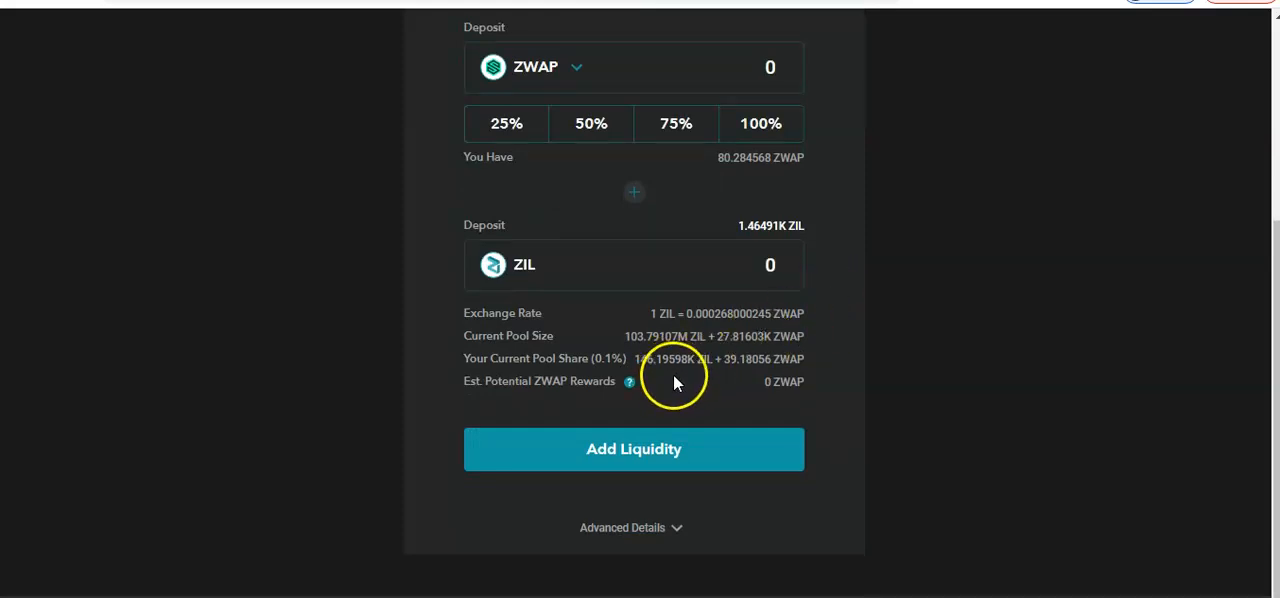
{"action": "mouse_move", "coordinate": [736, 376]}
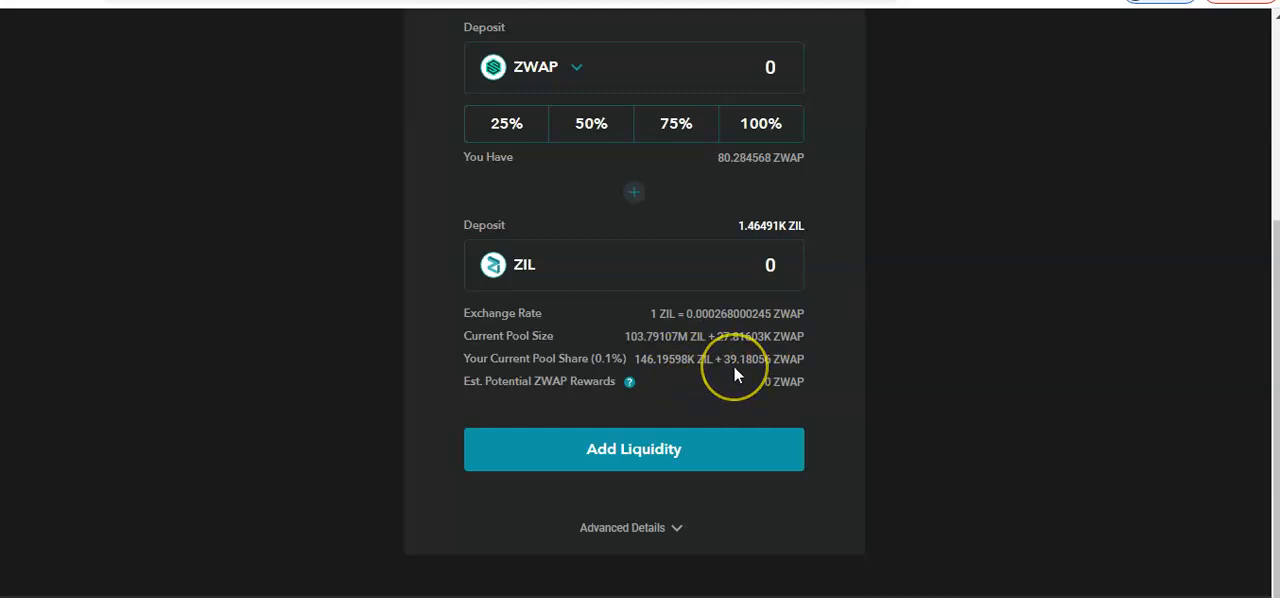
{"action": "mouse_move", "coordinate": [732, 370]}
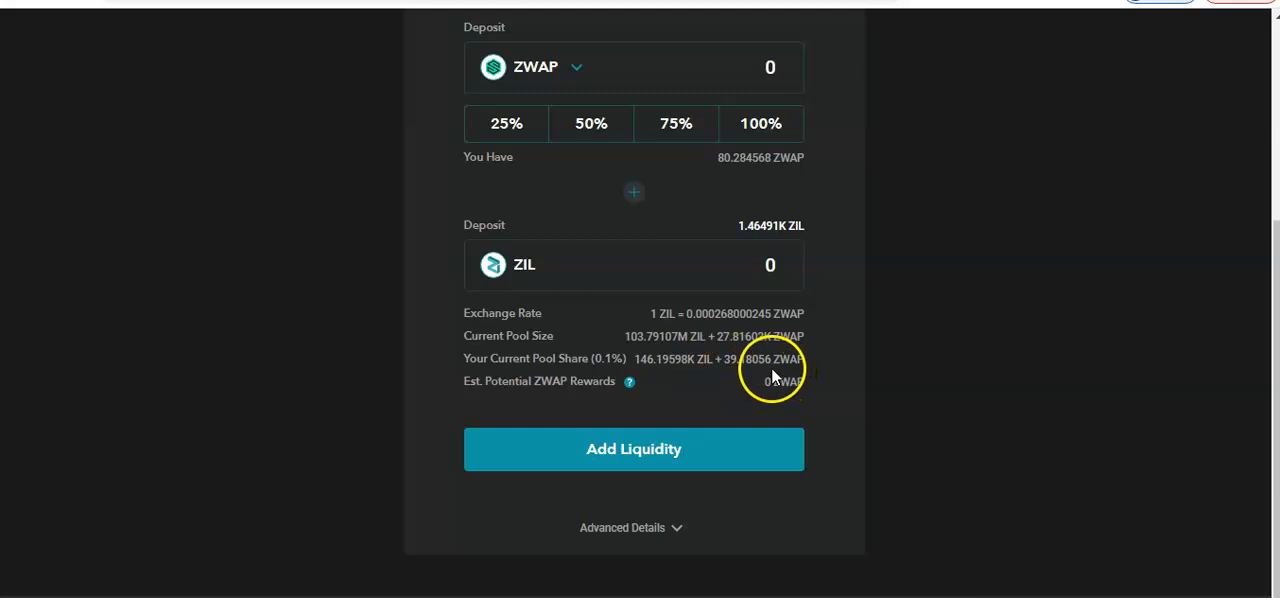
{"action": "mouse_move", "coordinate": [652, 378]}
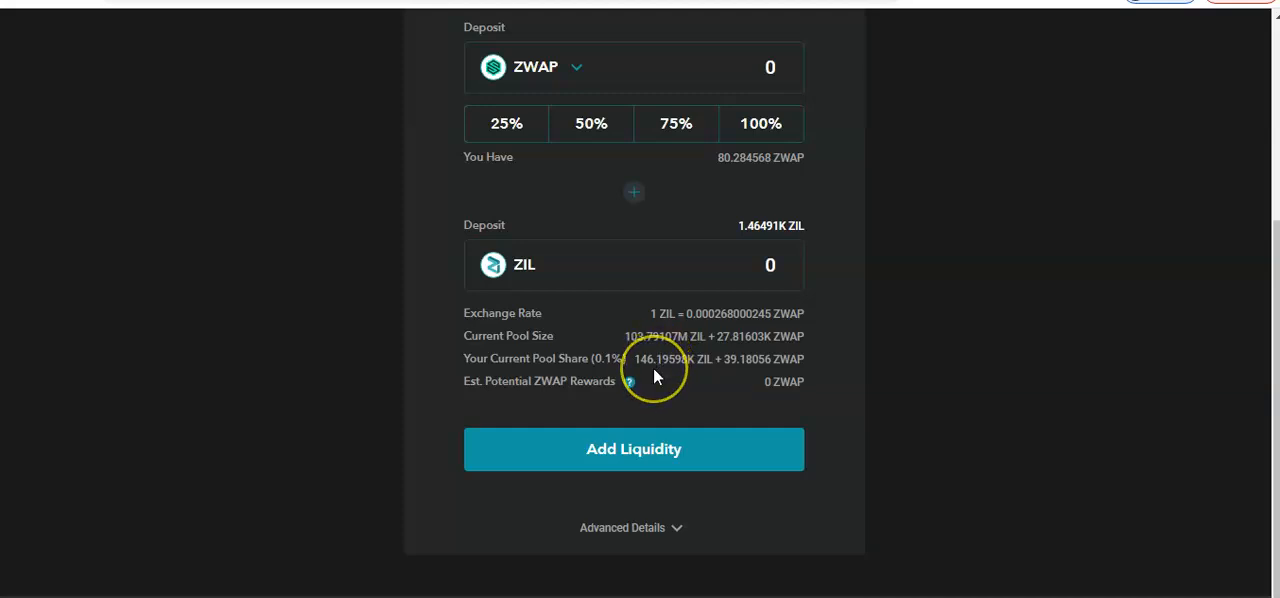
{"action": "mouse_move", "coordinate": [710, 368]}
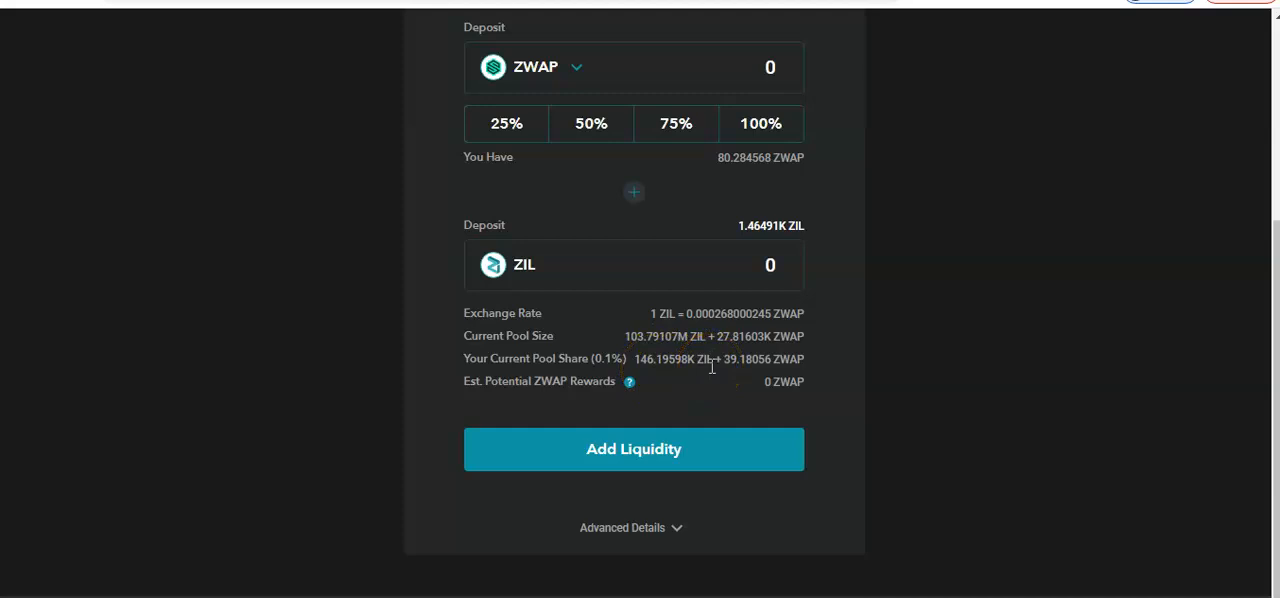
{"action": "mouse_move", "coordinate": [708, 376]}
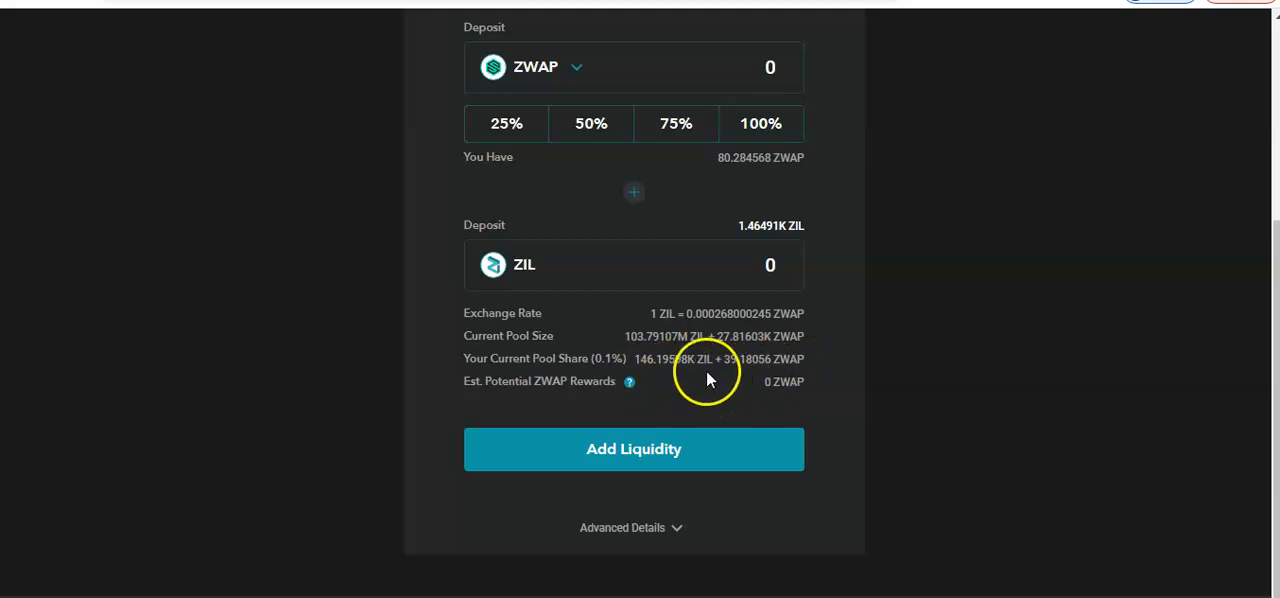
{"action": "mouse_move", "coordinate": [756, 364]}
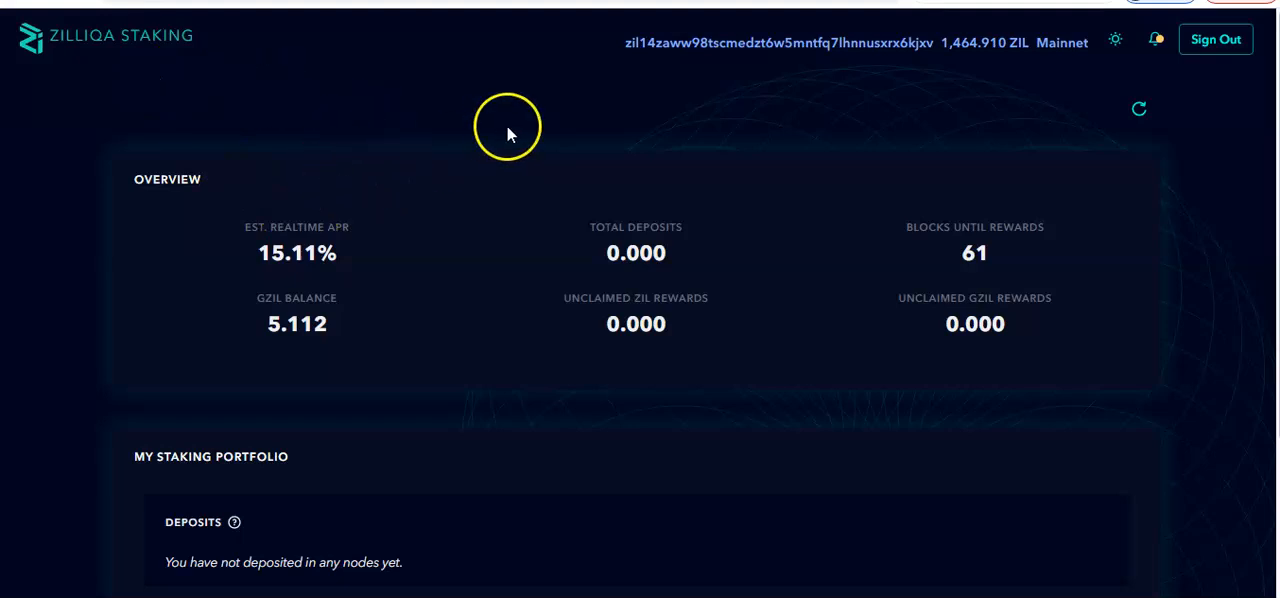
{"action": "mouse_move", "coordinate": [712, 82]}
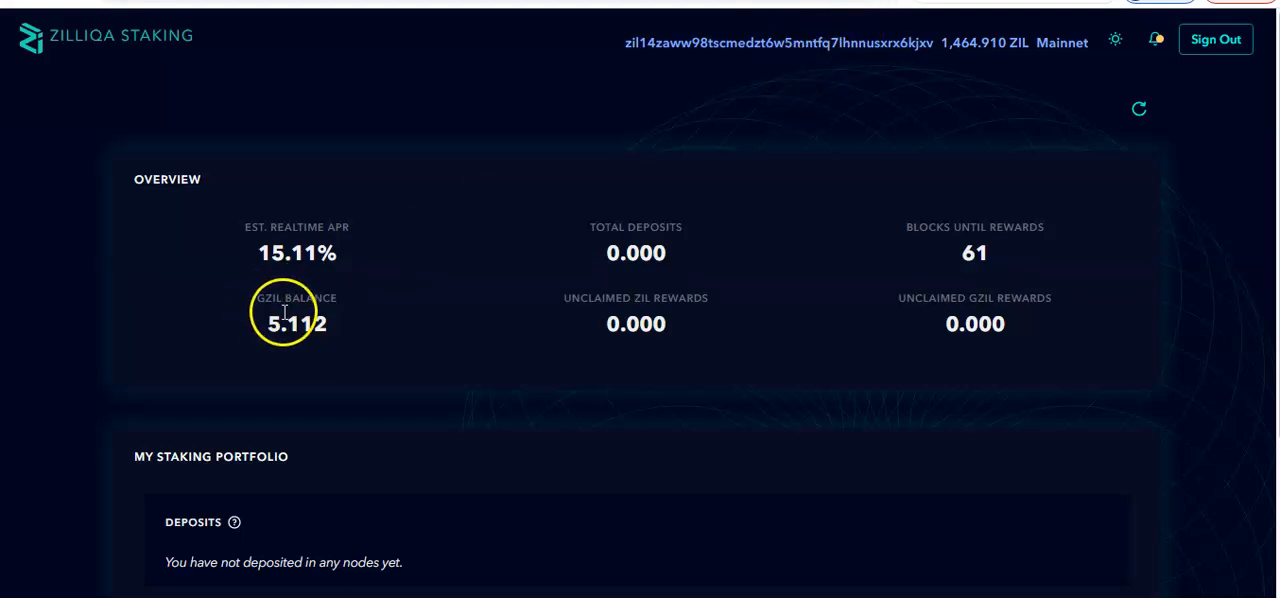
{"action": "mouse_move", "coordinate": [290, 344]}
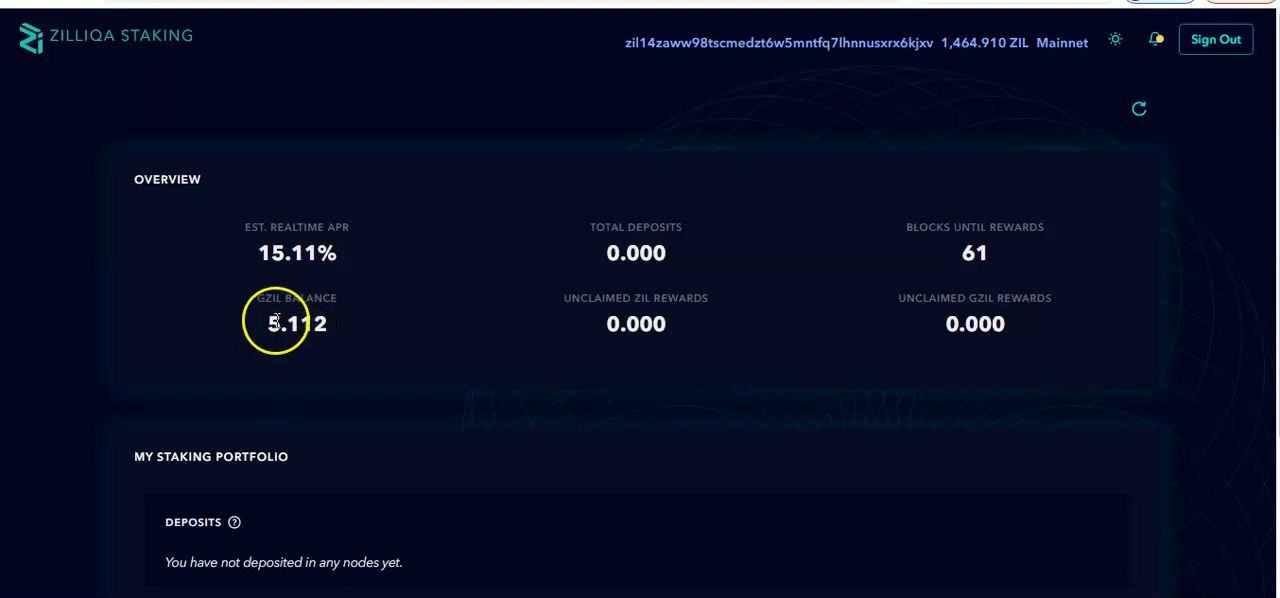
{"action": "mouse_move", "coordinate": [366, 276]}
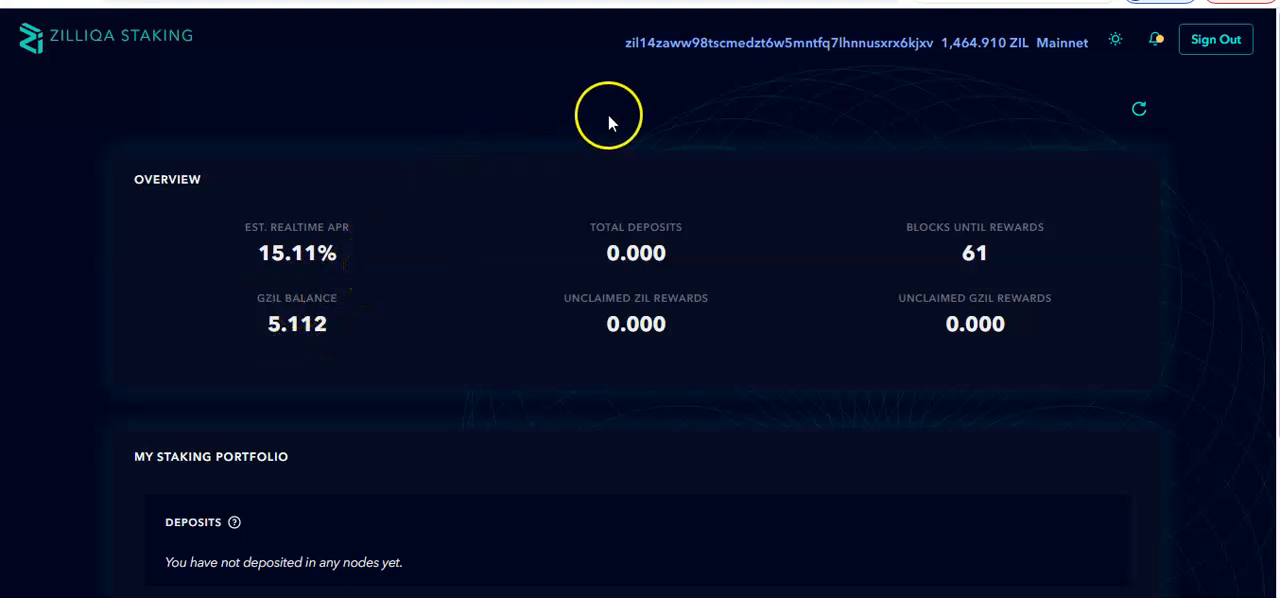
{"action": "mouse_move", "coordinate": [628, 110]}
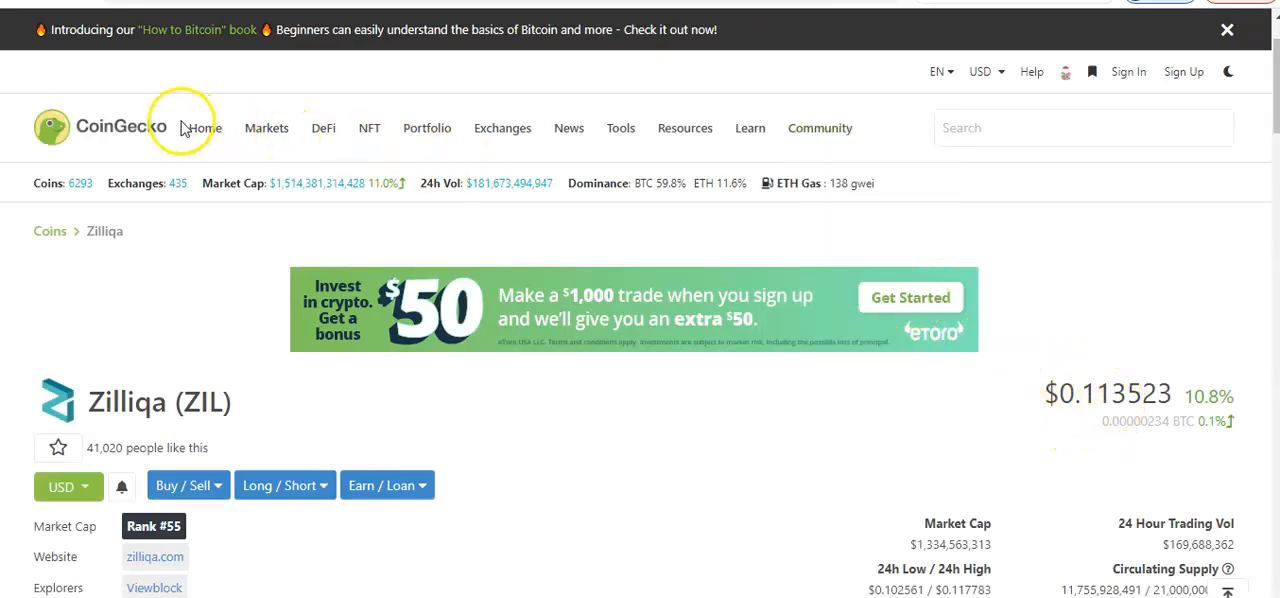
{"action": "mouse_move", "coordinate": [172, 16]}
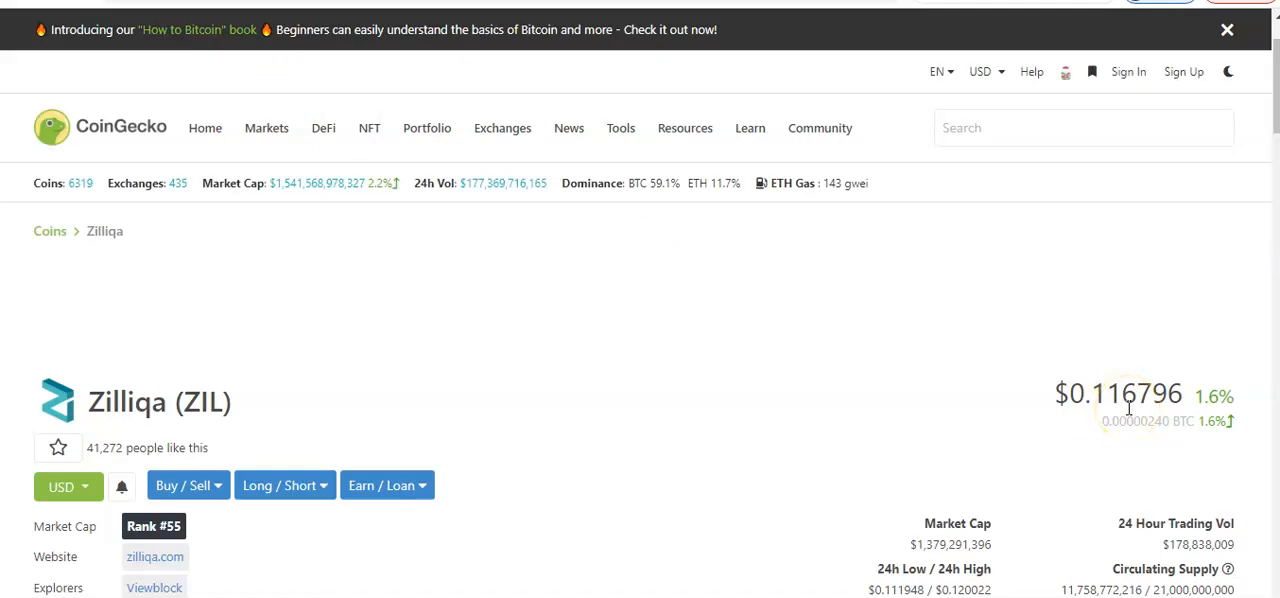
{"action": "mouse_move", "coordinate": [456, 244]}
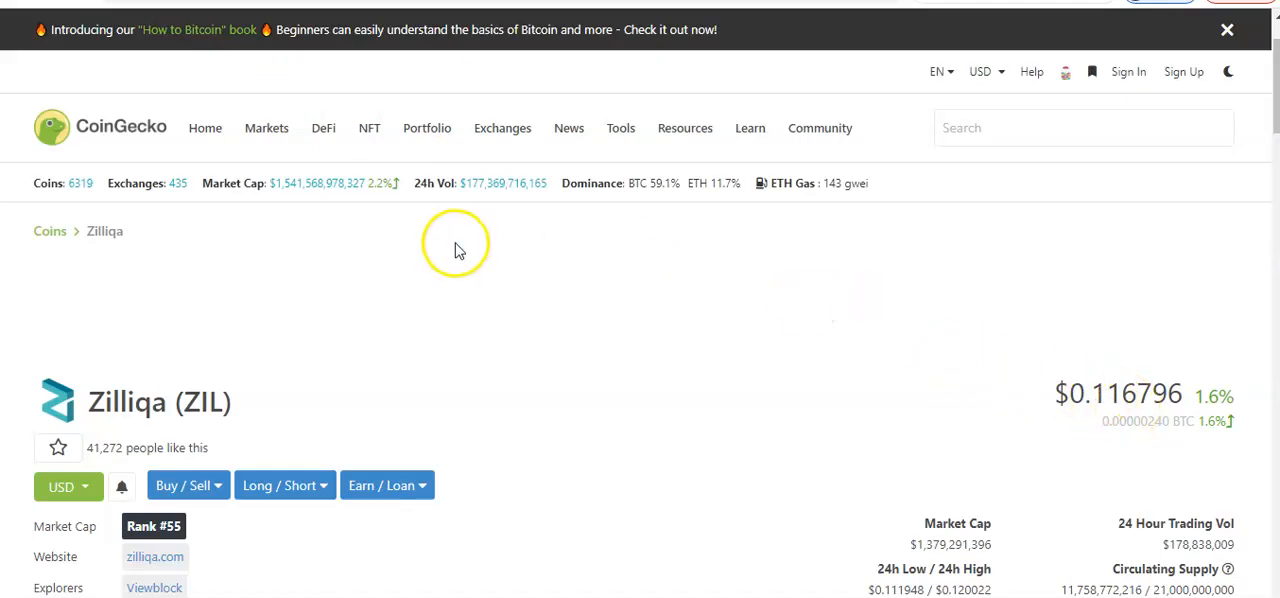
{"action": "mouse_move", "coordinate": [880, 380]}
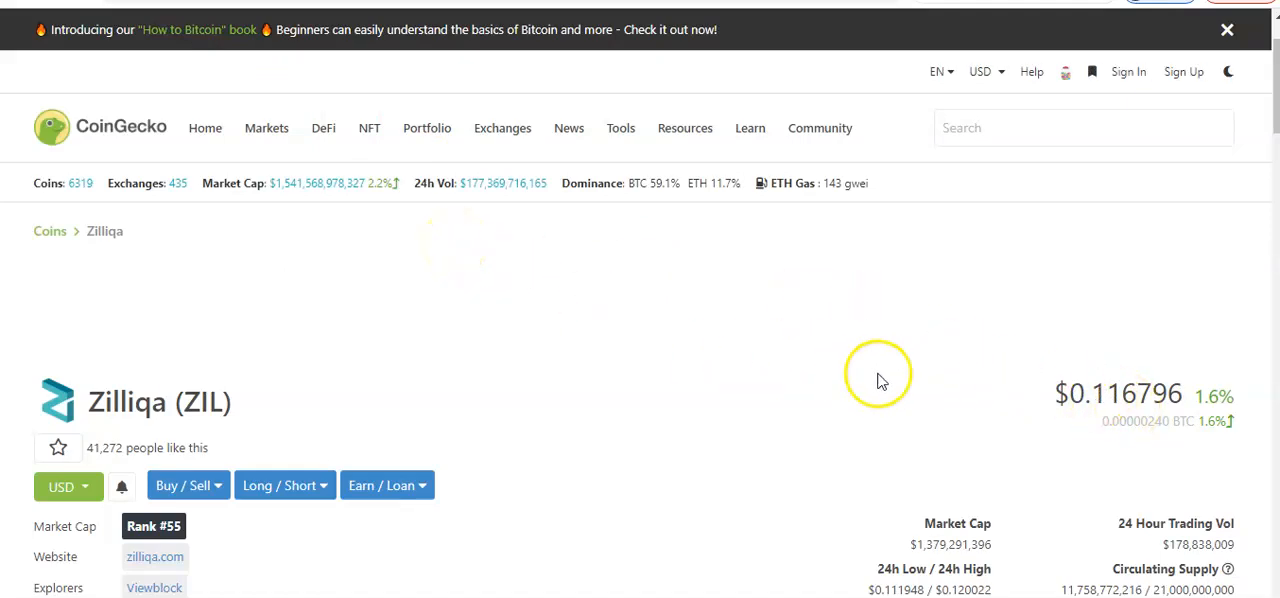
- Scroll CoinGecko's Zilliqa page down toward its price changes and market stats
{"action": "scroll", "scroll_direction": "down", "scroll_amount": 3}
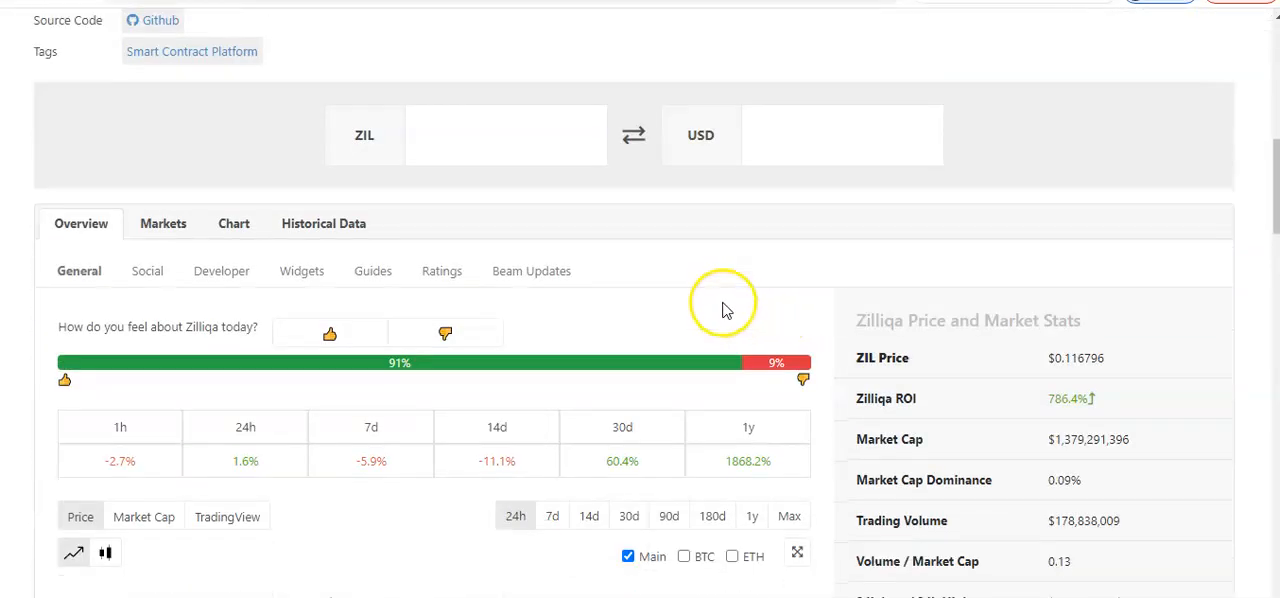
- Set the Zilliqa price chart to the Max range covering its full history
{"action": "scroll", "scroll_direction": "down", "scroll_amount": 3}
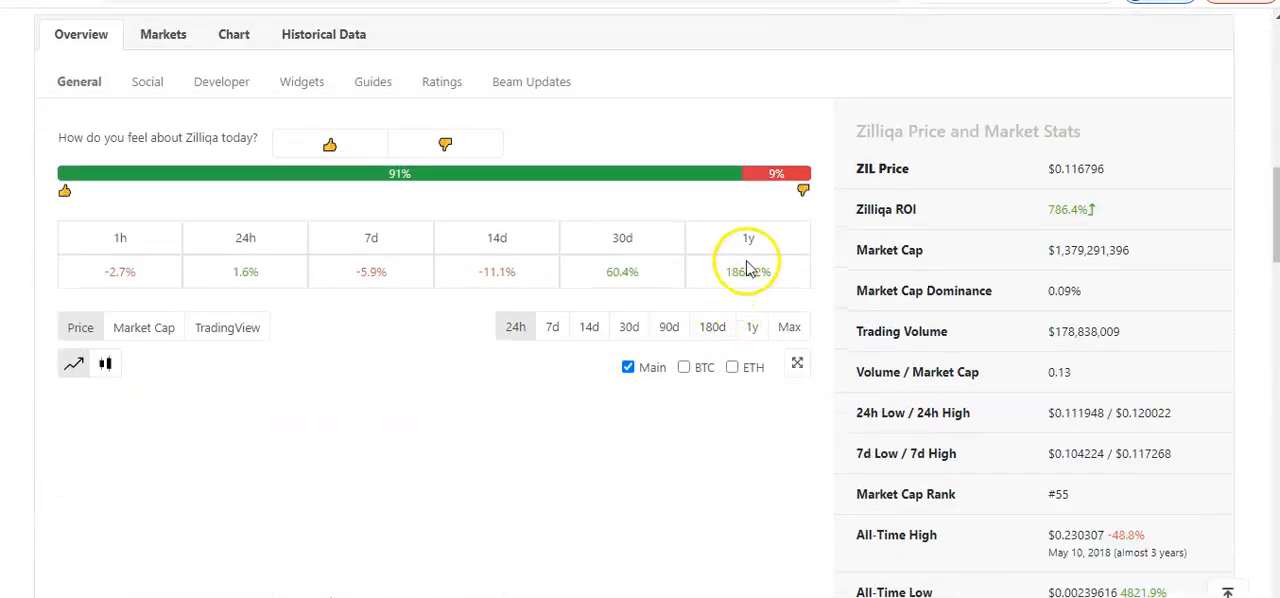
{"action": "mouse_move", "coordinate": [736, 284]}
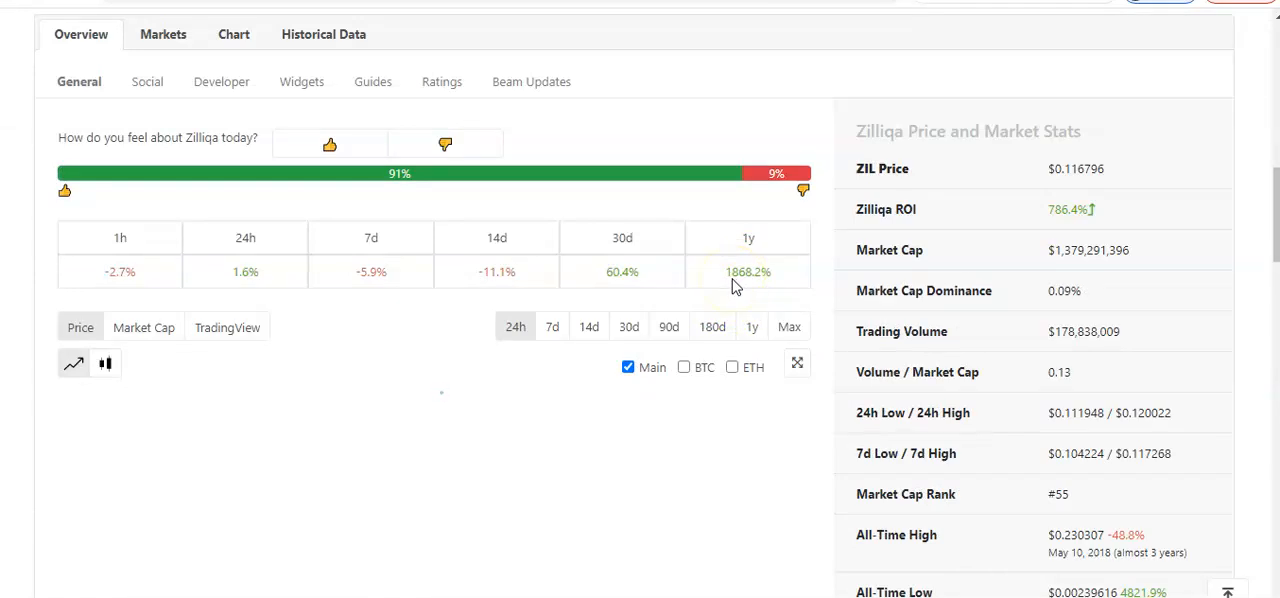
{"action": "scroll", "scroll_direction": "down", "scroll_amount": 3}
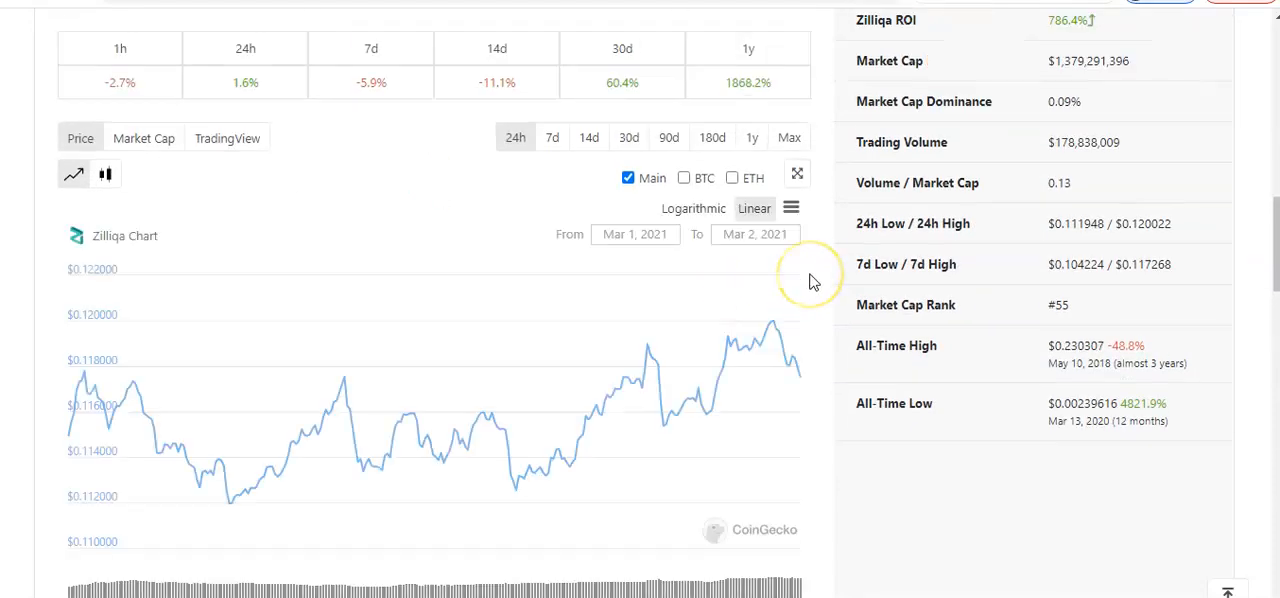
{"action": "mouse_move", "coordinate": [788, 136]}
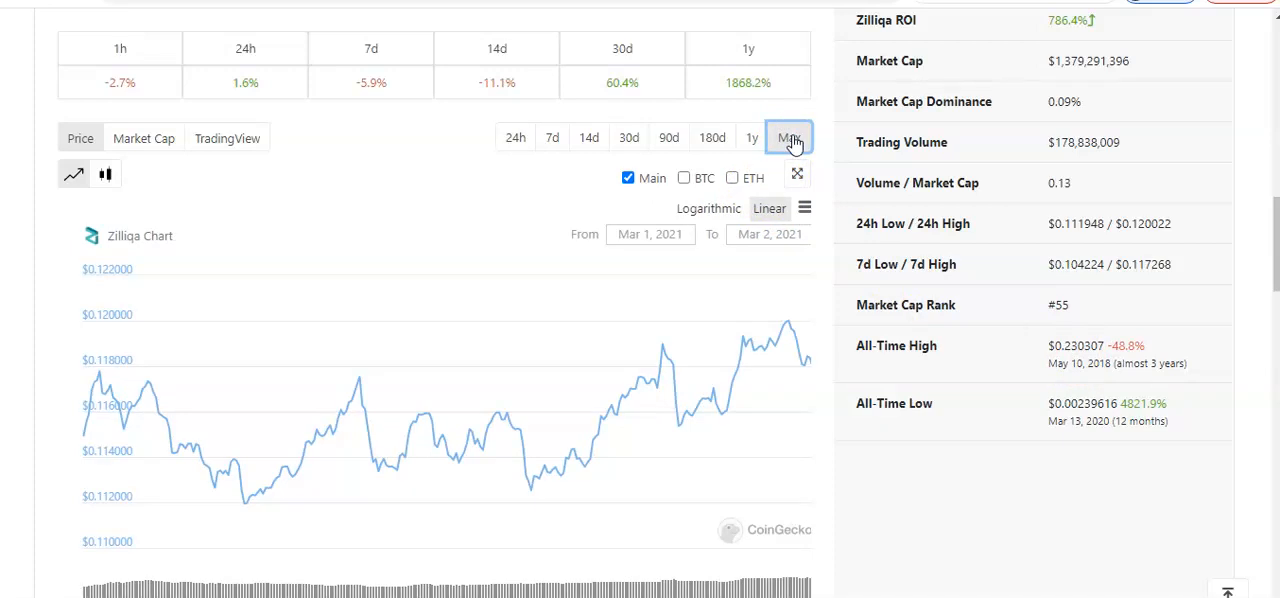
{"action": "left_click", "coordinate": [788, 136]}
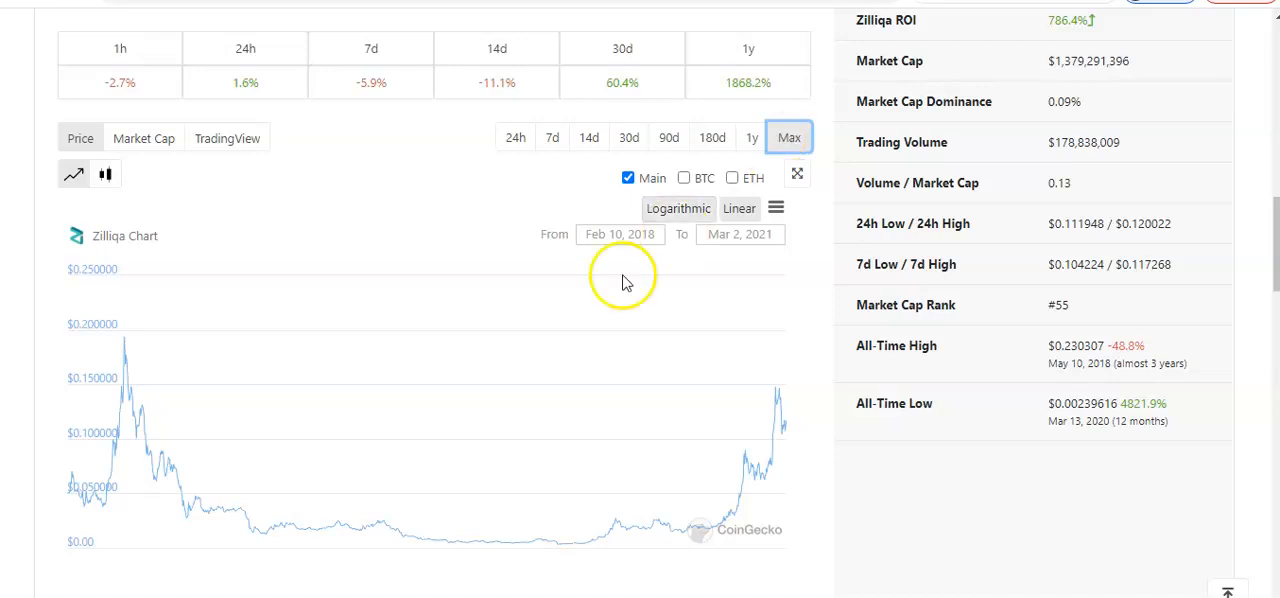
{"action": "mouse_move", "coordinate": [218, 484]}
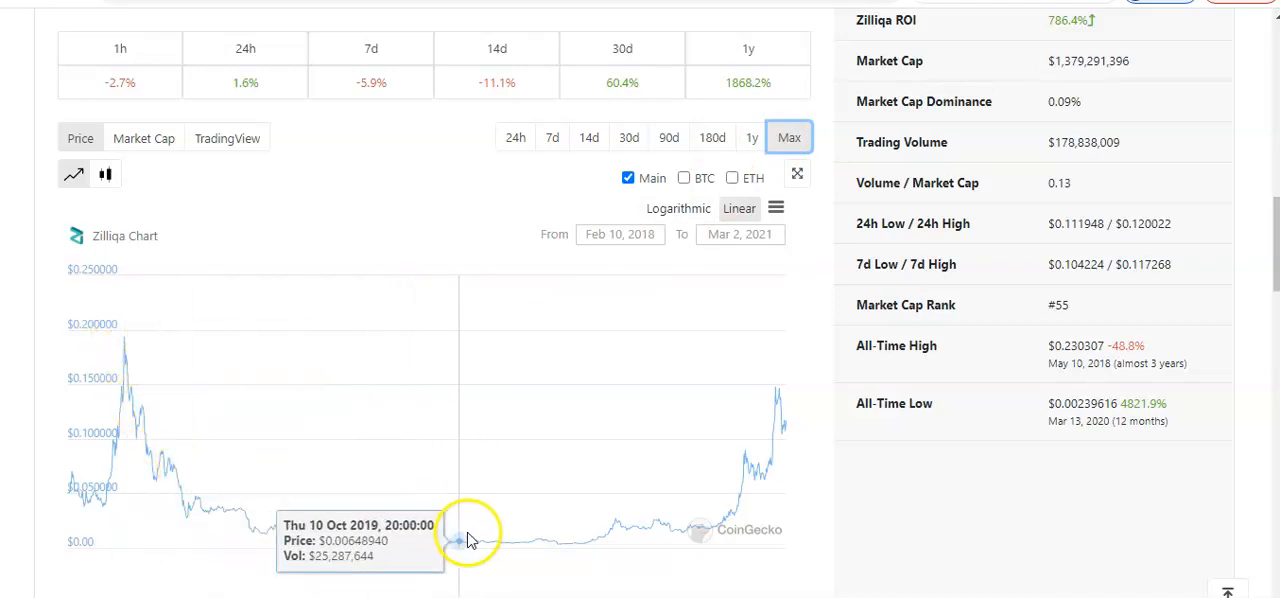
{"action": "mouse_move", "coordinate": [672, 528]}
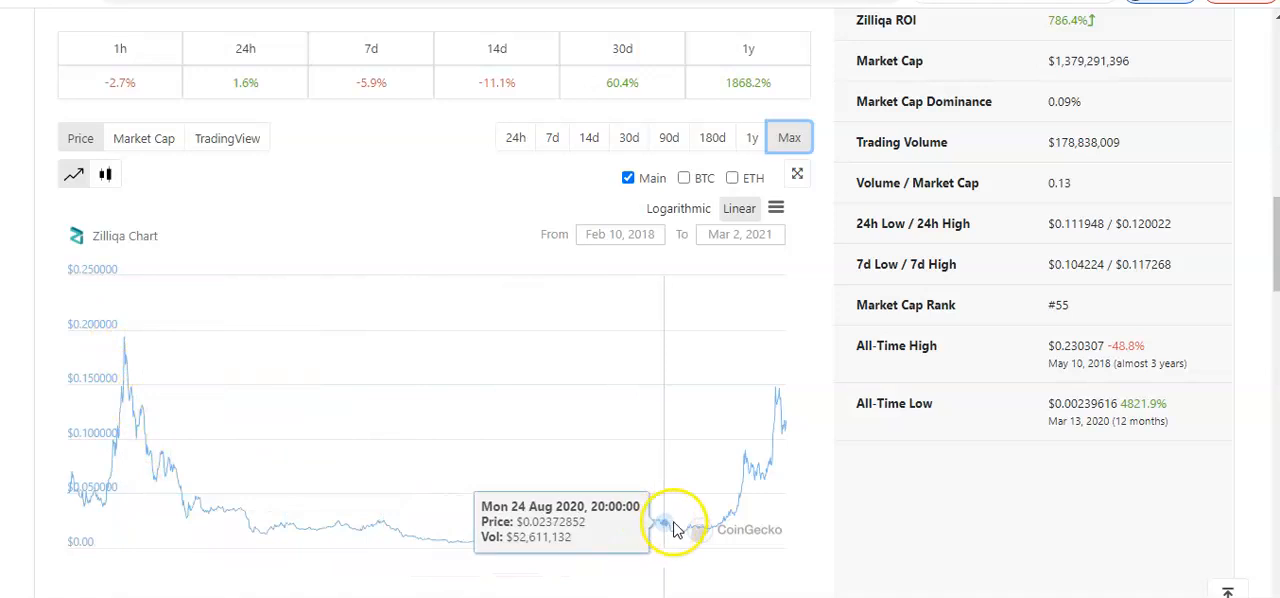
{"action": "mouse_move", "coordinate": [580, 536]}
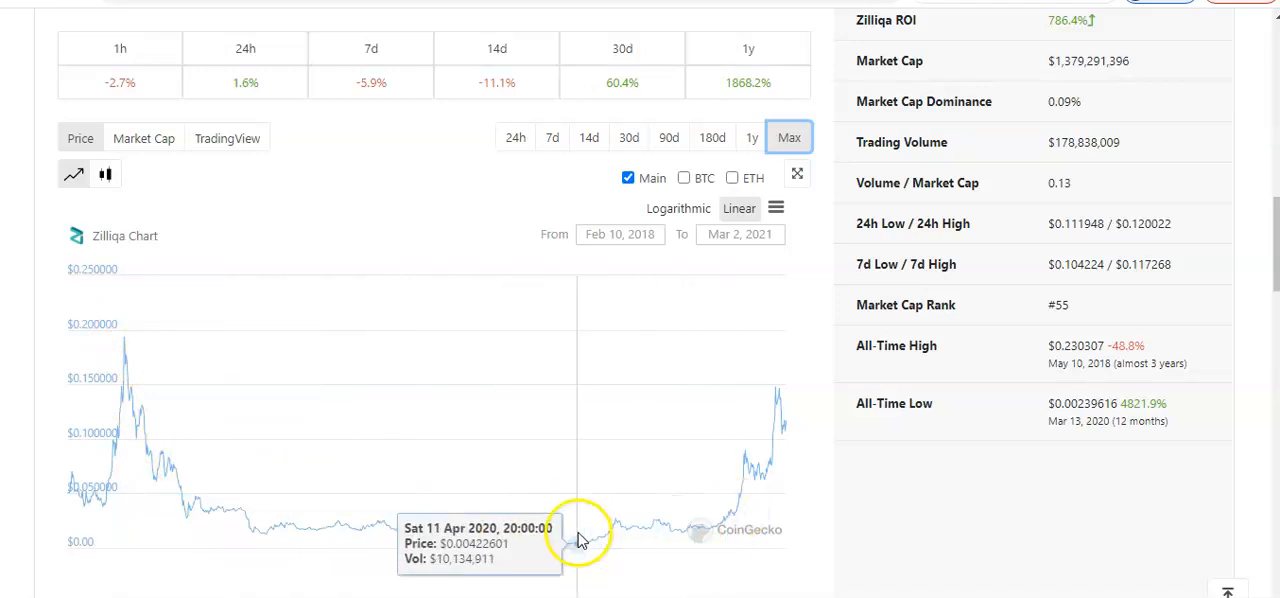
{"action": "mouse_move", "coordinate": [718, 524]}
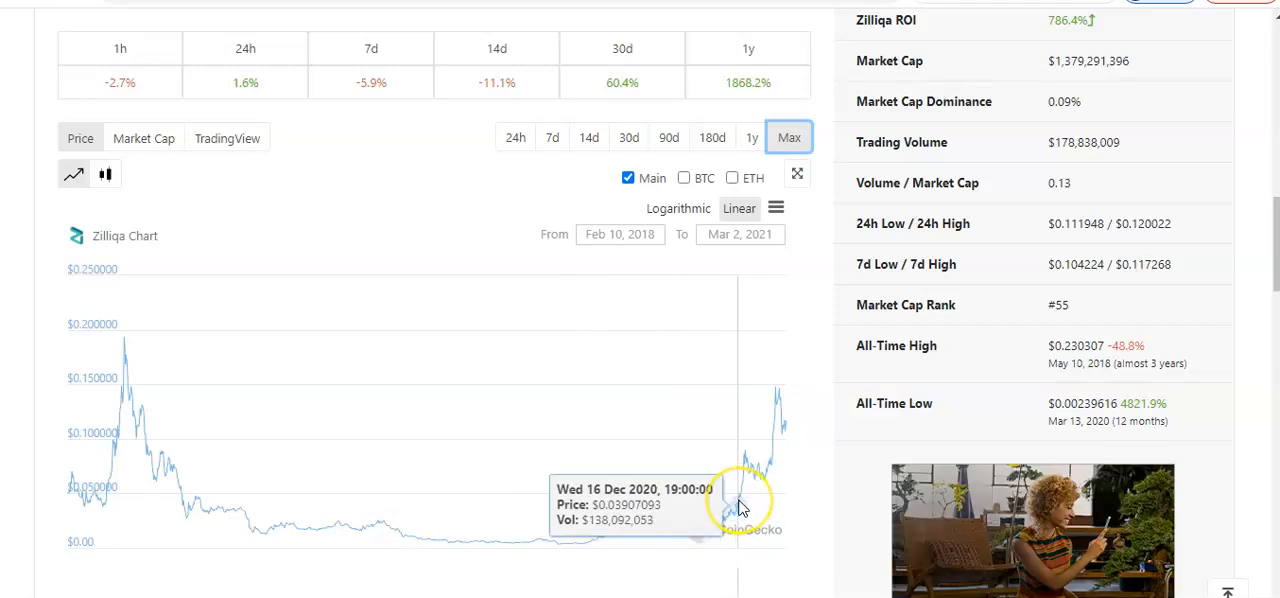
{"action": "mouse_move", "coordinate": [730, 516]}
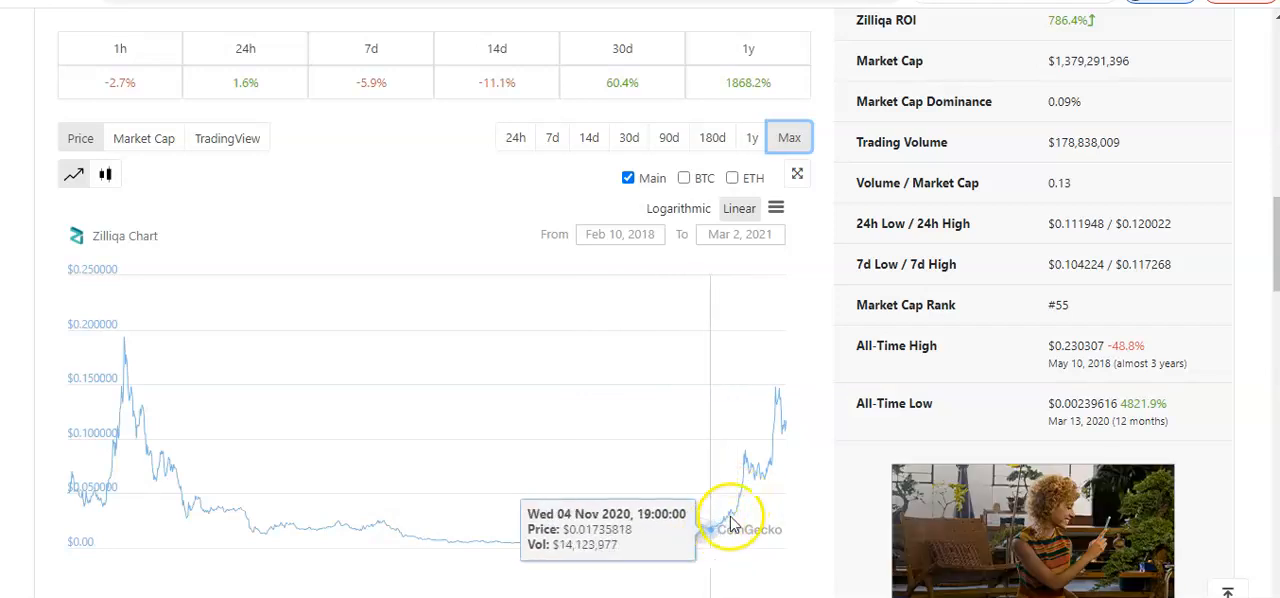
{"action": "mouse_move", "coordinate": [738, 496]}
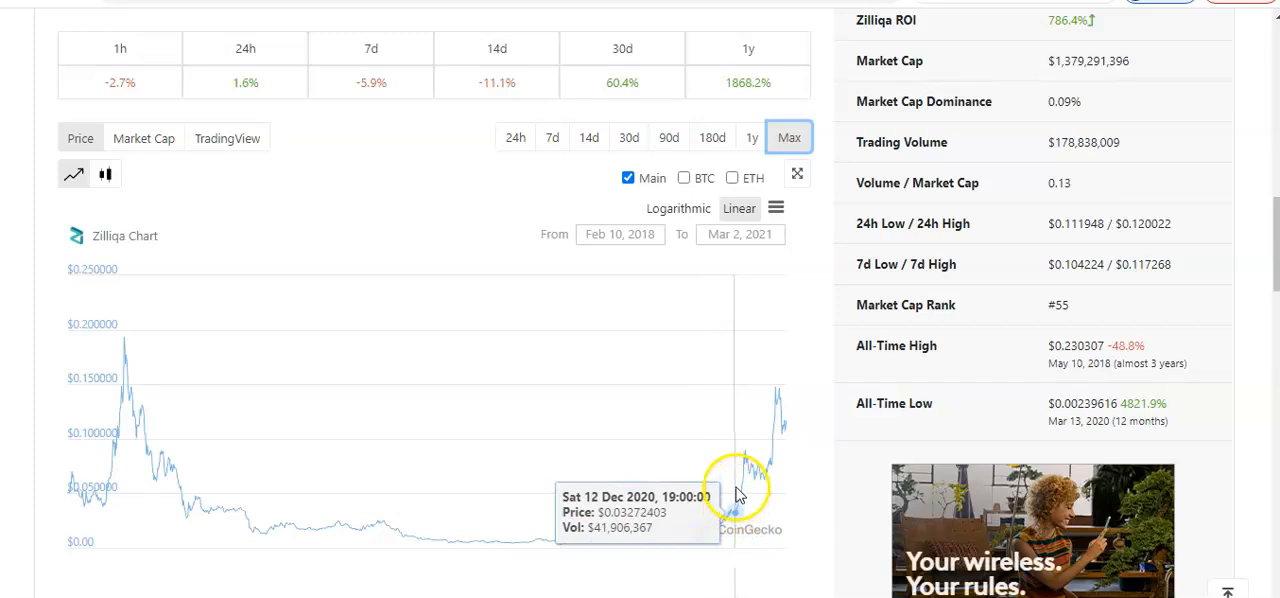
{"action": "mouse_move", "coordinate": [770, 470]}
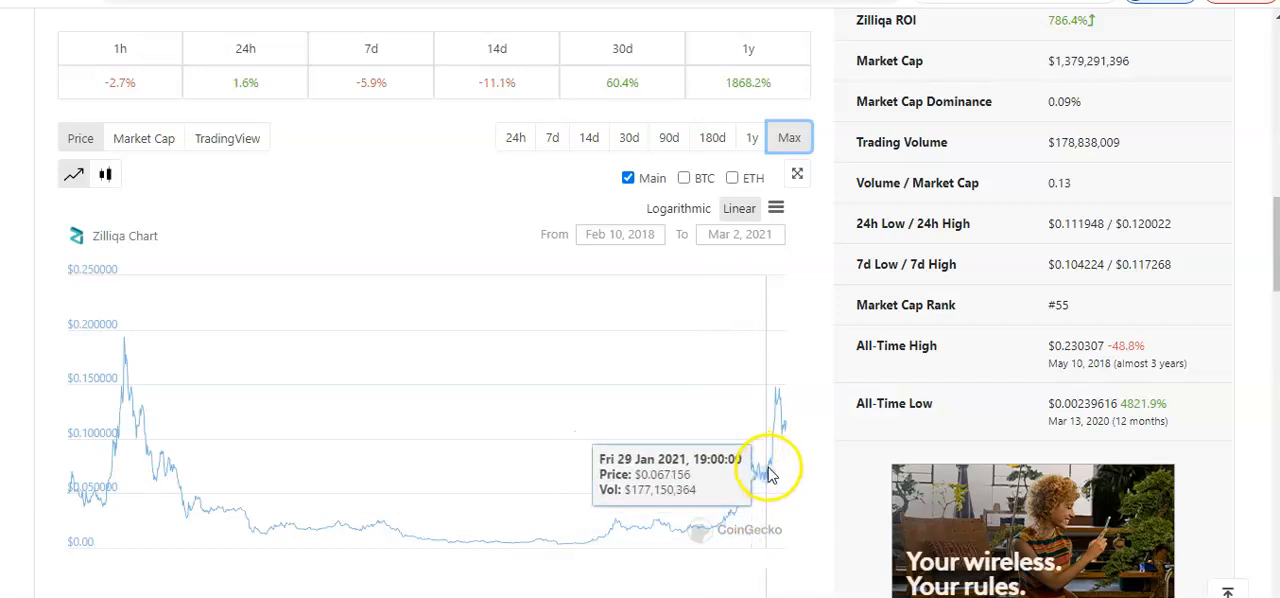
{"action": "mouse_move", "coordinate": [784, 436]}
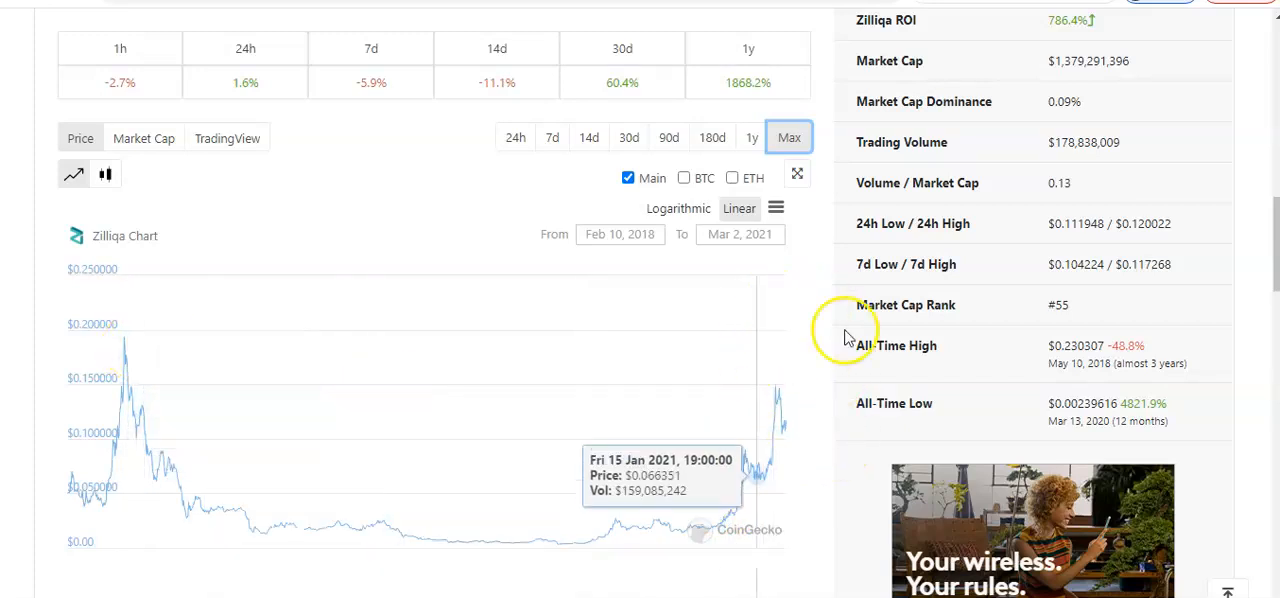
{"action": "mouse_move", "coordinate": [716, 376]}
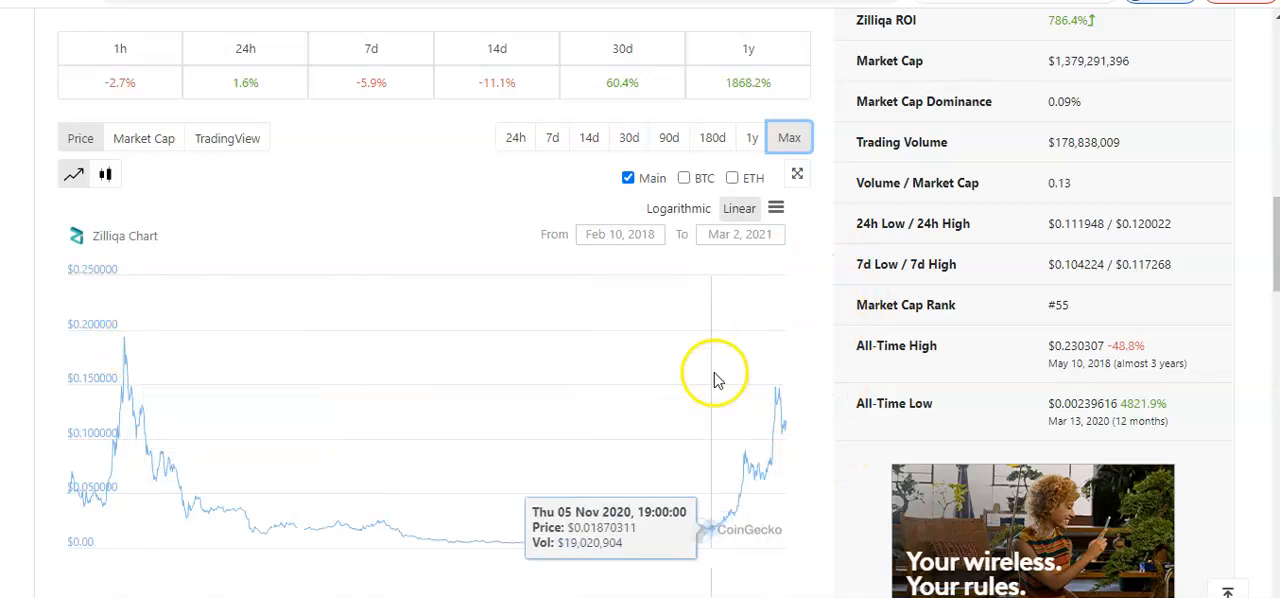
{"action": "mouse_move", "coordinate": [816, 316]}
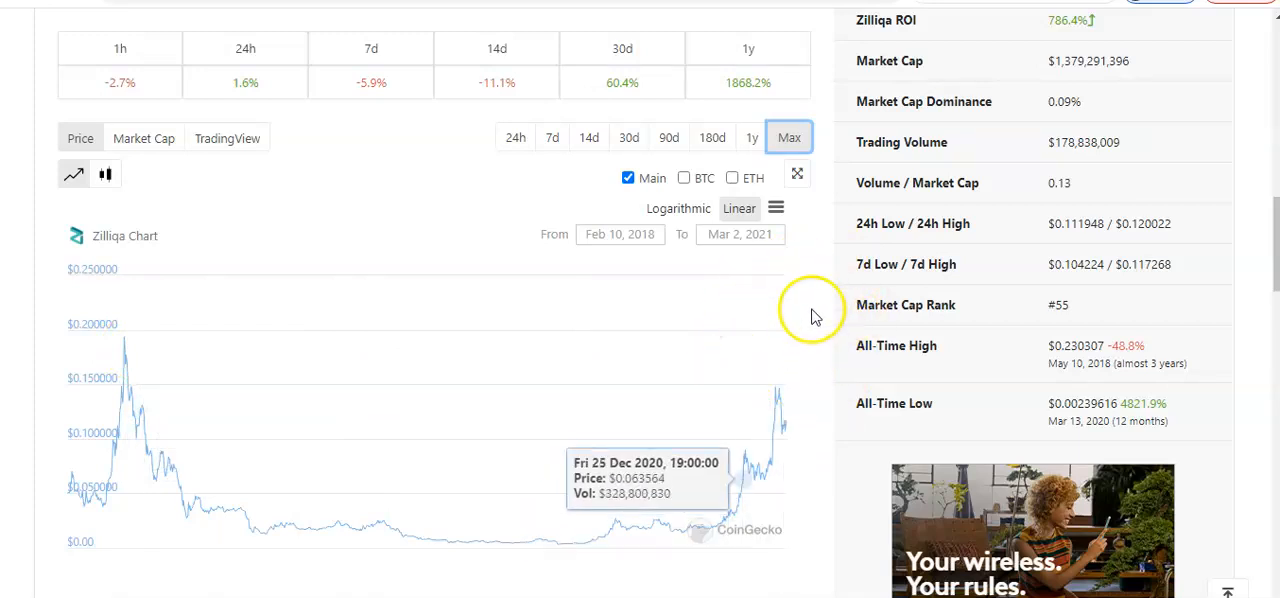
{"action": "mouse_move", "coordinate": [804, 336]}
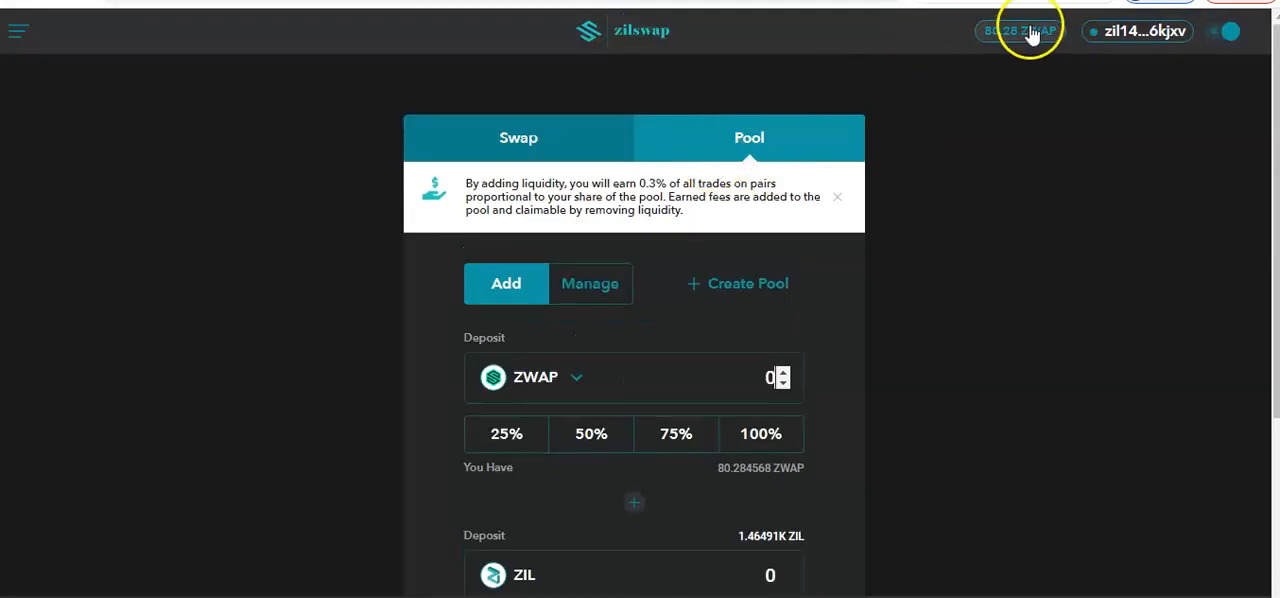
- Enter an 80 ZWAP deposit, calculating a matching ZIL deposit of about 298,507
{"action": "scroll", "scroll_direction": "down", "scroll_amount": 3}
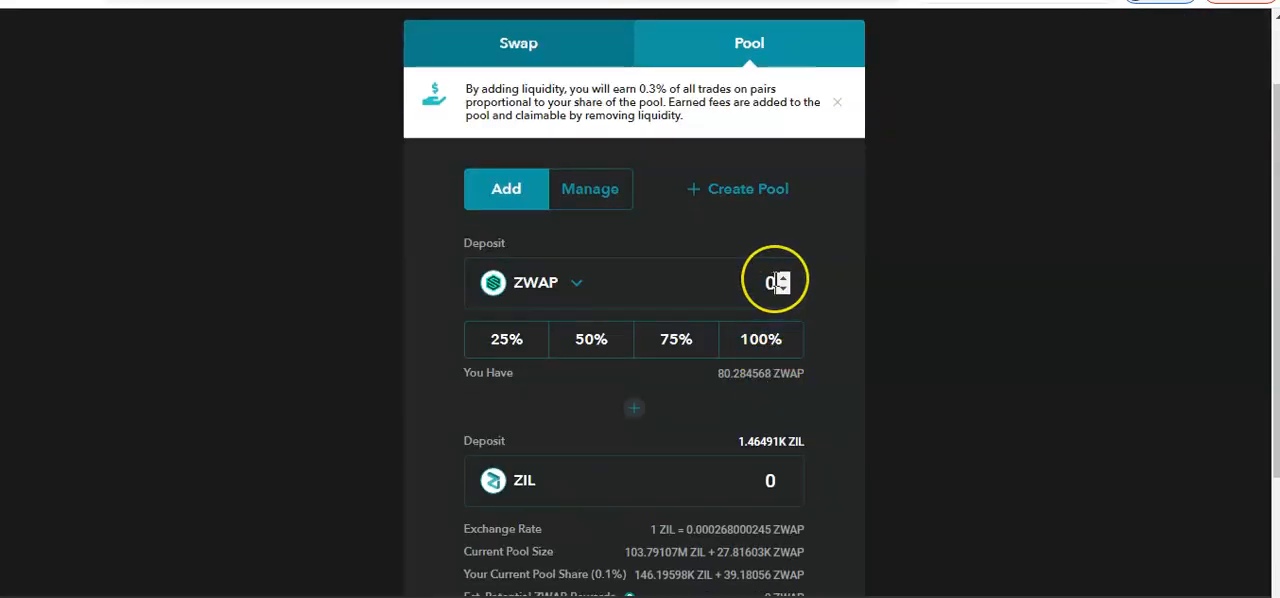
{"action": "type", "text": "080"}
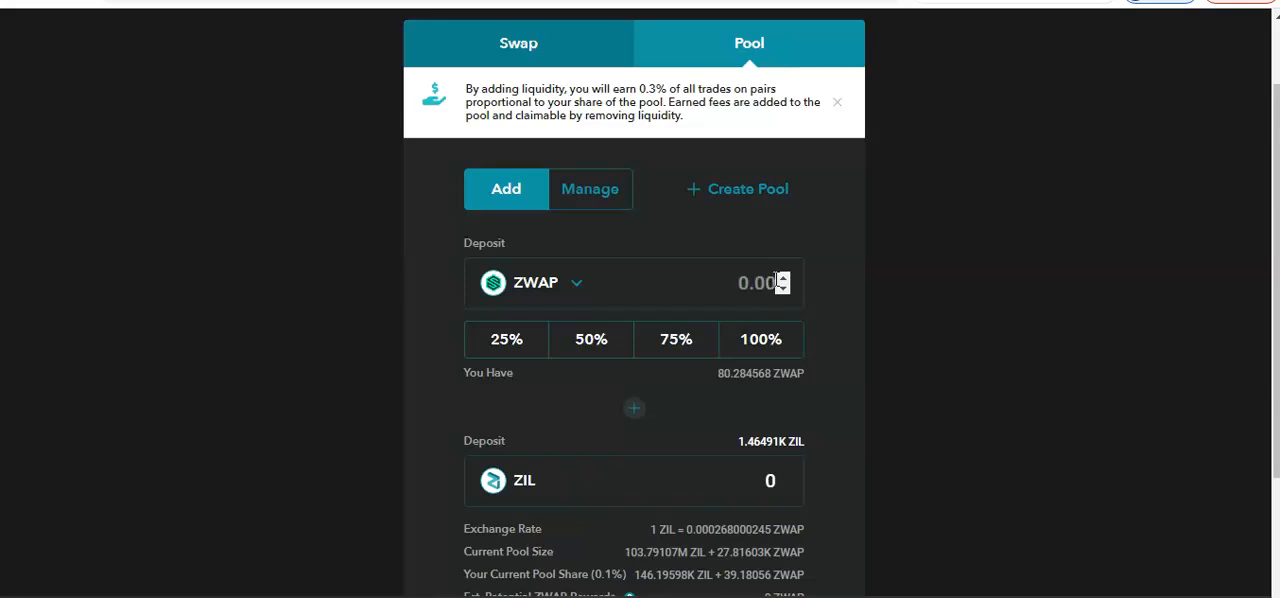
{"action": "type", "text": "80"}
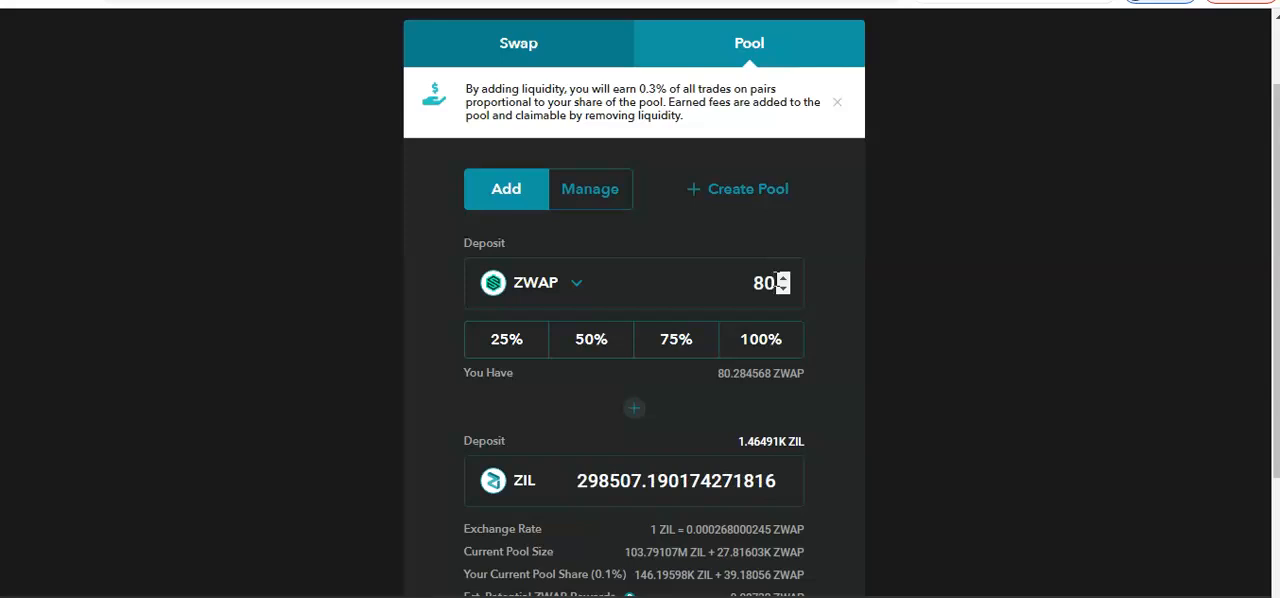